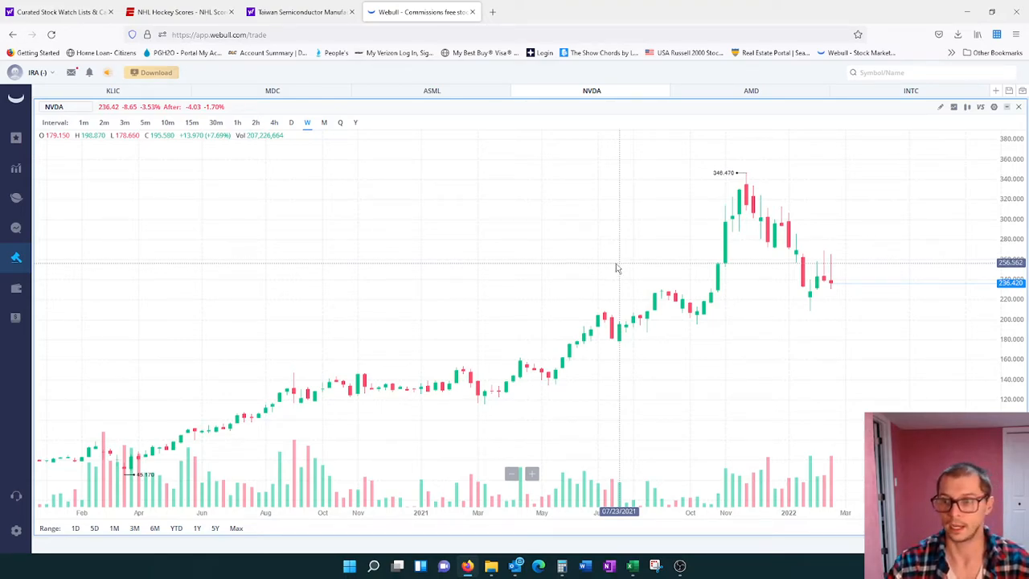
pyautogui.moveTo(611, 270)
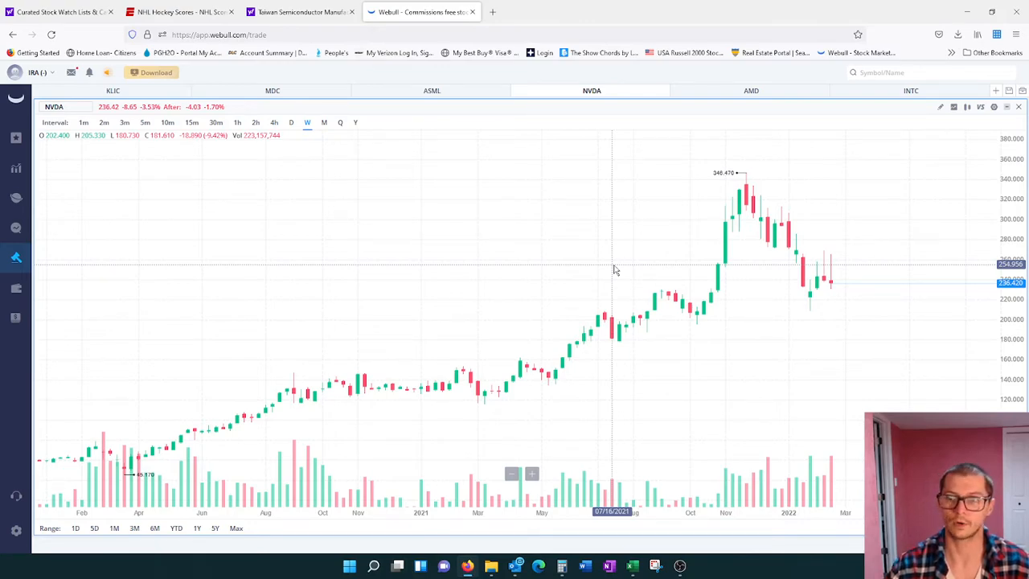
pyautogui.moveTo(651, 245)
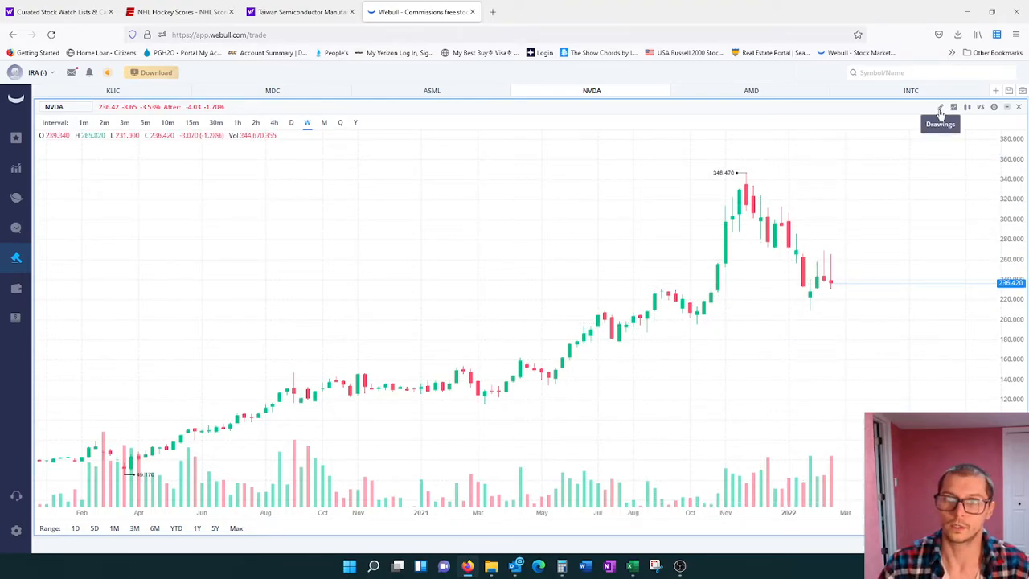
# - Place a horizontal support line on the NVDA weekly chart at the recent pullback low
pyautogui.click(938, 106)
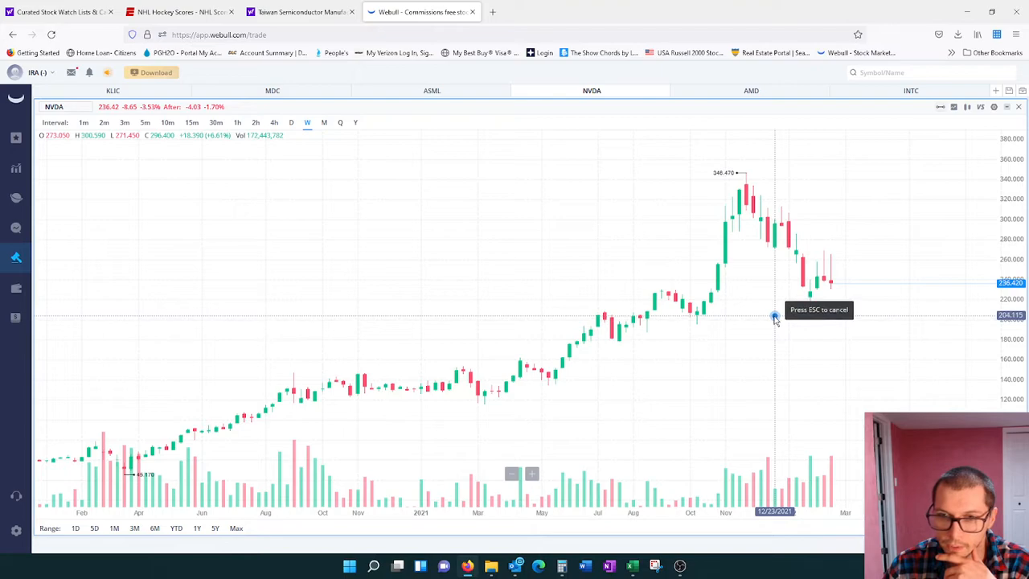
pyautogui.click(775, 315)
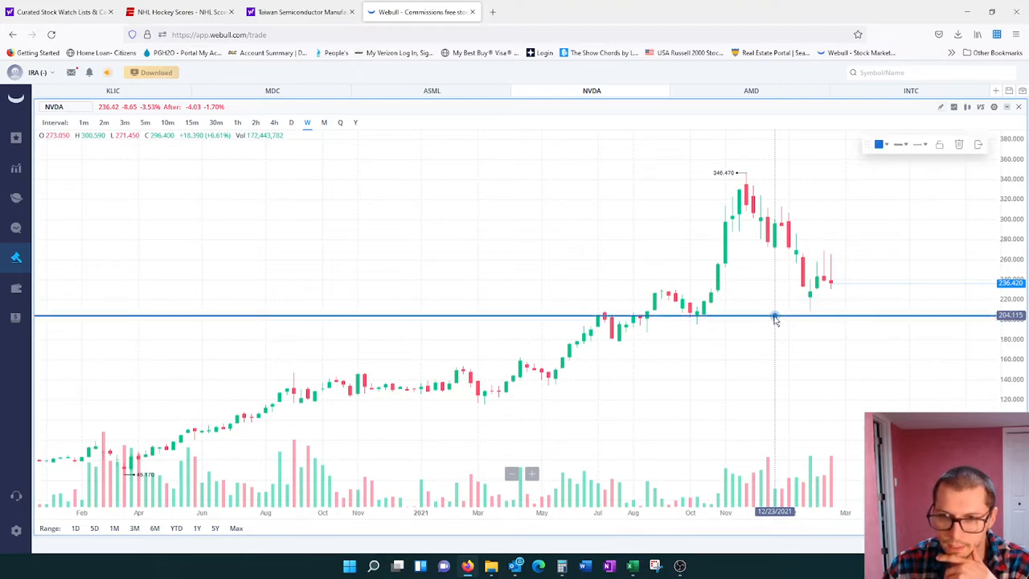
pyautogui.moveTo(733, 367)
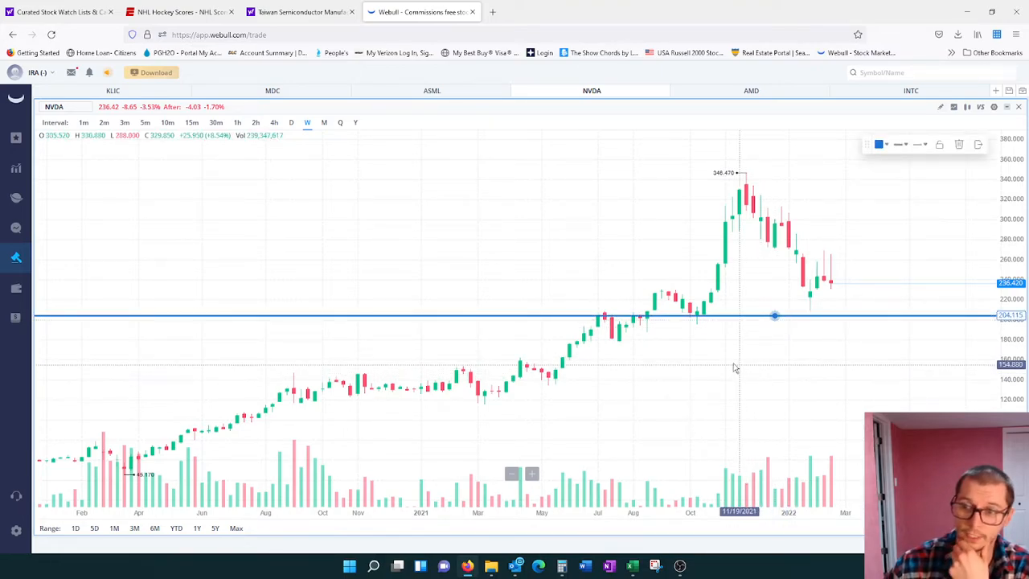
pyautogui.moveTo(727, 340)
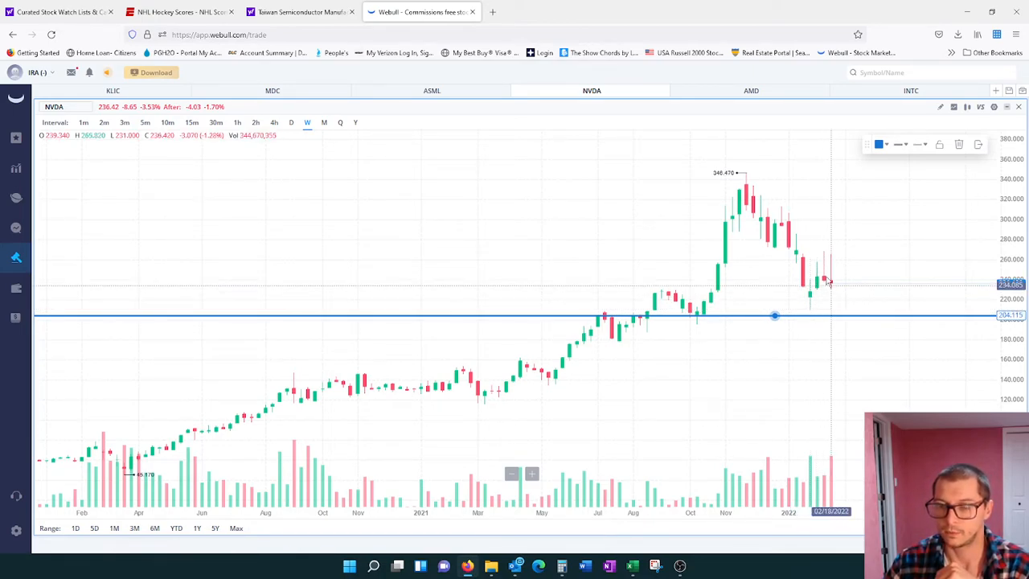
pyautogui.moveTo(739, 218)
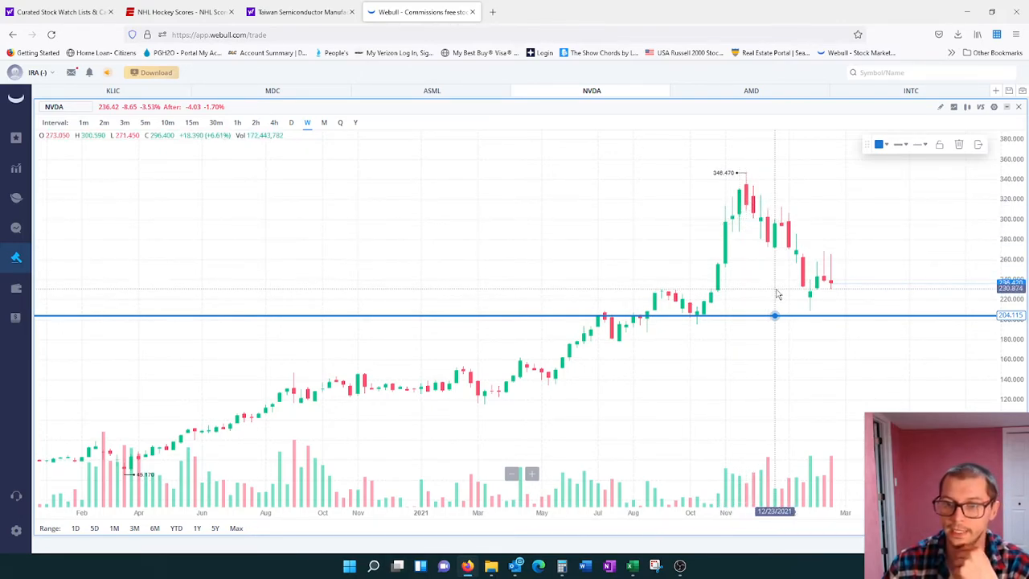
pyautogui.moveTo(810, 303)
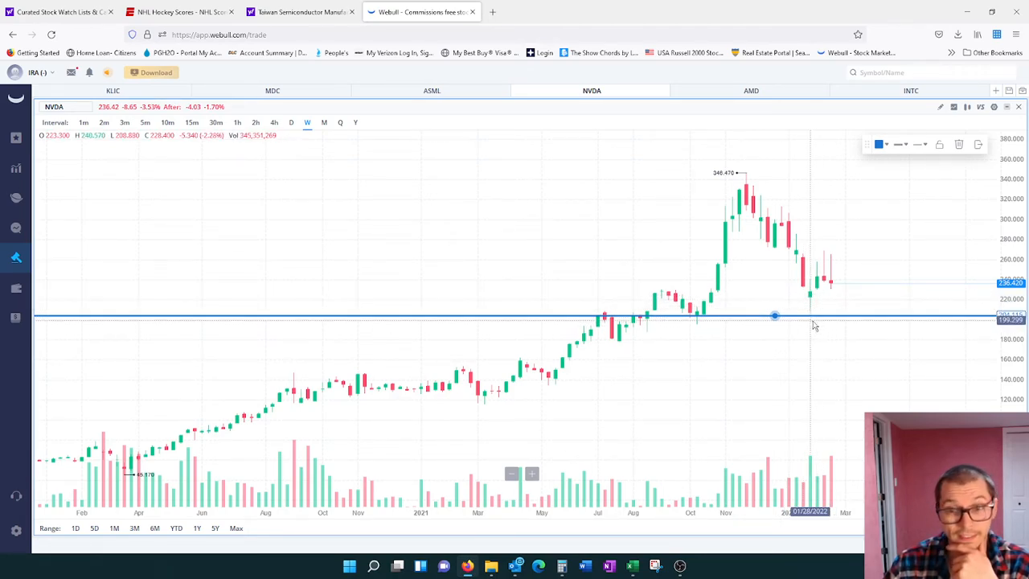
pyautogui.moveTo(696, 338)
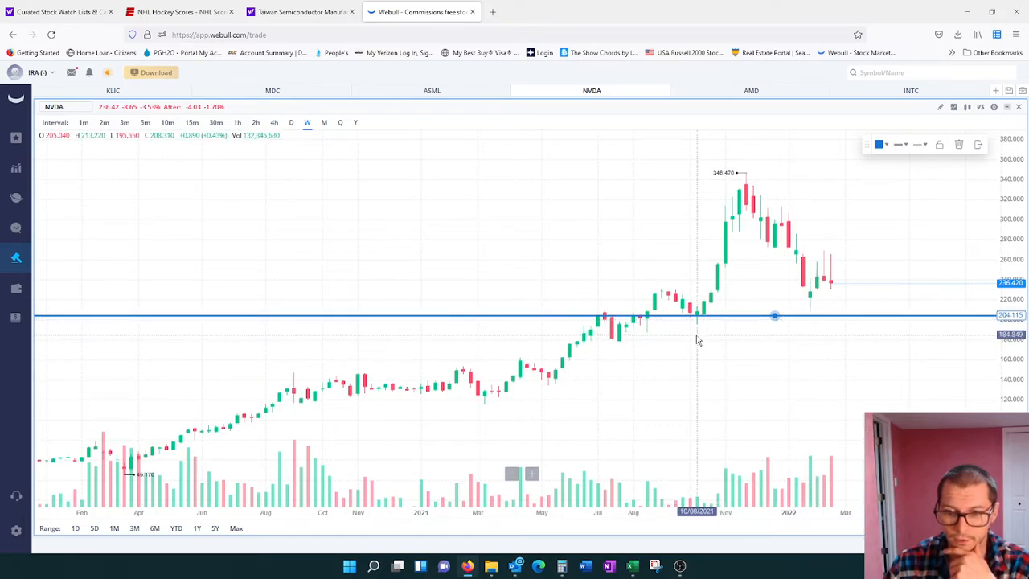
pyautogui.moveTo(674, 336)
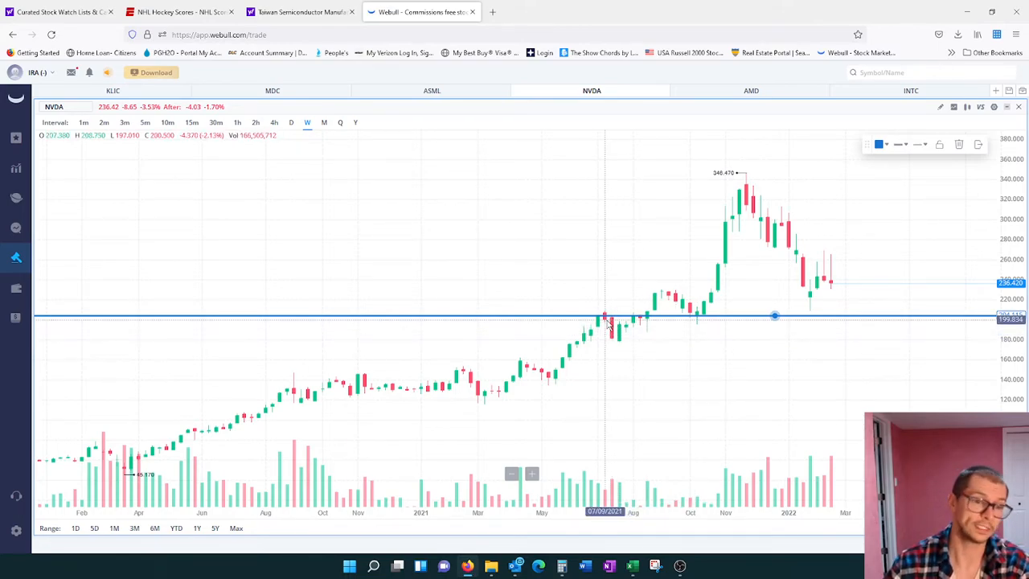
pyautogui.moveTo(733, 251)
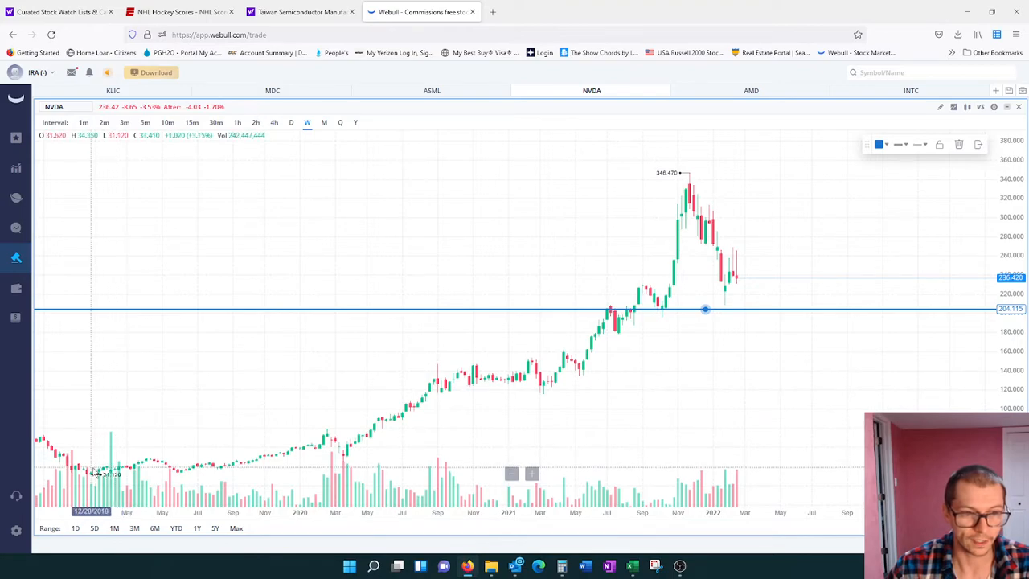
pyautogui.moveTo(94, 473)
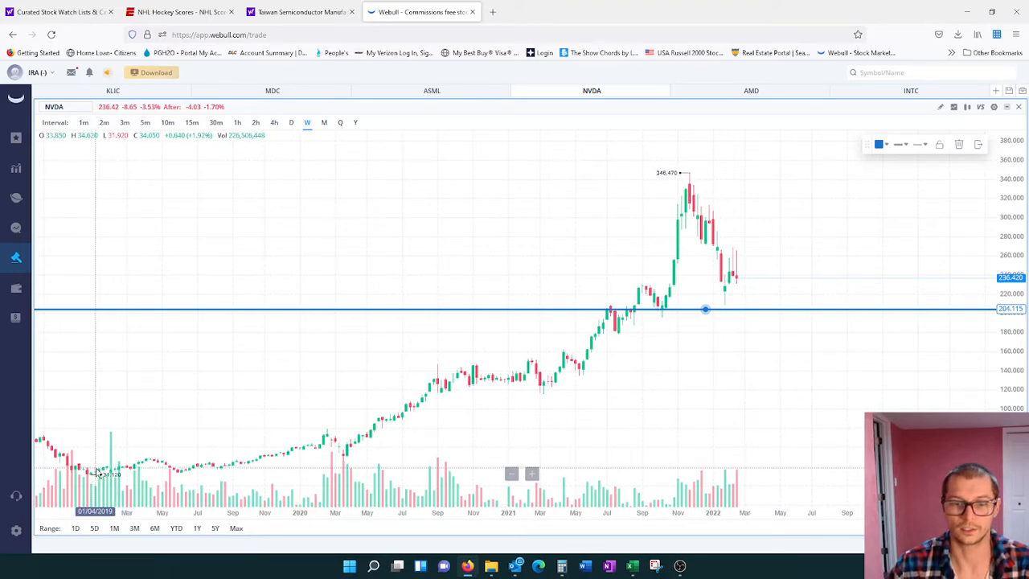
pyautogui.moveTo(665, 313)
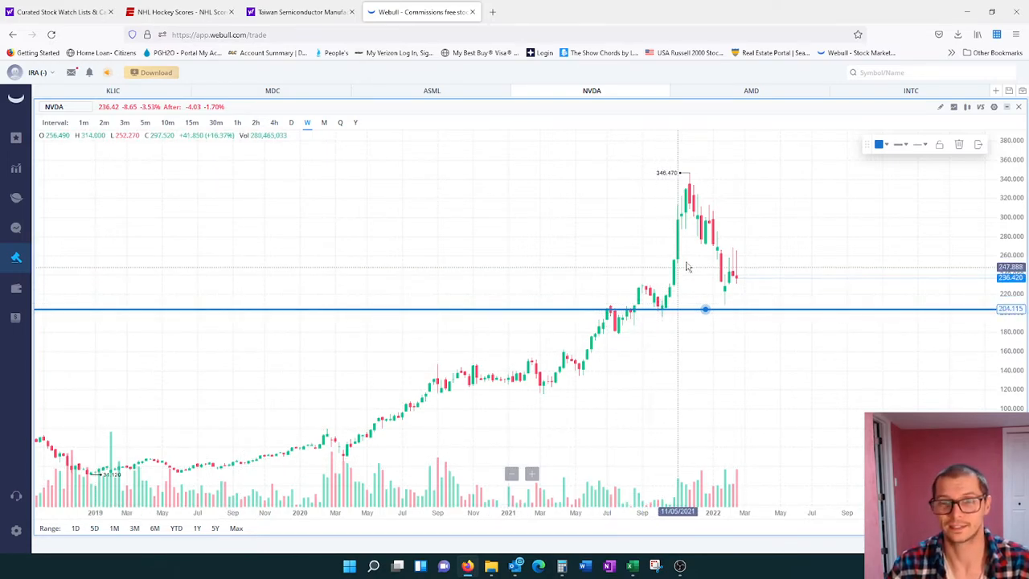
pyautogui.moveTo(731, 222)
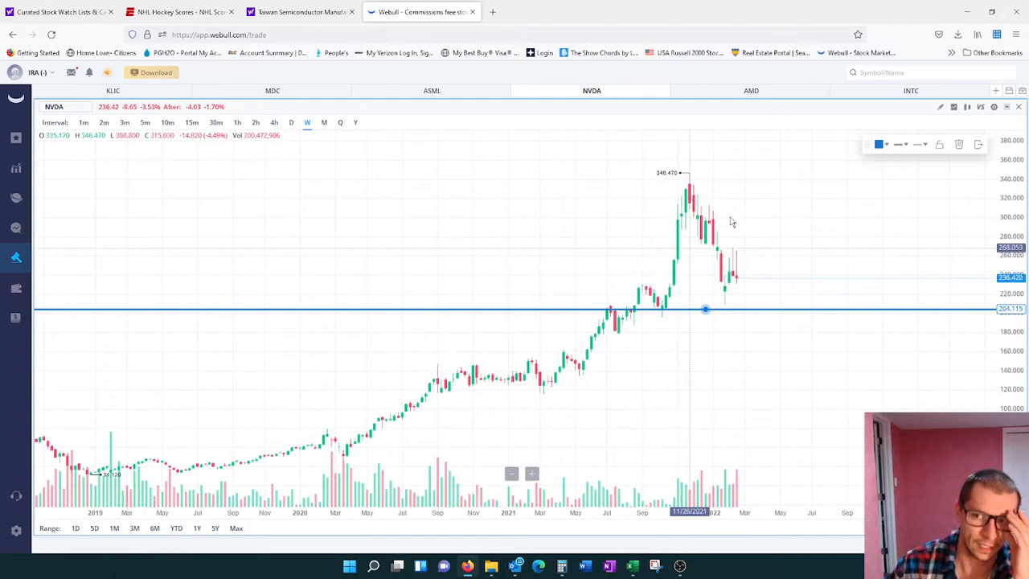
pyautogui.moveTo(778, 292)
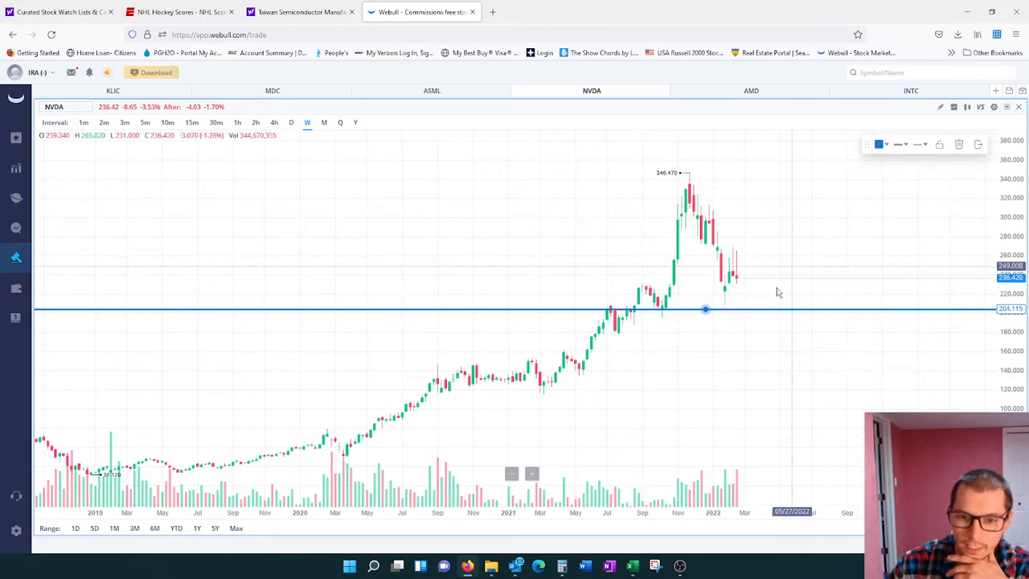
# - Adjust the colour settings for chart drawings
pyautogui.click(877, 144)
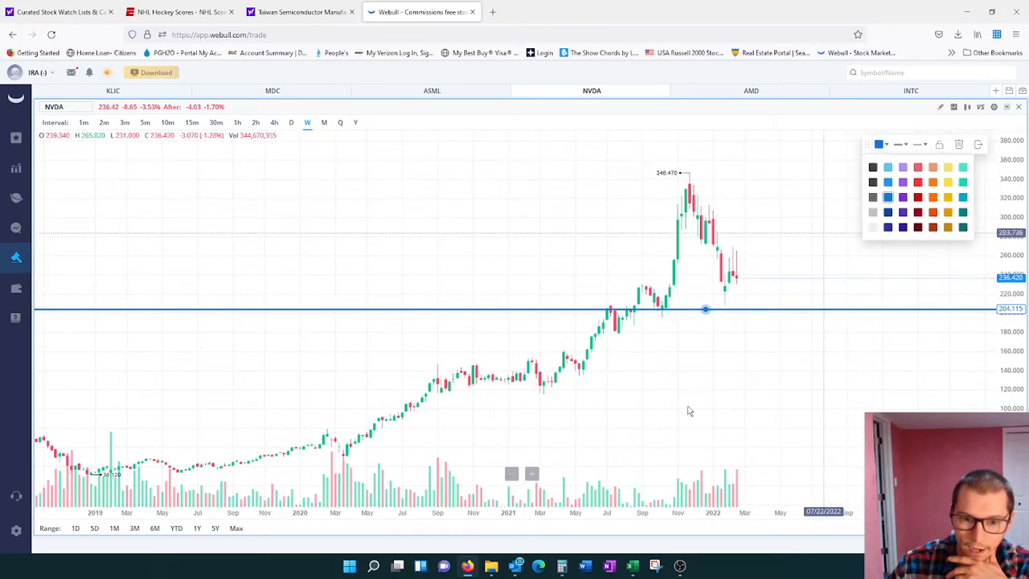
pyautogui.moveTo(878, 144)
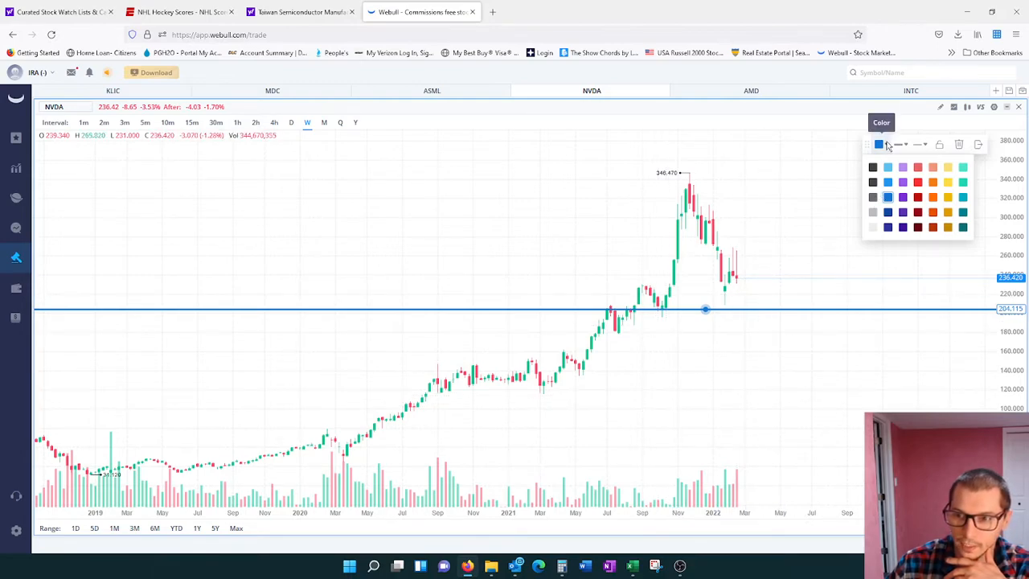
pyautogui.click(900, 144)
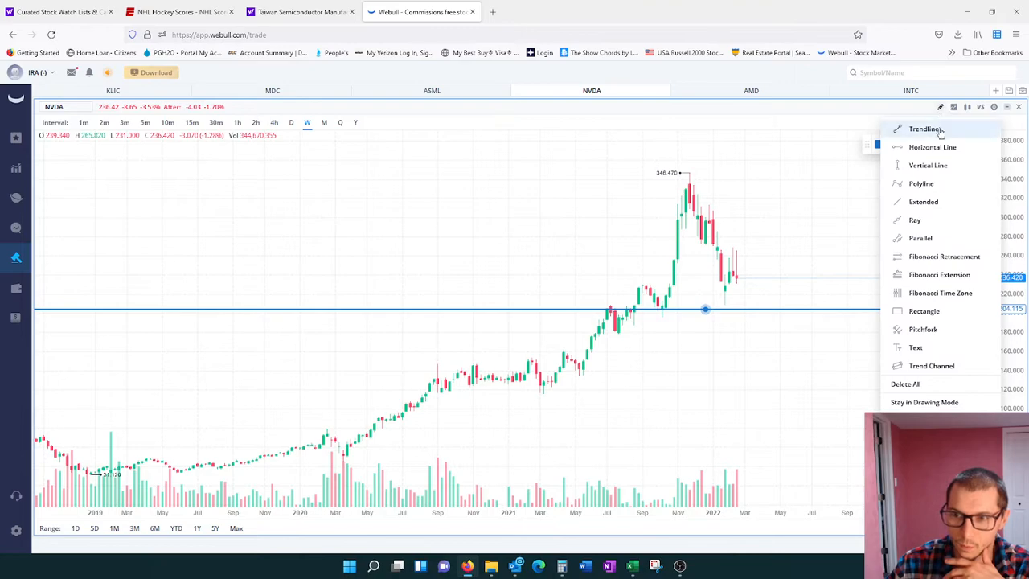
pyautogui.click(924, 128)
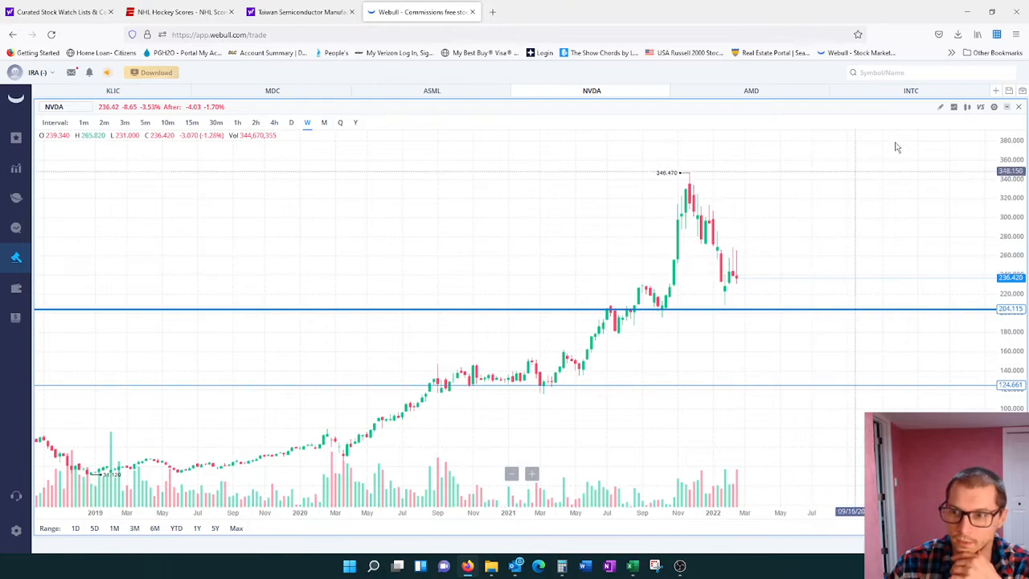
# - Place a horizontal resistance line on the NVDA chart at its all-time high
pyautogui.click(938, 106)
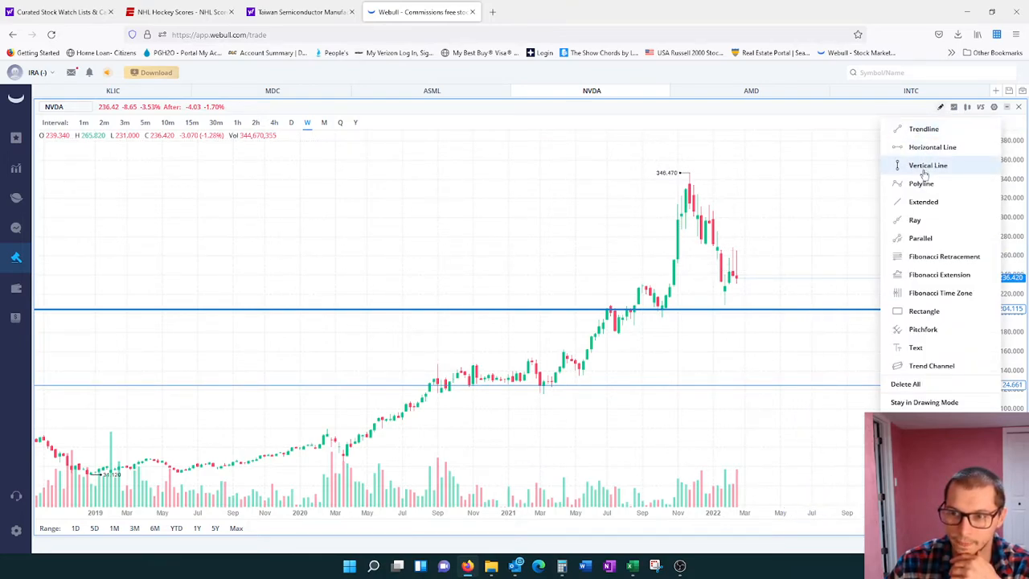
pyautogui.click(927, 164)
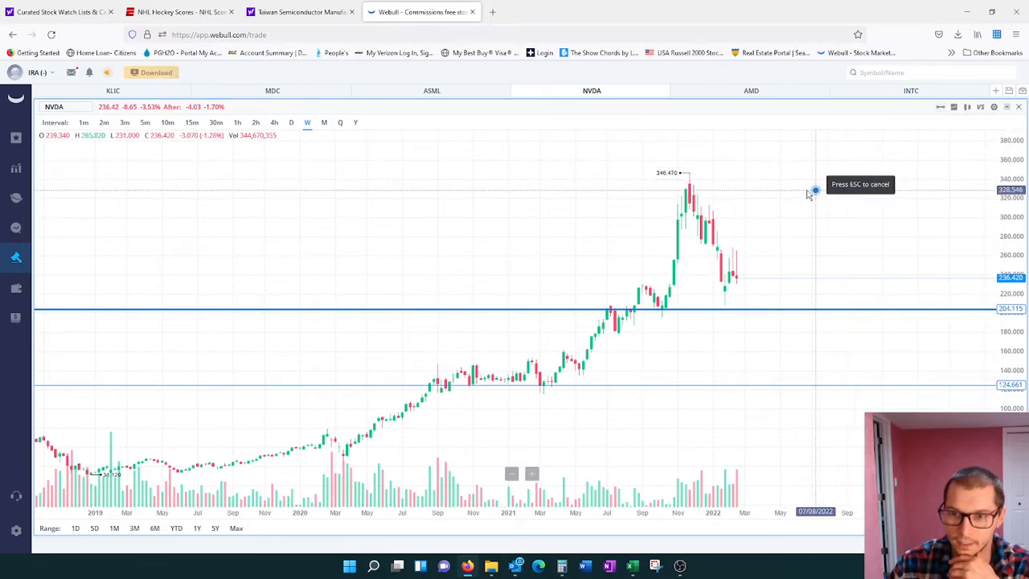
pyautogui.moveTo(803, 184)
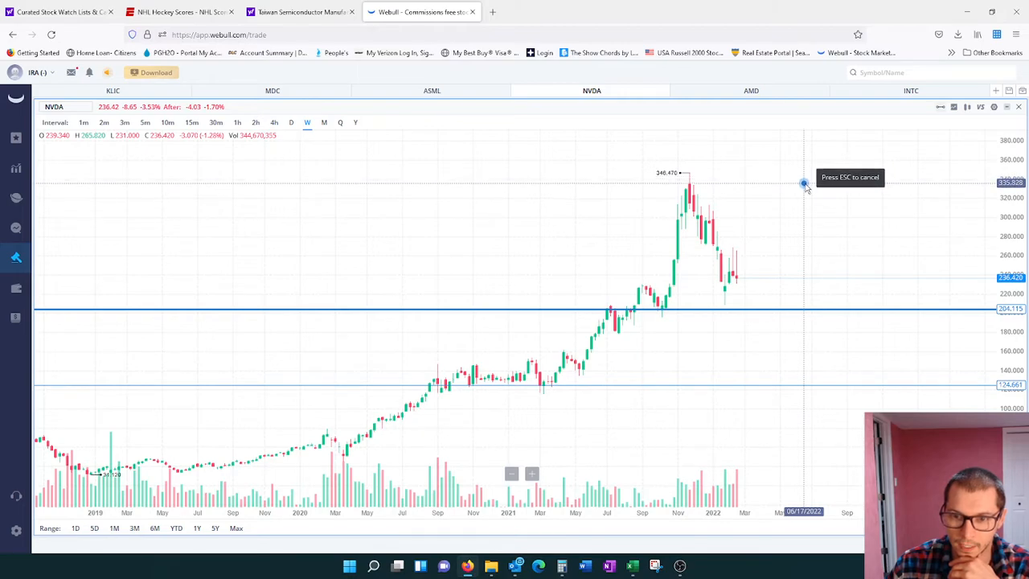
pyautogui.click(803, 184)
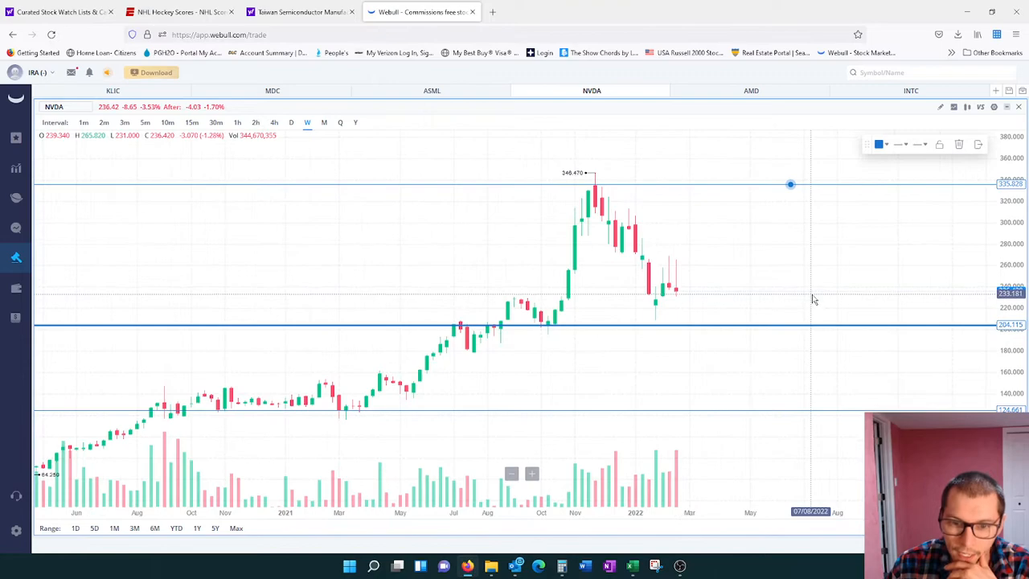
pyautogui.moveTo(794, 306)
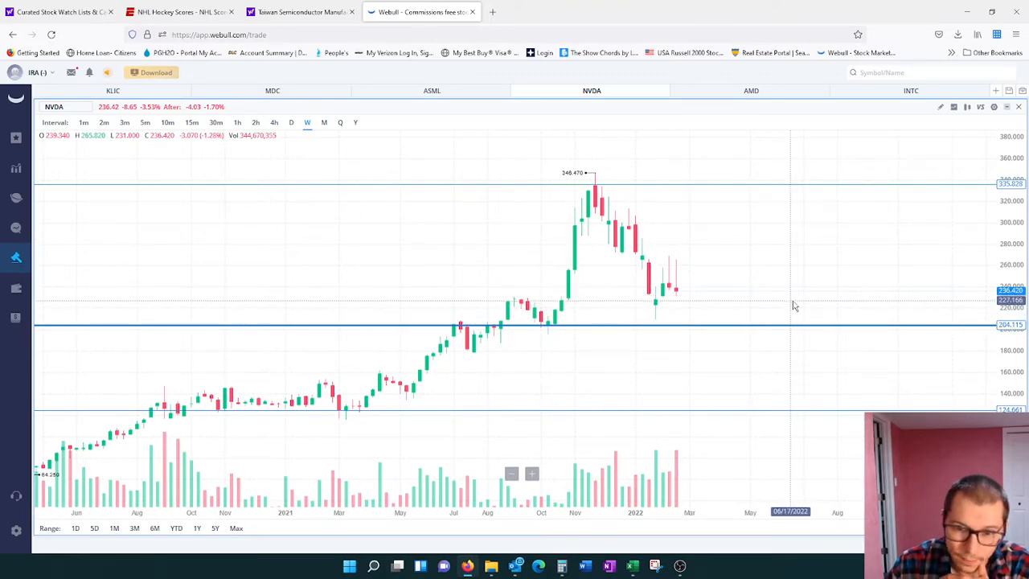
# - Draw a downtrend line from NVDA's peak along the falling highs, extended past the latest candles
pyautogui.click(940, 106)
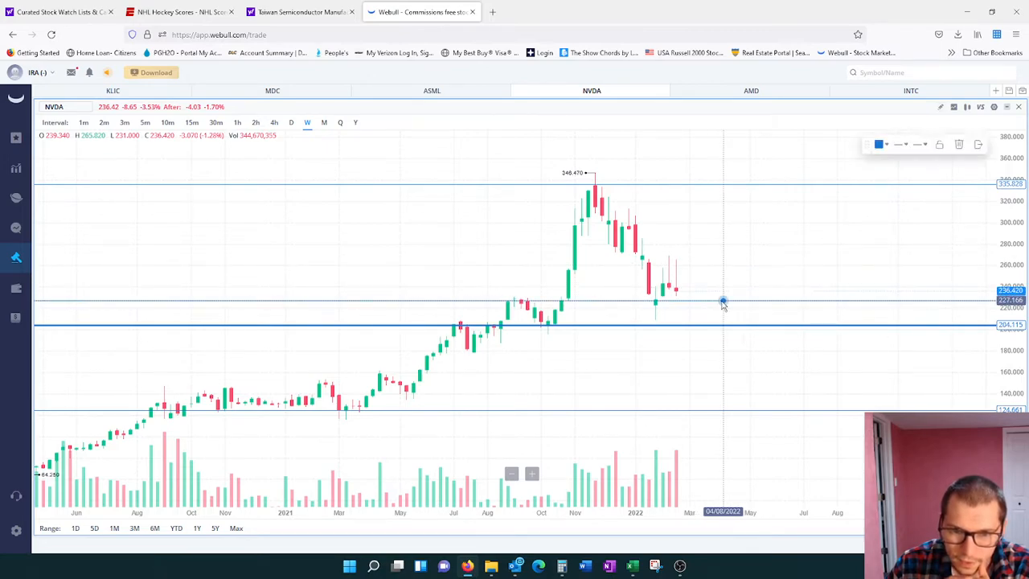
pyautogui.moveTo(743, 405)
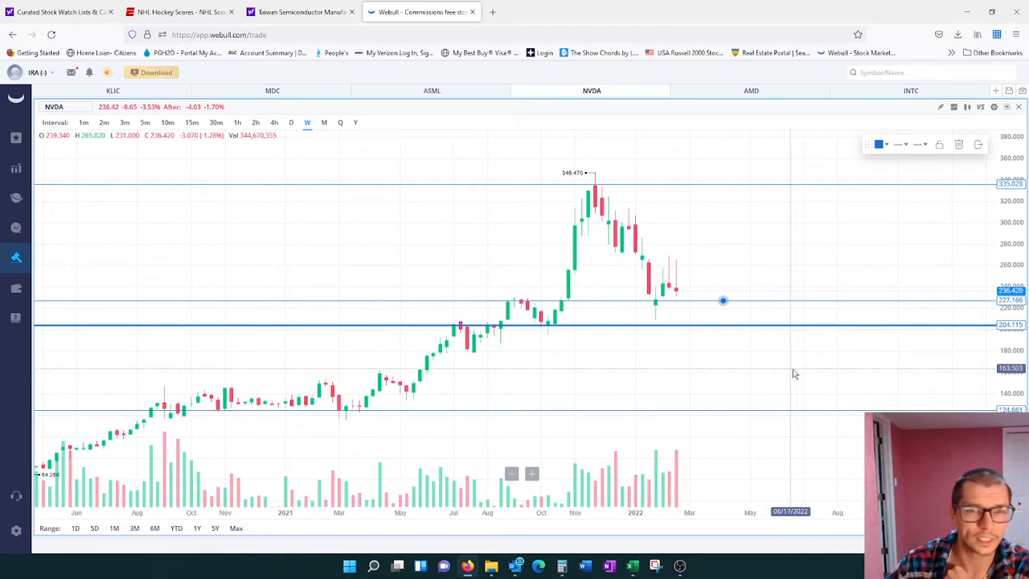
pyautogui.moveTo(662, 311)
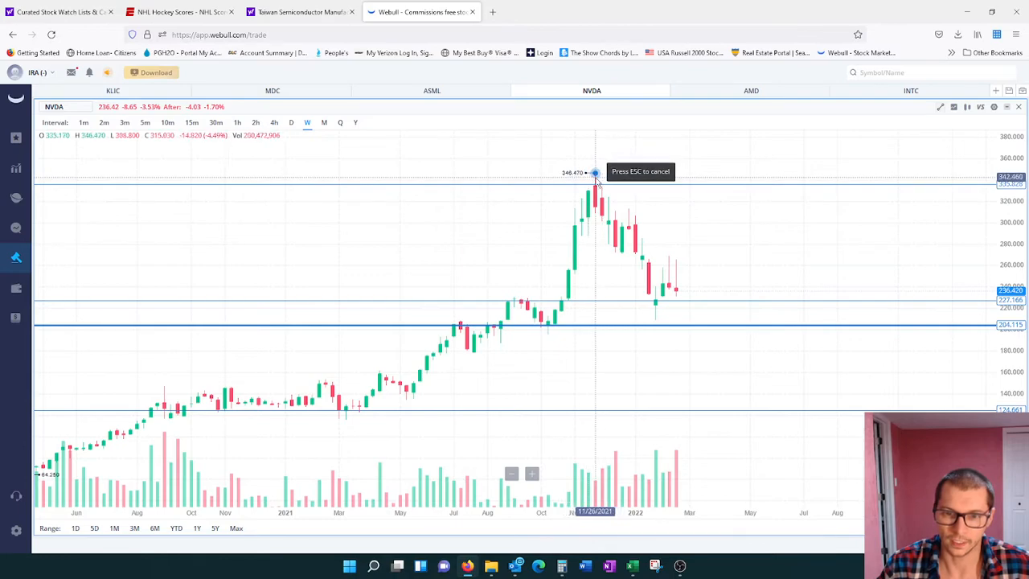
pyautogui.moveTo(595, 174); pyautogui.dragTo(723, 289)
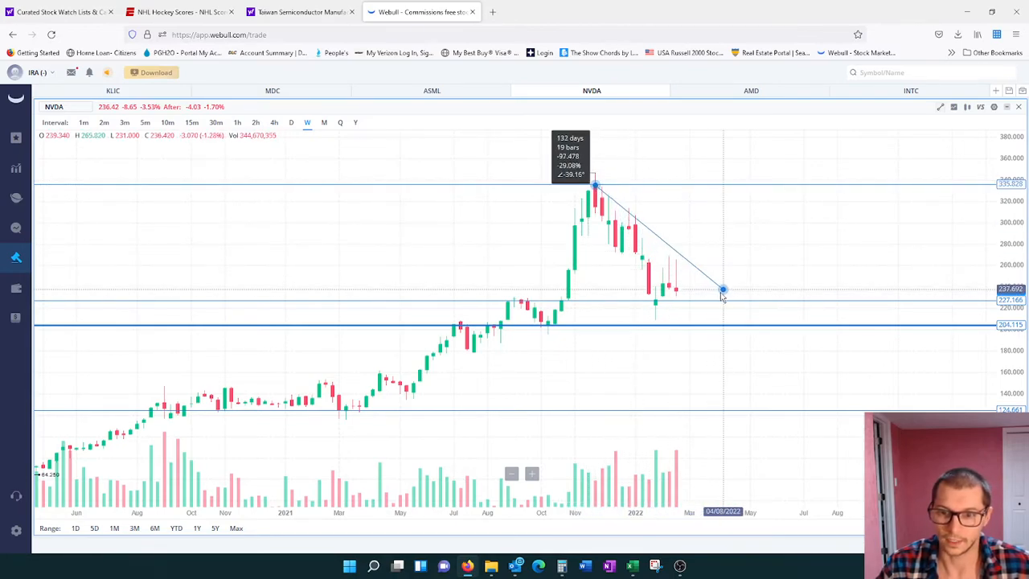
pyautogui.moveTo(723, 289); pyautogui.dragTo(715, 302)
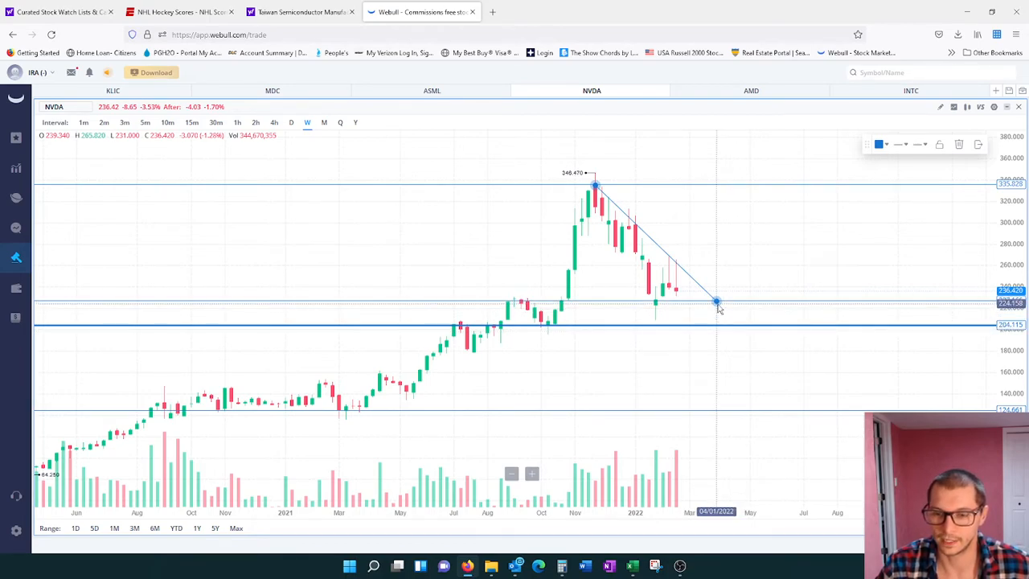
pyautogui.moveTo(717, 302); pyautogui.dragTo(791, 366)
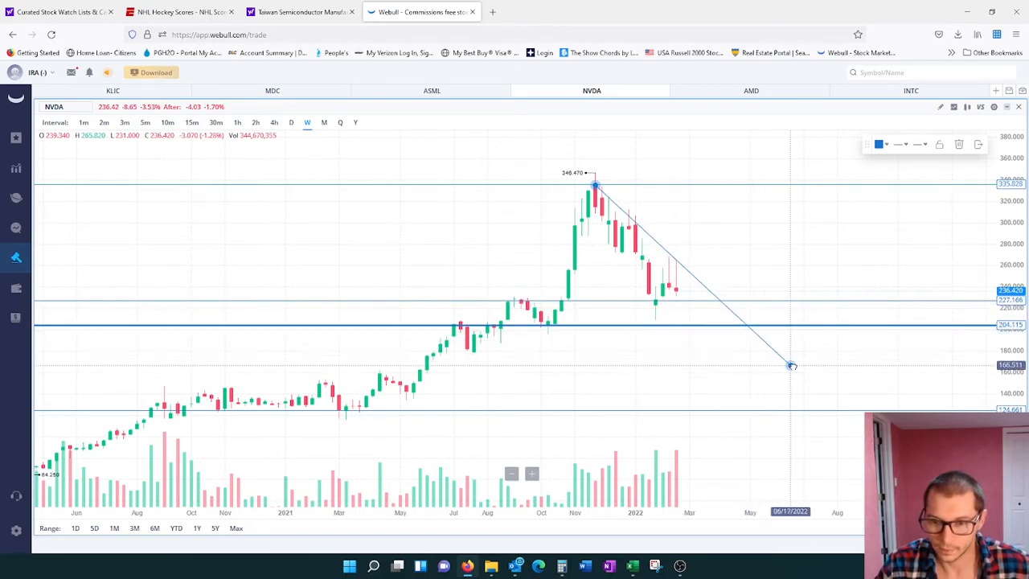
pyautogui.moveTo(791, 367); pyautogui.dragTo(796, 368)
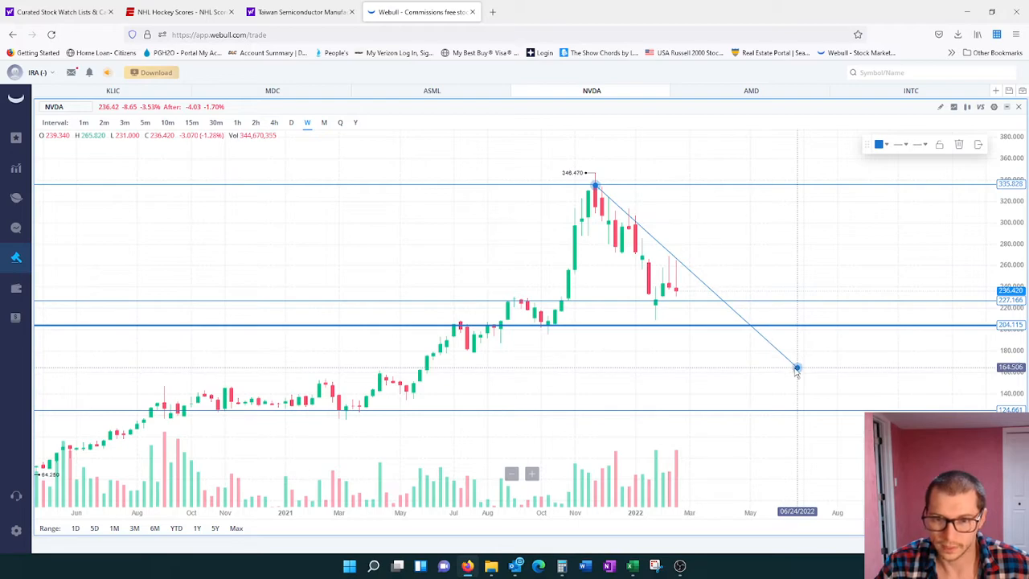
pyautogui.moveTo(651, 349)
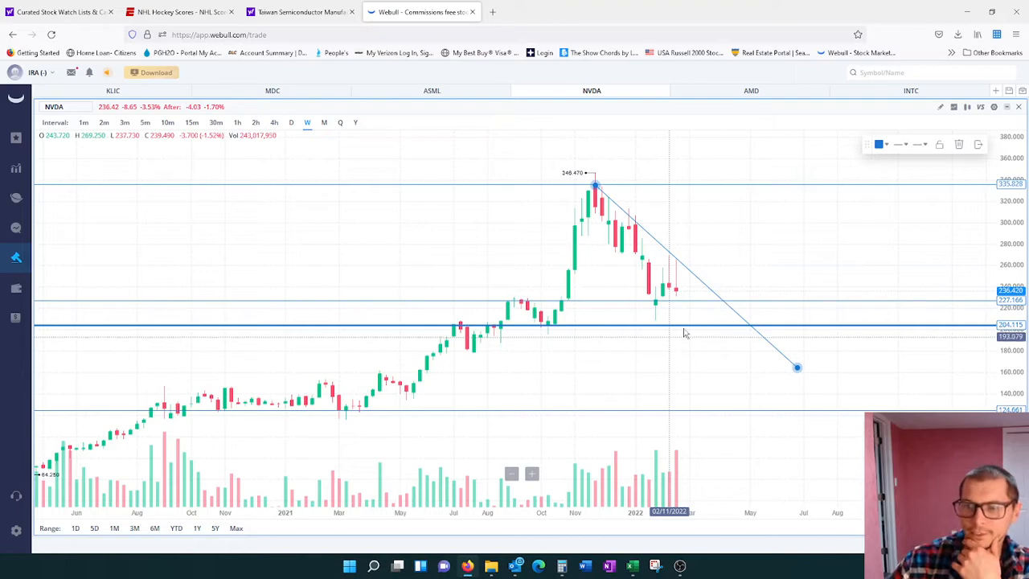
pyautogui.moveTo(710, 315)
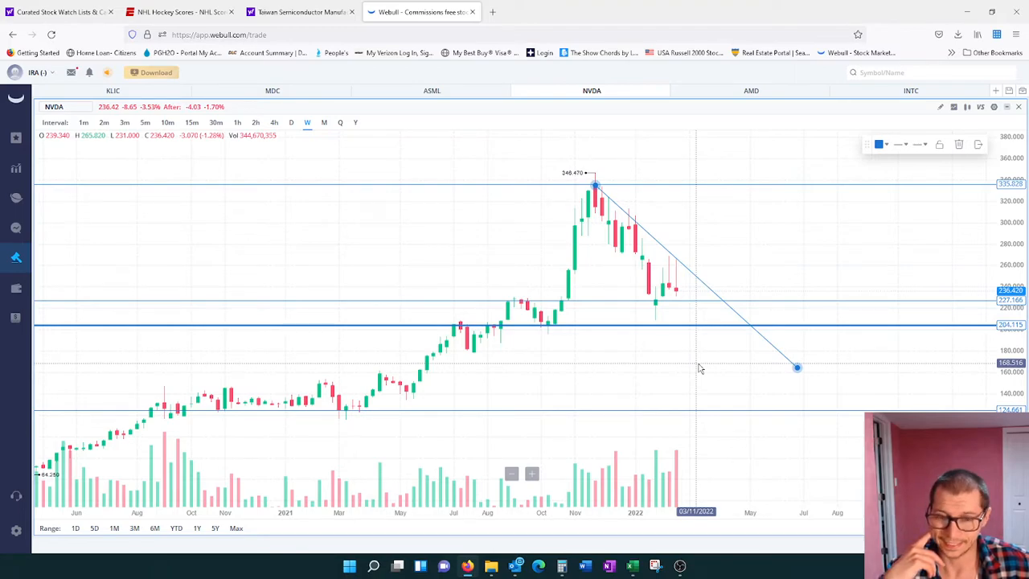
pyautogui.moveTo(752, 283)
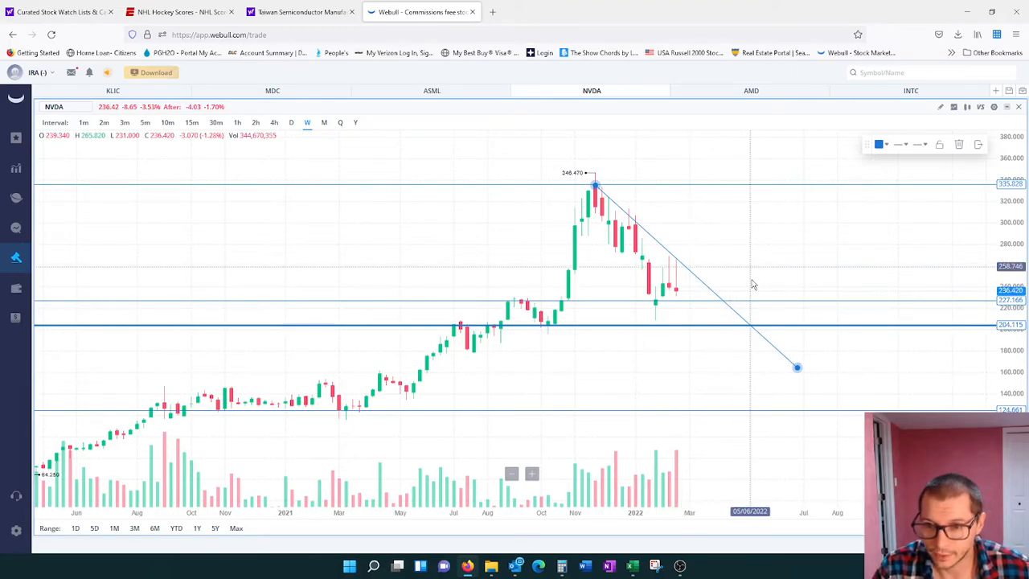
pyautogui.moveTo(651, 401)
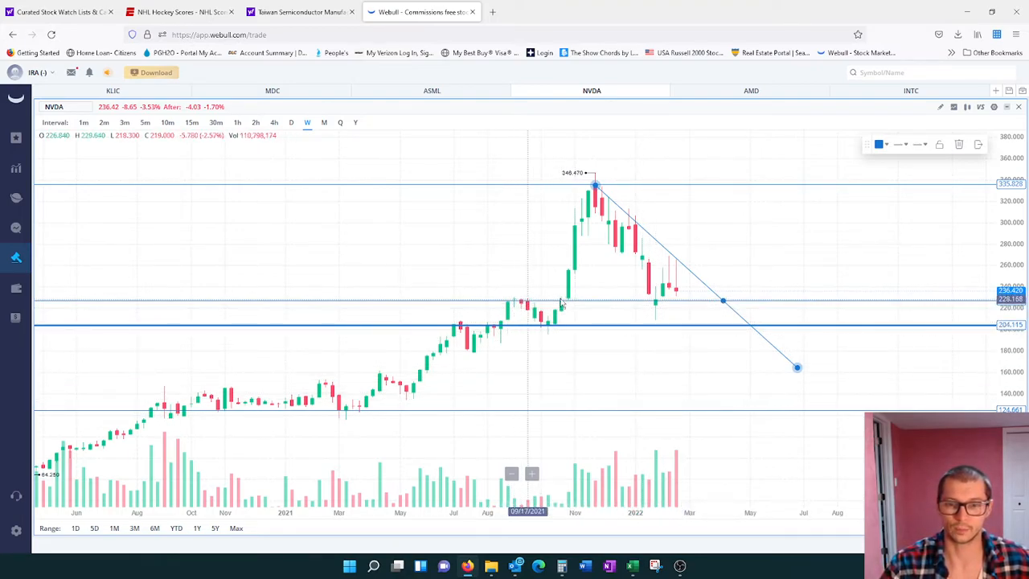
pyautogui.moveTo(649, 312)
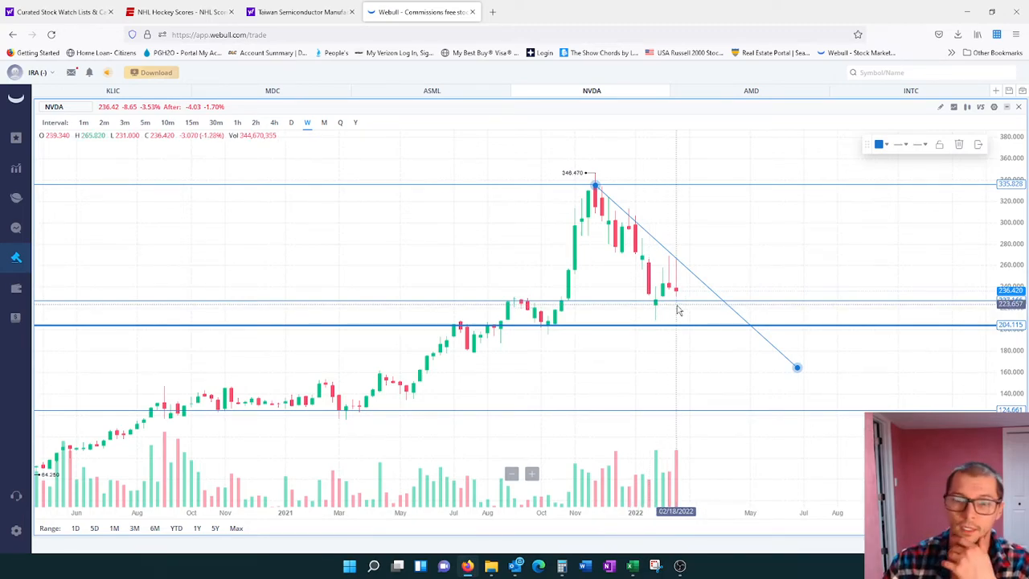
pyautogui.moveTo(607, 325)
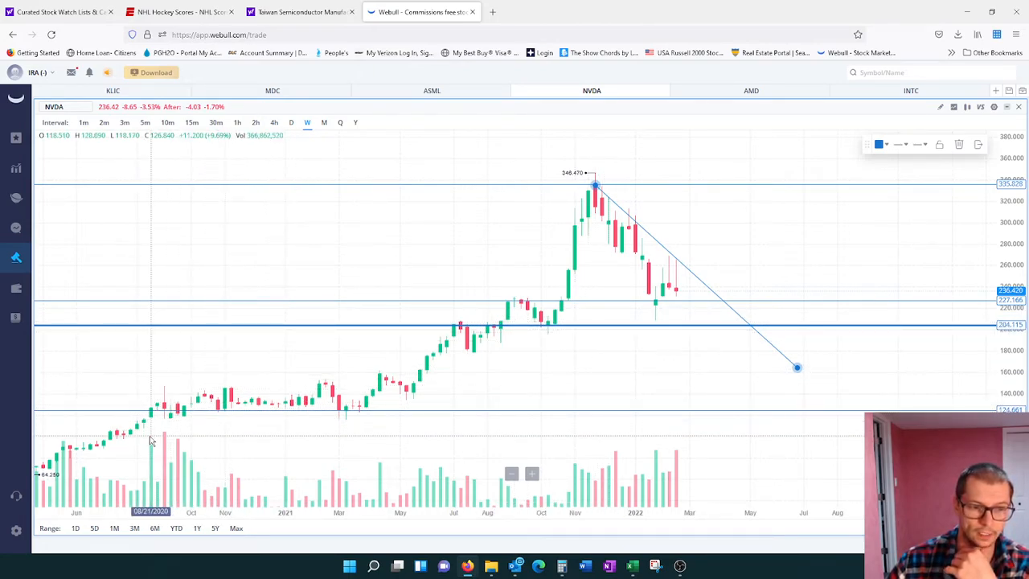
pyautogui.moveTo(345, 453)
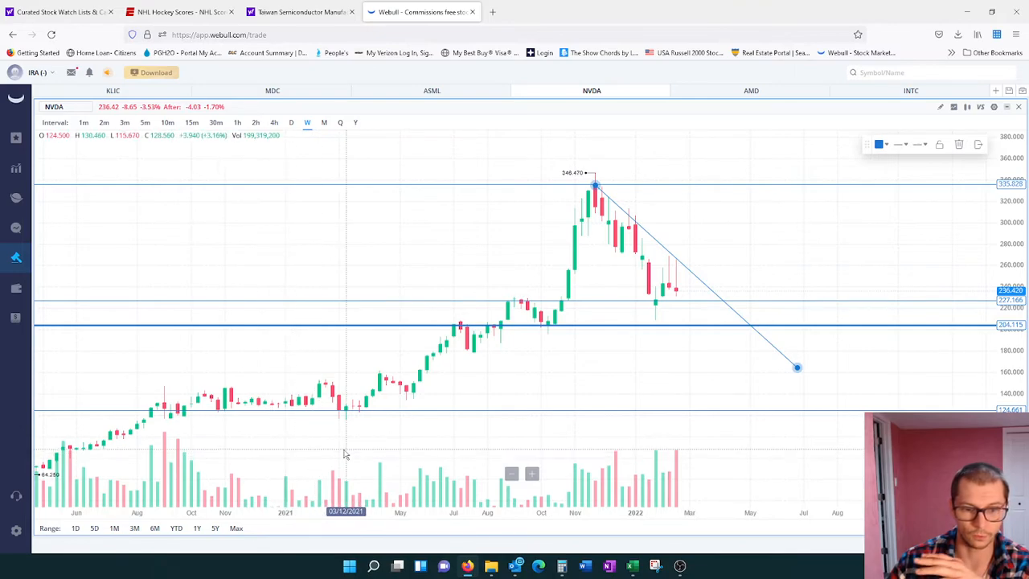
pyautogui.moveTo(289, 420)
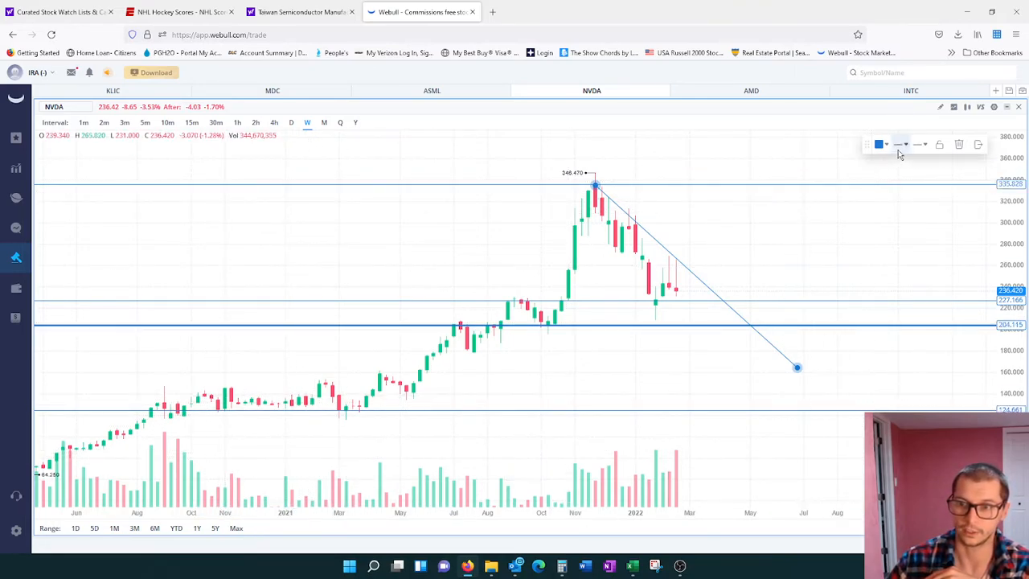
pyautogui.moveTo(514, 385)
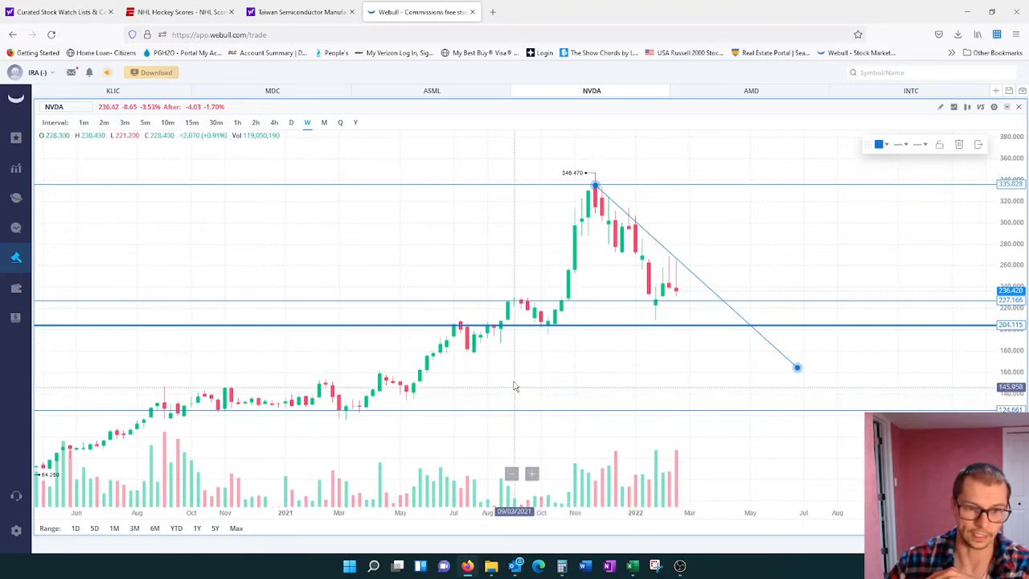
pyautogui.moveTo(495, 384)
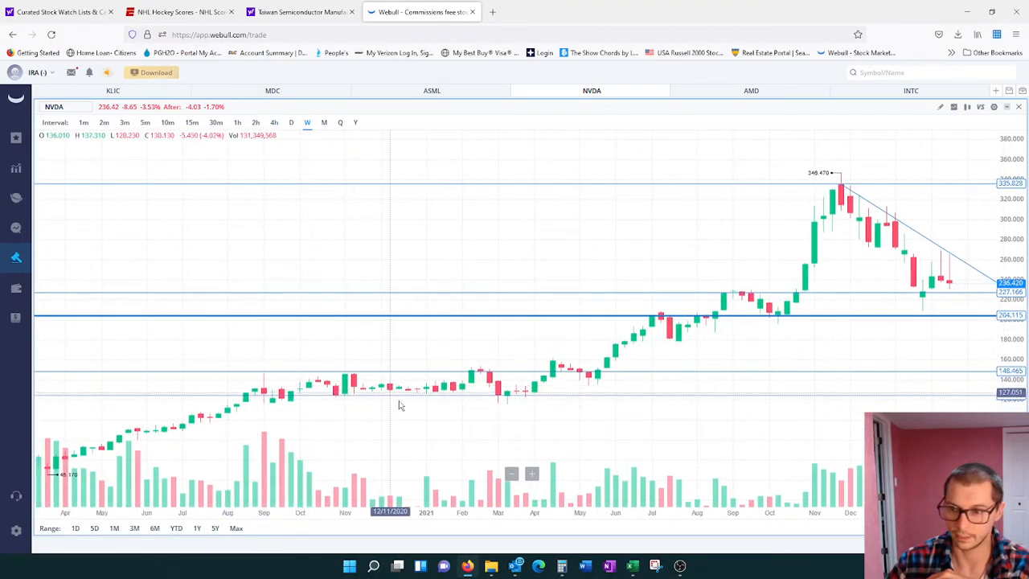
pyautogui.moveTo(522, 457)
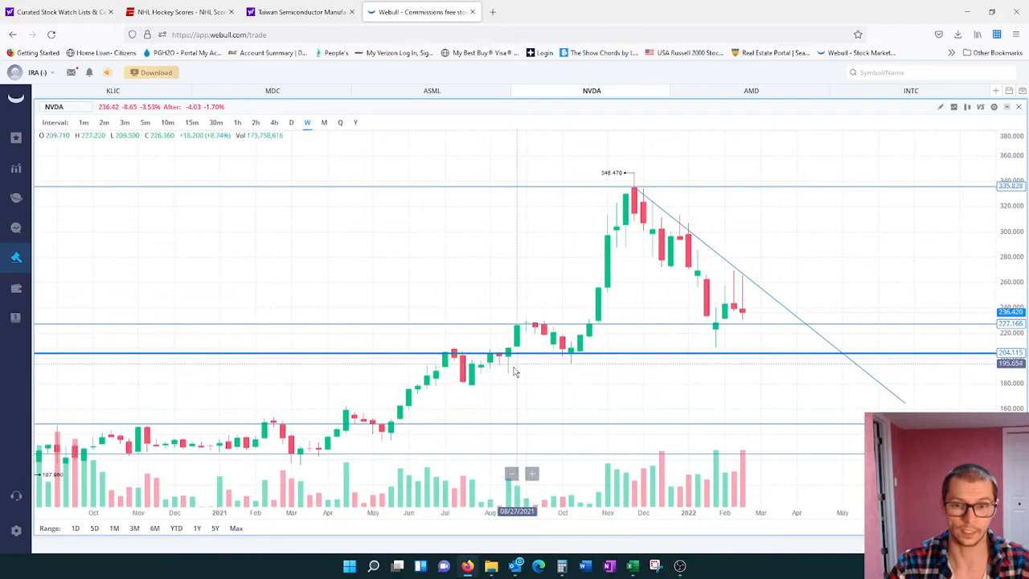
pyautogui.moveTo(563, 358)
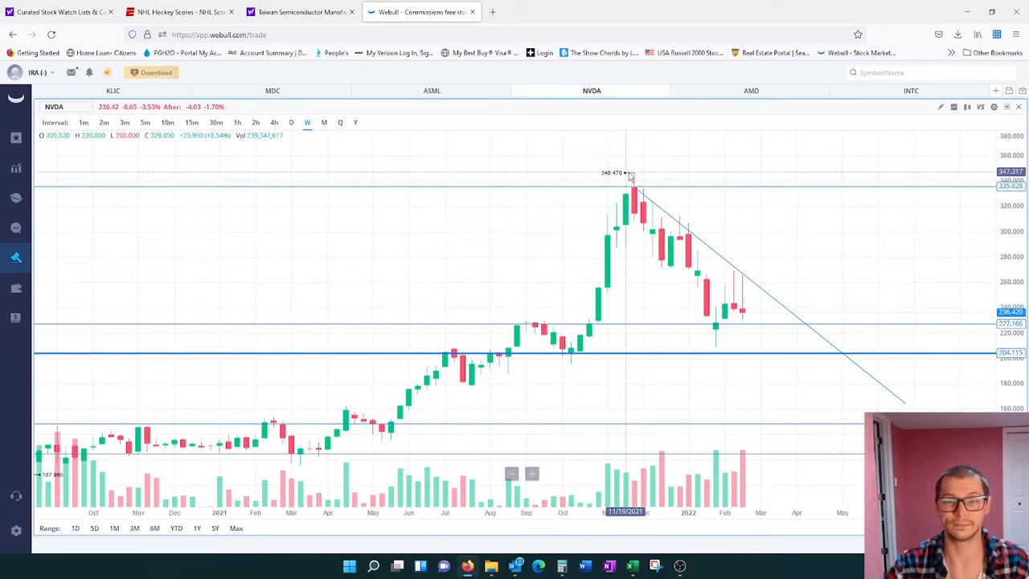
pyautogui.moveTo(683, 296)
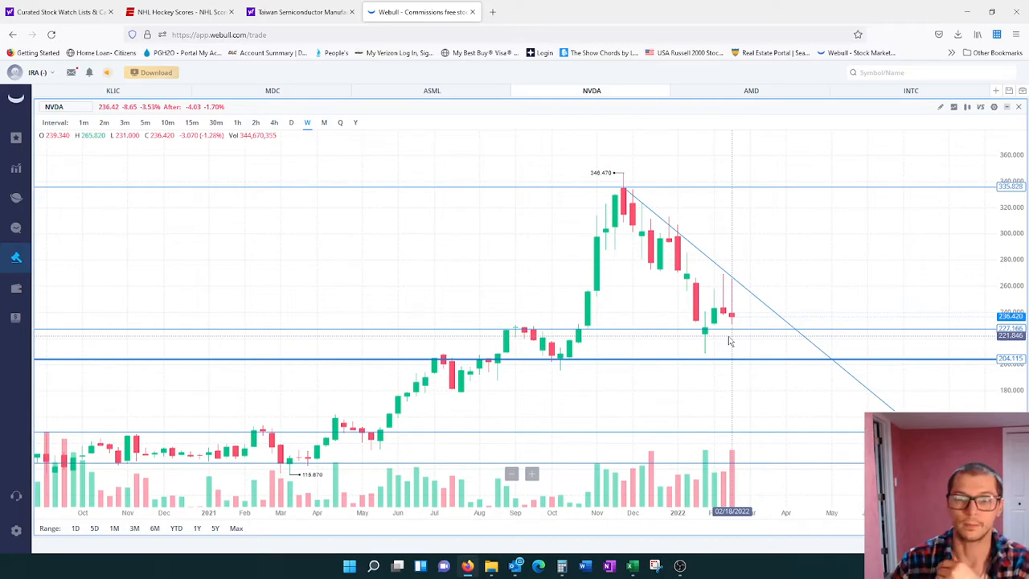
pyautogui.moveTo(727, 341)
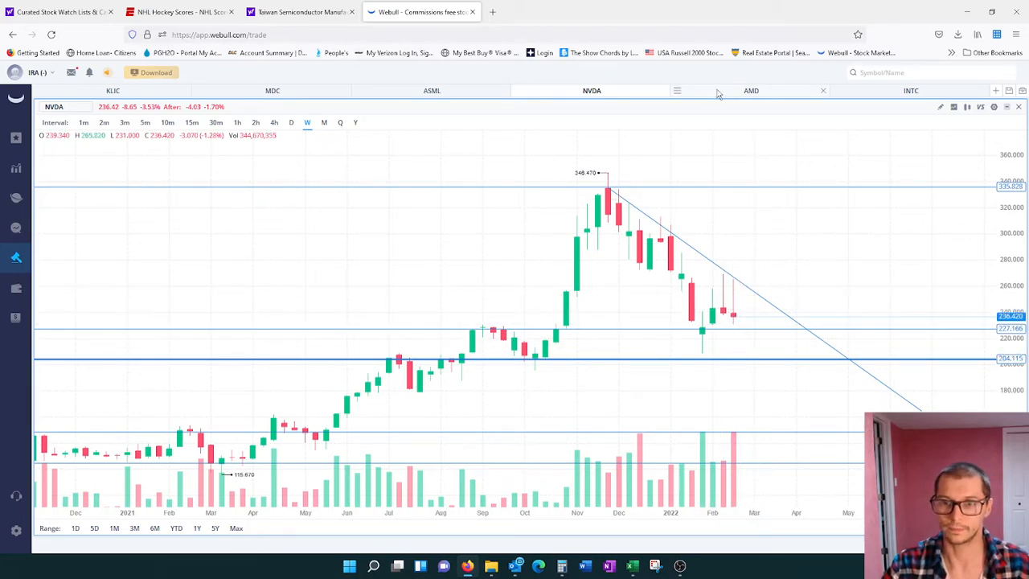
# - Switch the chart to AMD, showing its existing support and resistance lines
pyautogui.click(750, 90)
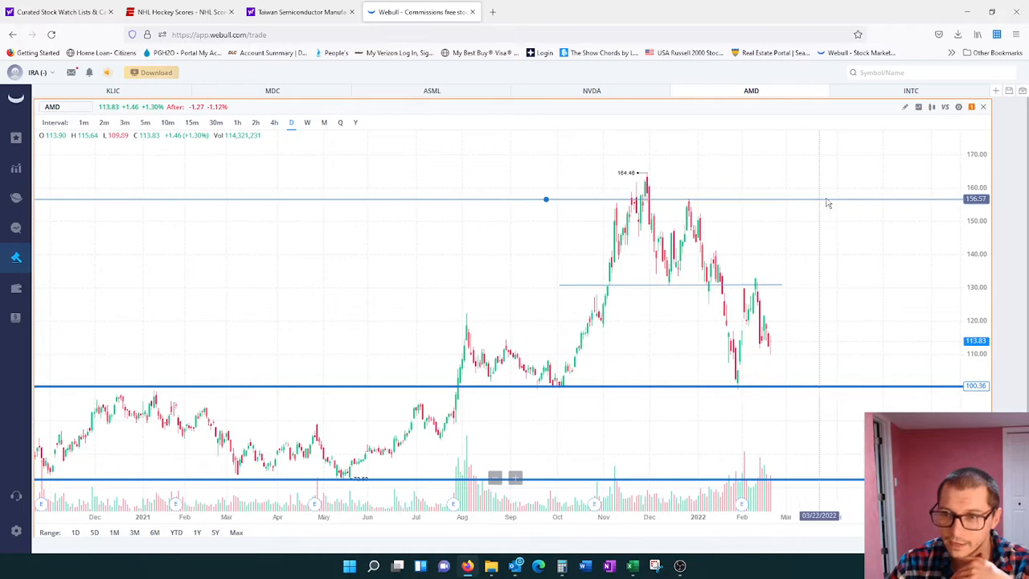
pyautogui.moveTo(608, 254)
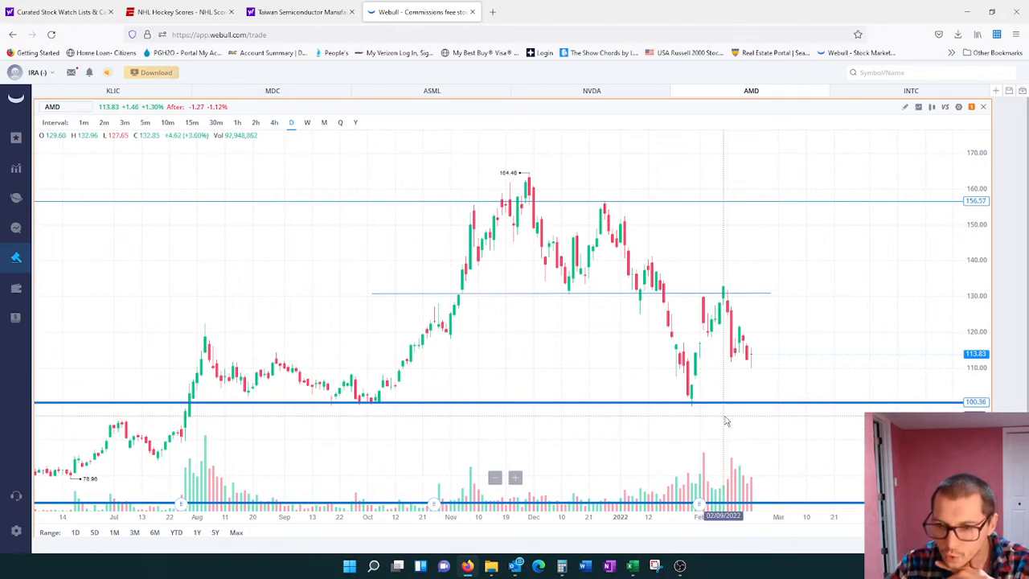
pyautogui.moveTo(695, 409)
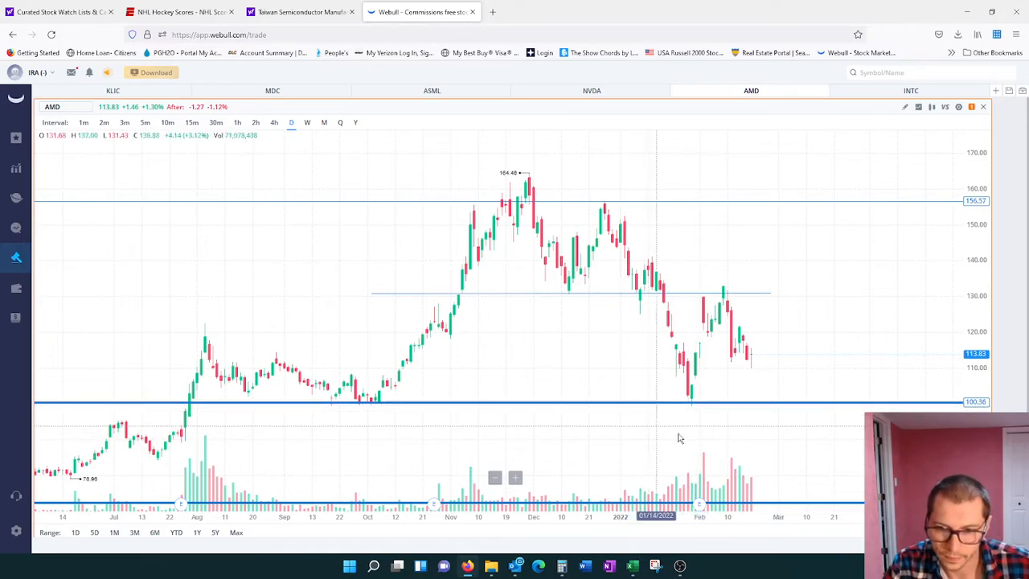
pyautogui.moveTo(688, 425)
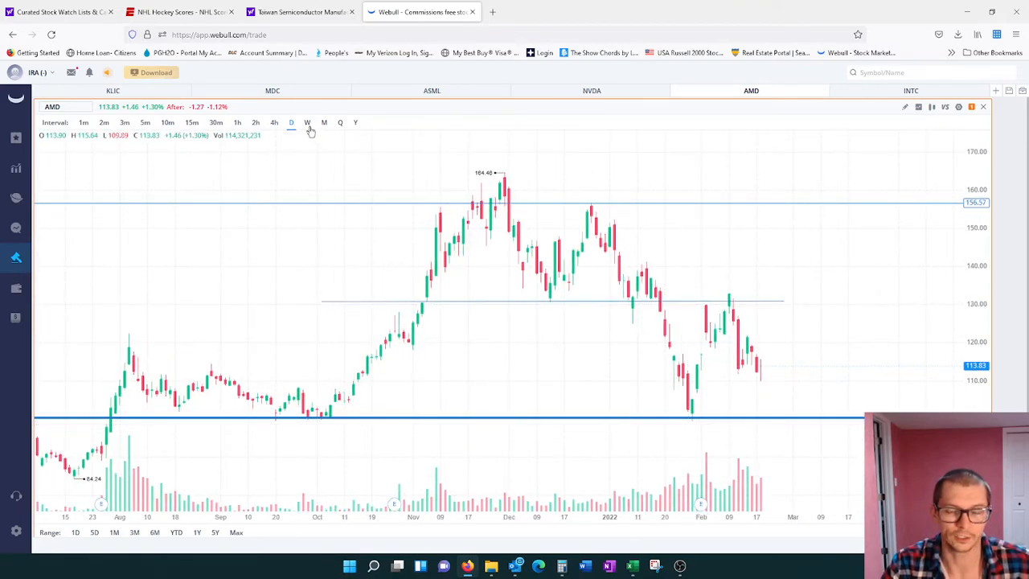
pyautogui.click(307, 122)
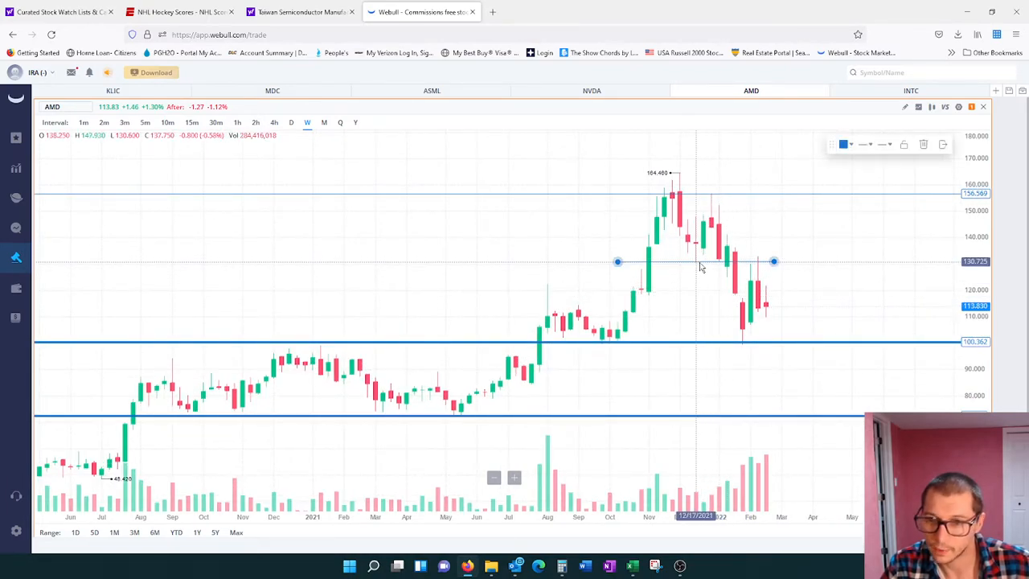
pyautogui.moveTo(706, 270)
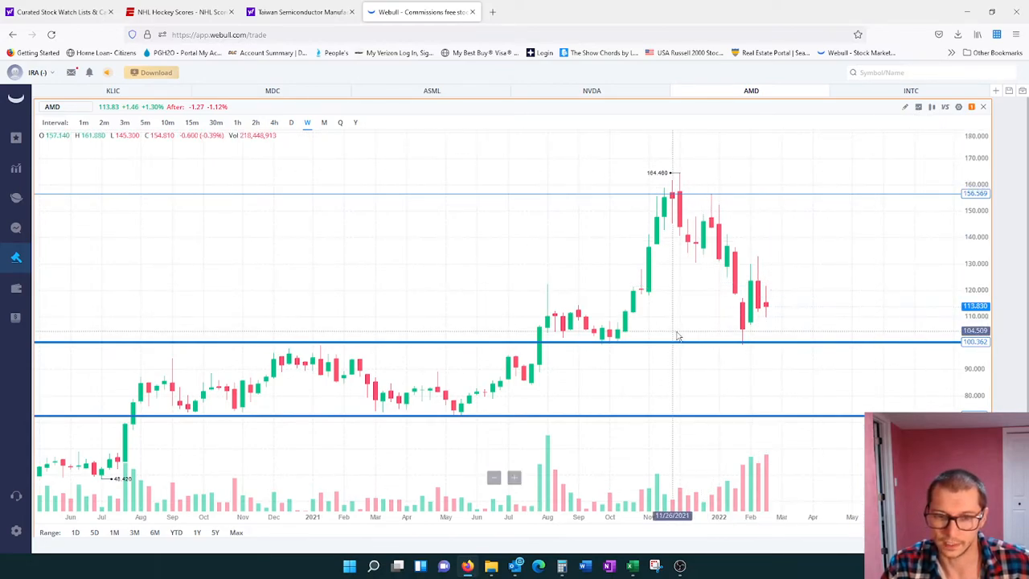
pyautogui.moveTo(647, 369)
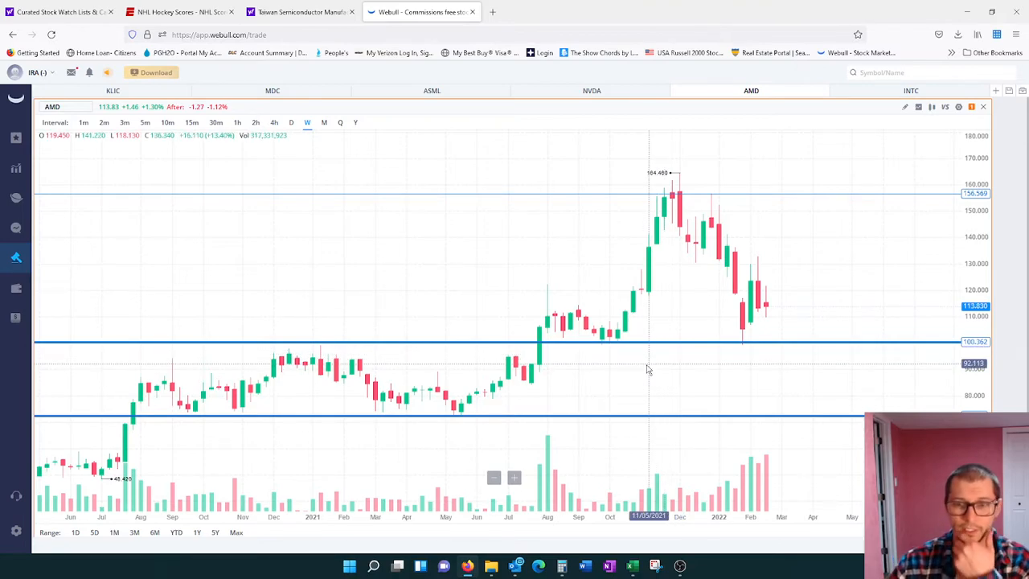
pyautogui.moveTo(864, 193)
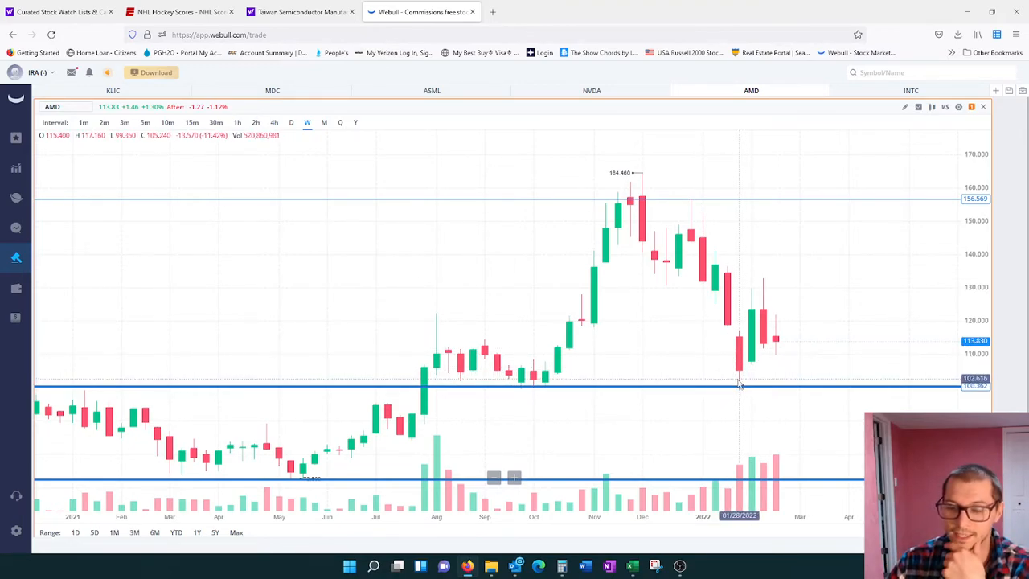
pyautogui.moveTo(749, 400)
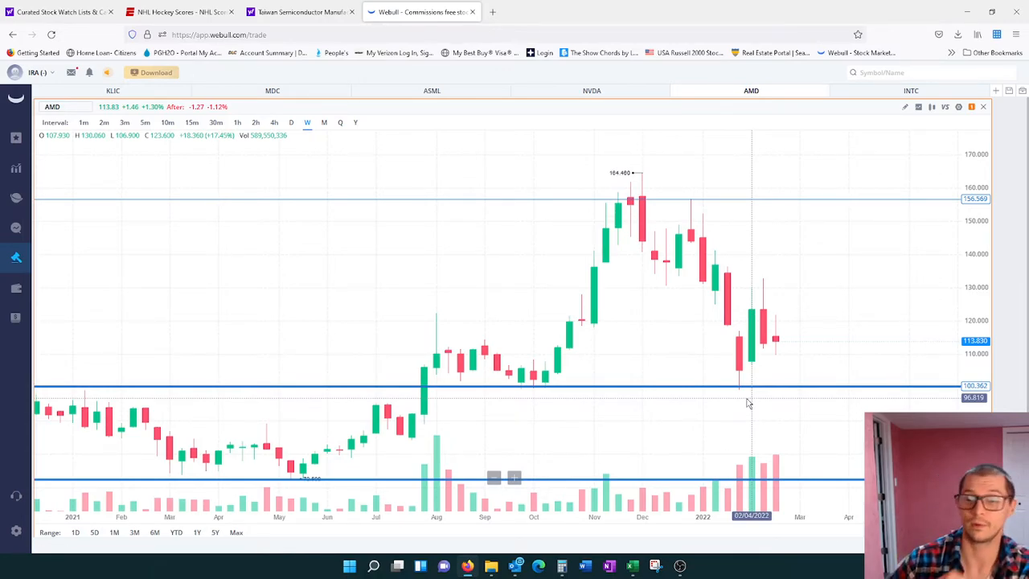
pyautogui.moveTo(731, 387)
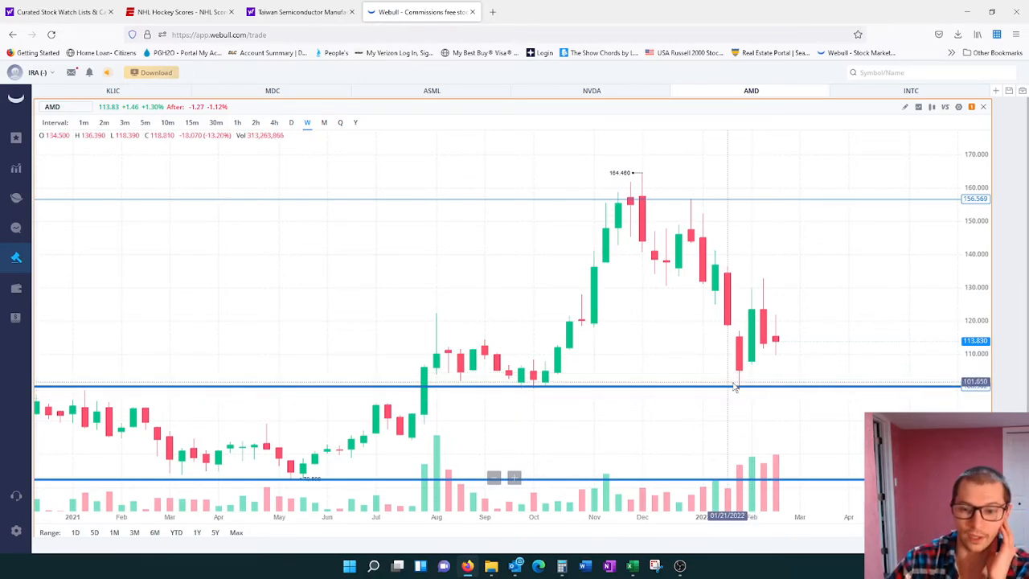
pyautogui.moveTo(739, 393)
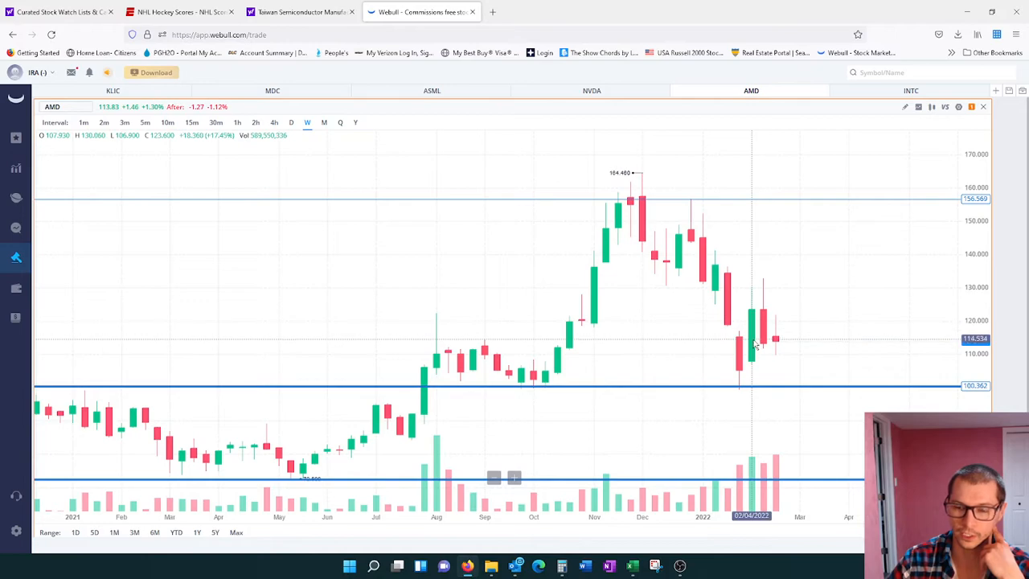
pyautogui.moveTo(764, 315)
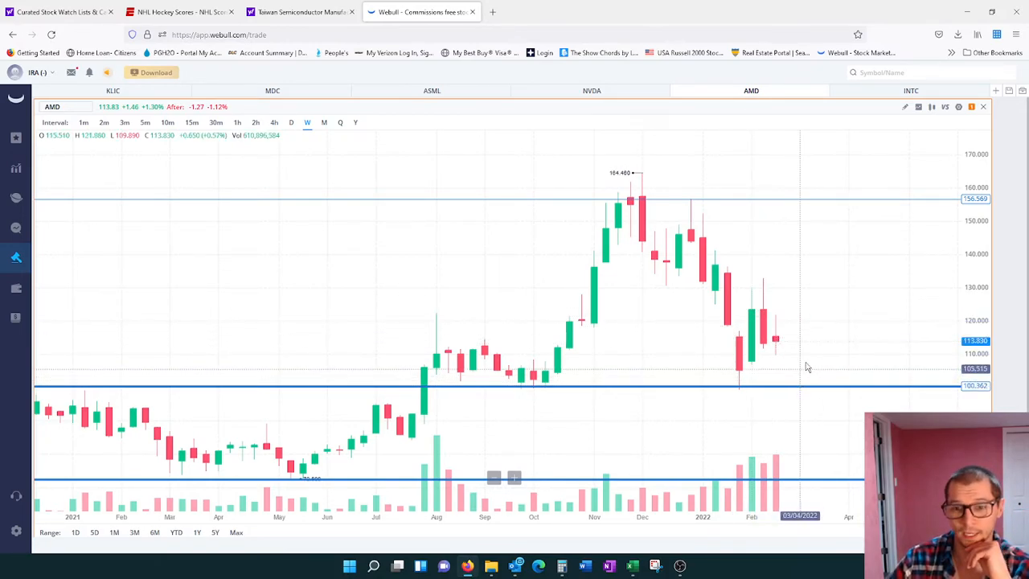
pyautogui.moveTo(787, 357)
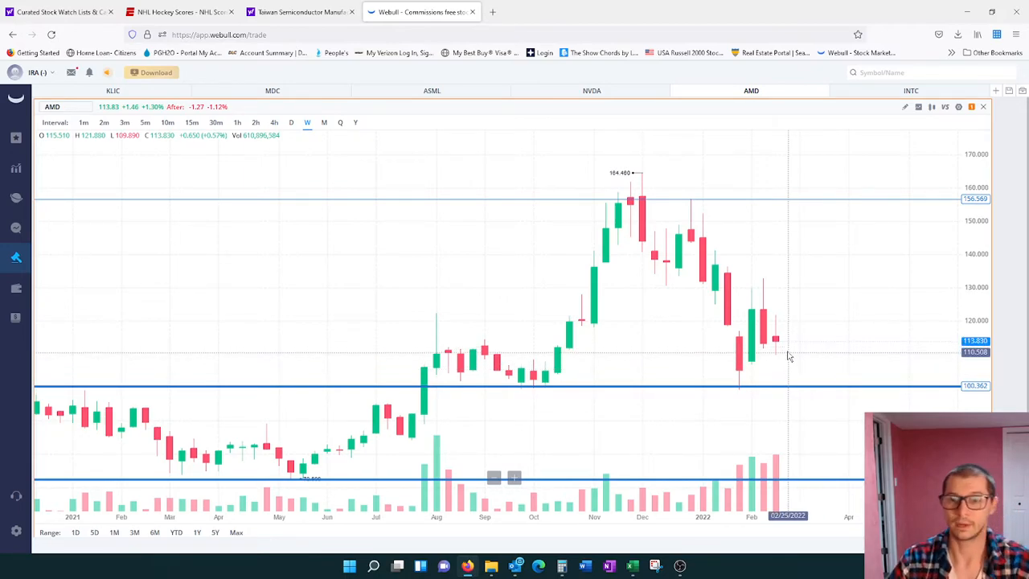
pyautogui.moveTo(704, 379)
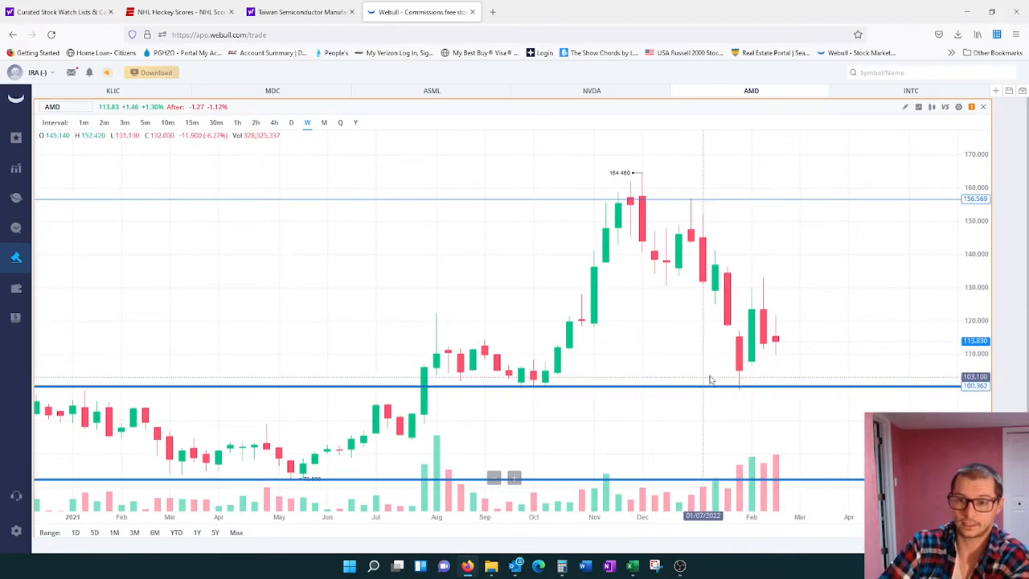
pyautogui.moveTo(715, 350)
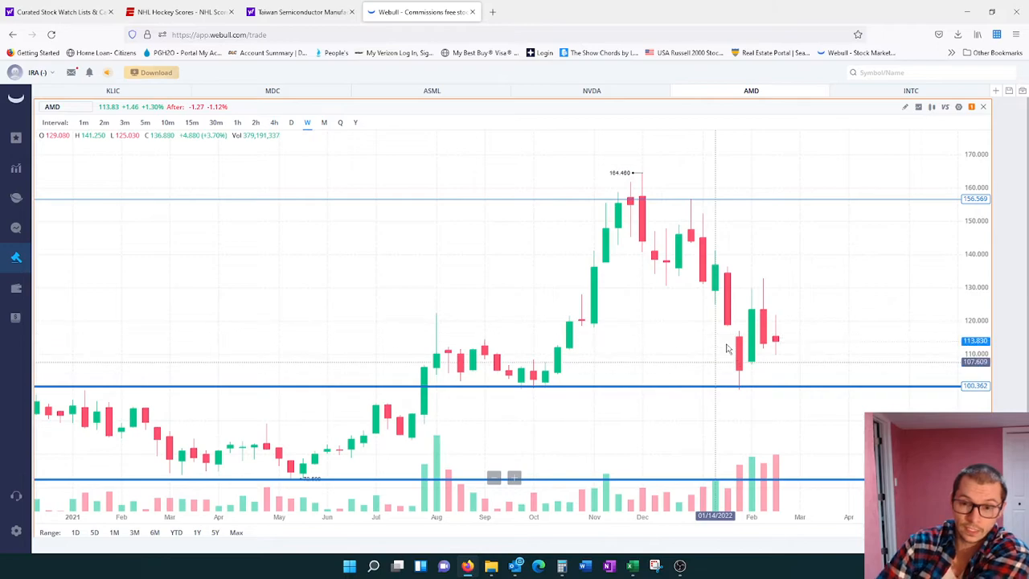
pyautogui.moveTo(753, 308)
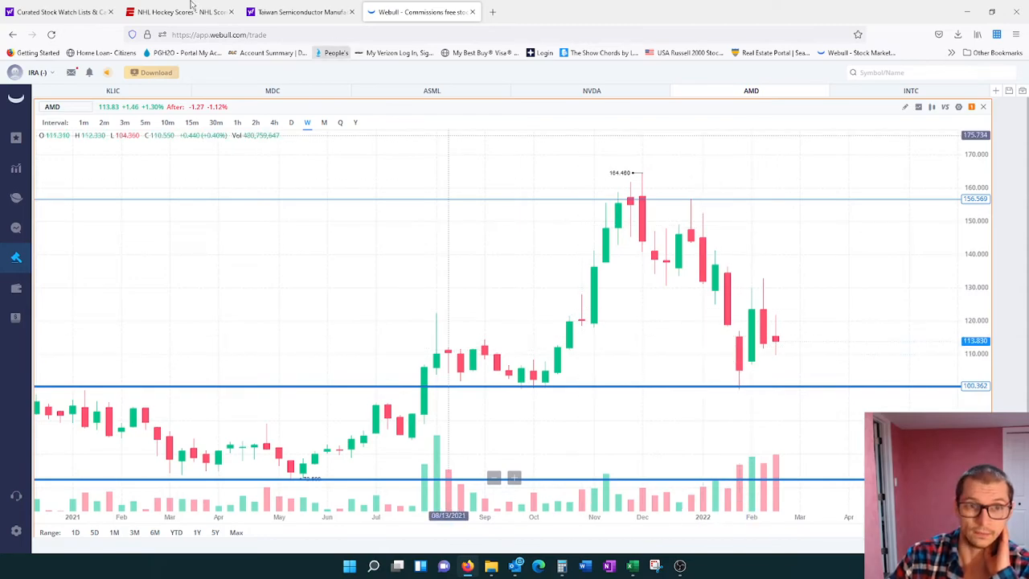
pyautogui.click(302, 11)
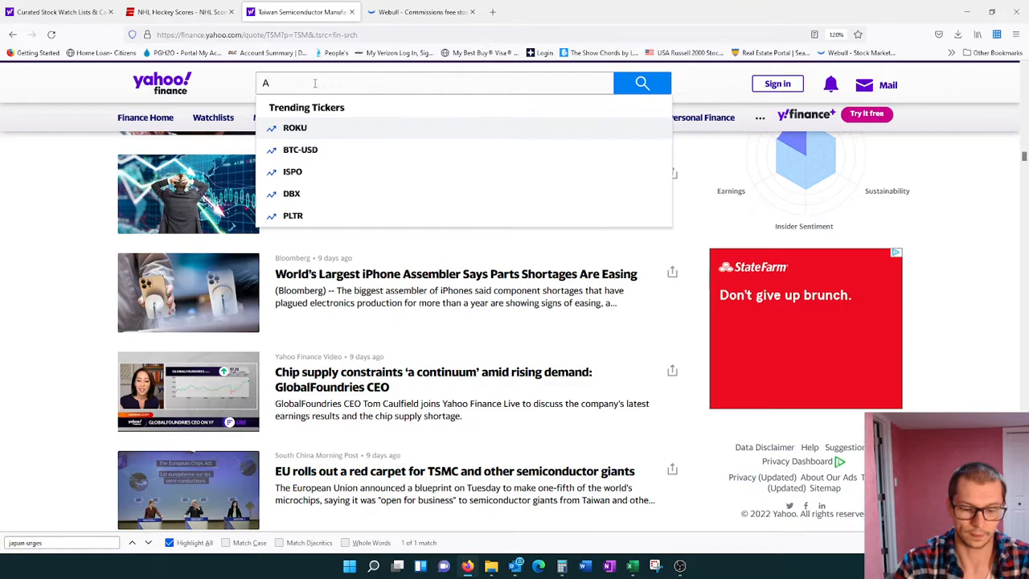
# - Look up the AMD quote on Yahoo Finance, then return to Webull
pyautogui.click(418, 11)
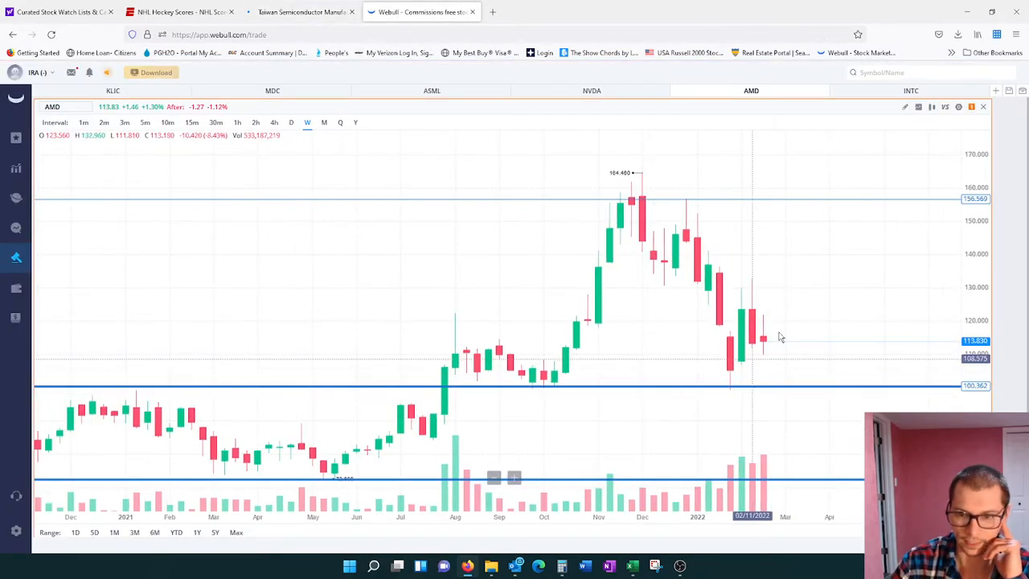
pyautogui.moveTo(802, 395)
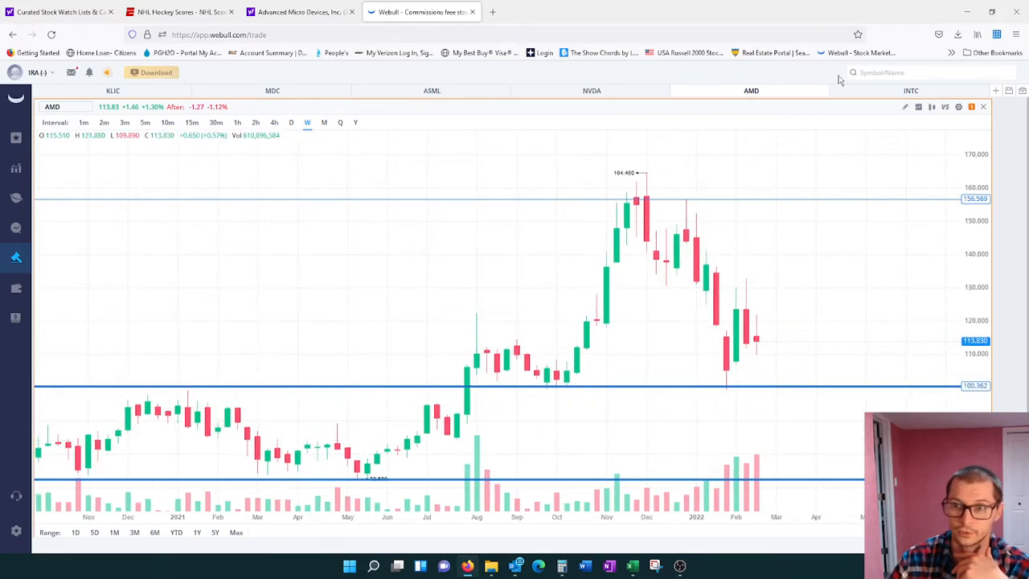
# - Draw a downtrend line from AMD's late-2021 peak along the falling highs, extended down to the right
pyautogui.click(903, 106)
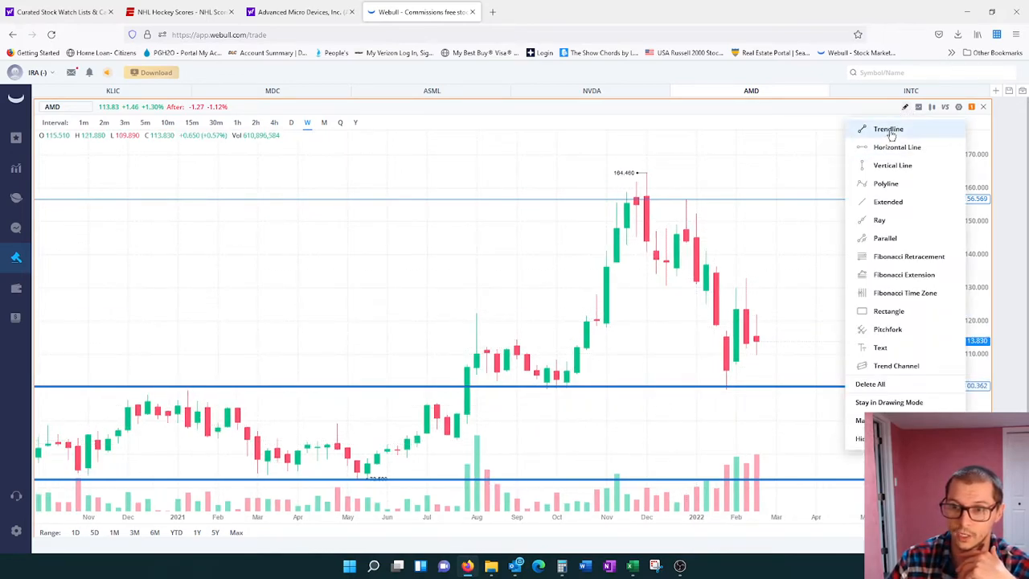
pyautogui.click(887, 129)
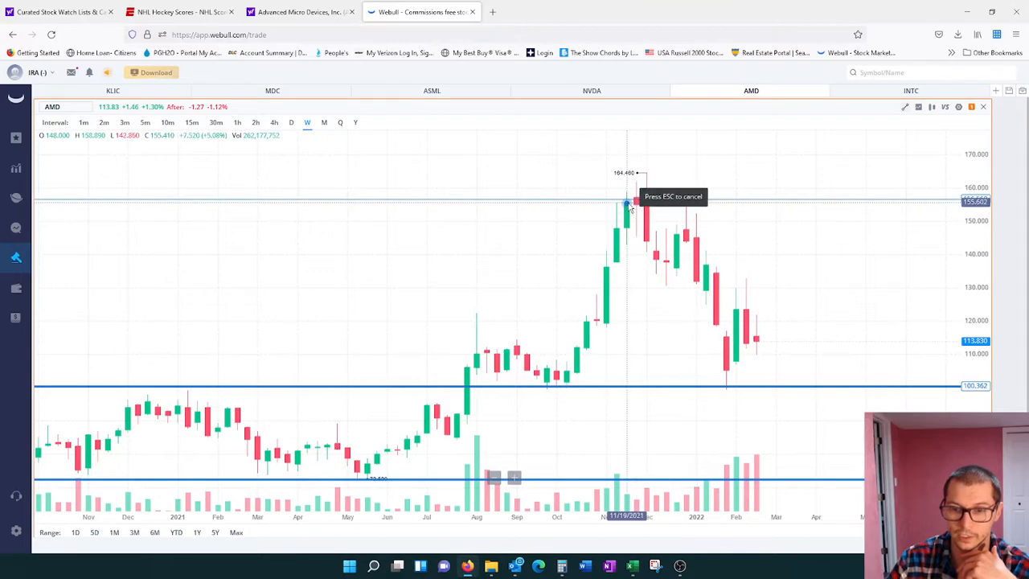
pyautogui.moveTo(627, 205); pyautogui.dragTo(785, 368)
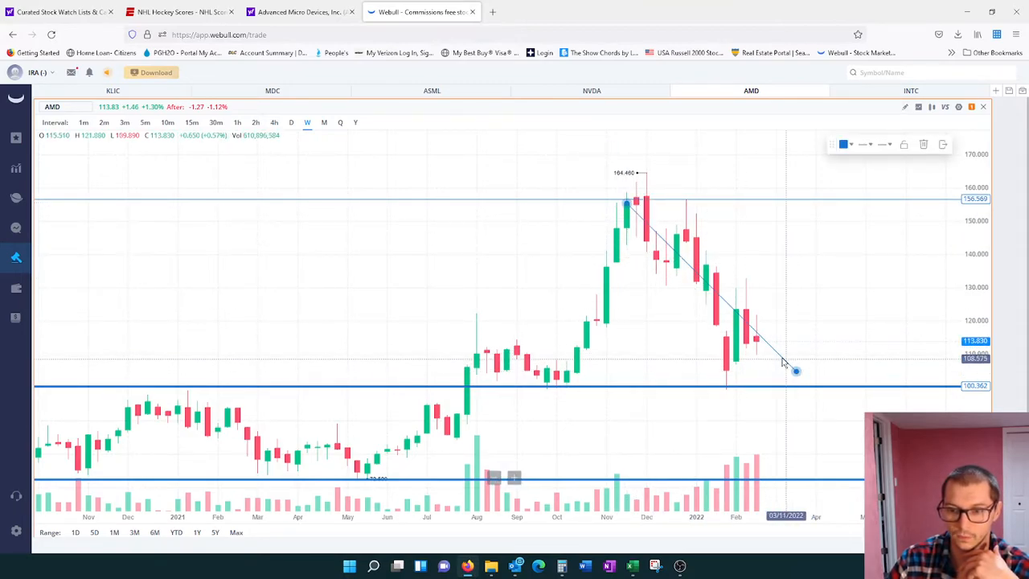
pyautogui.click(865, 145)
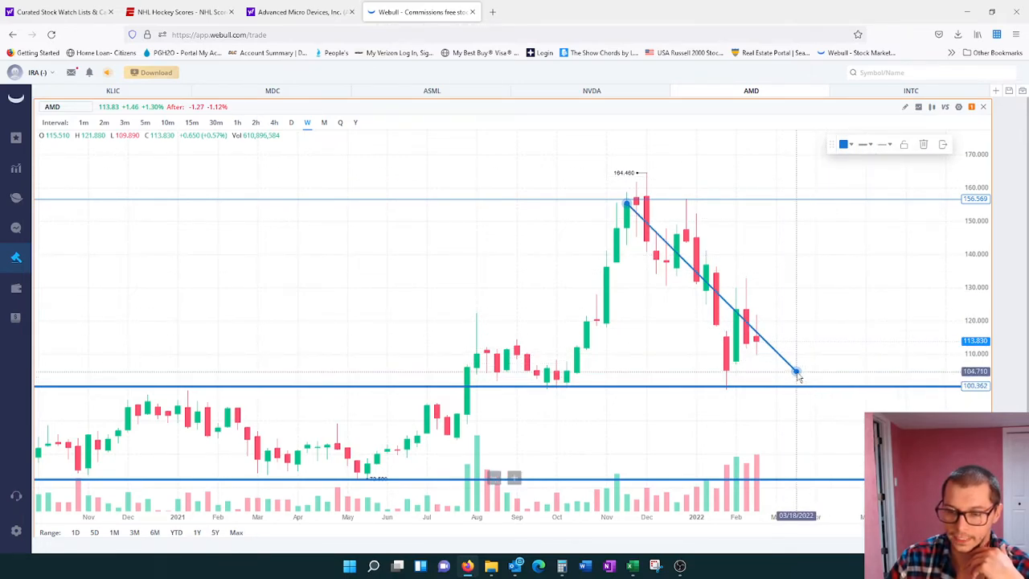
pyautogui.moveTo(795, 372); pyautogui.dragTo(864, 437)
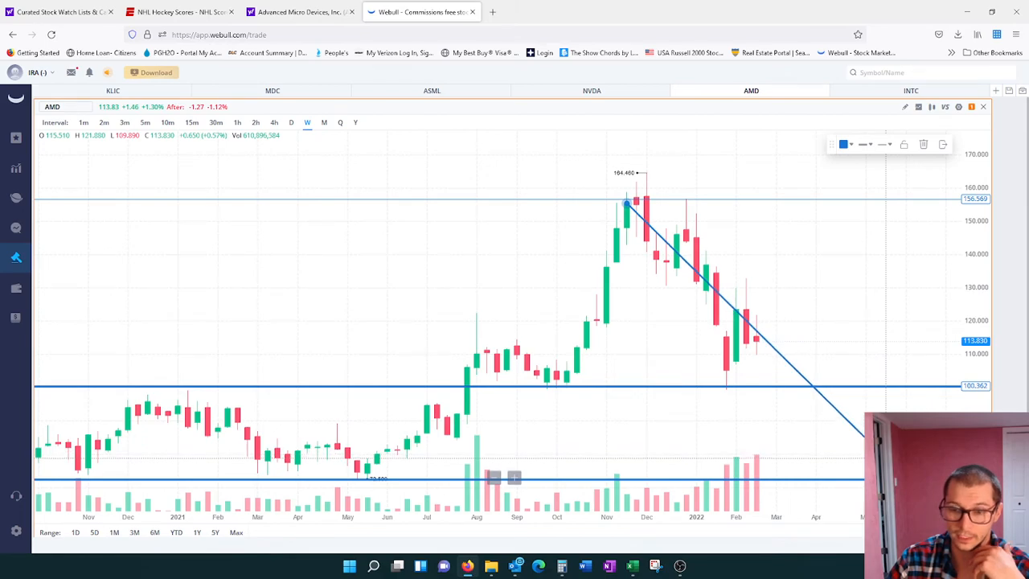
pyautogui.moveTo(726, 382)
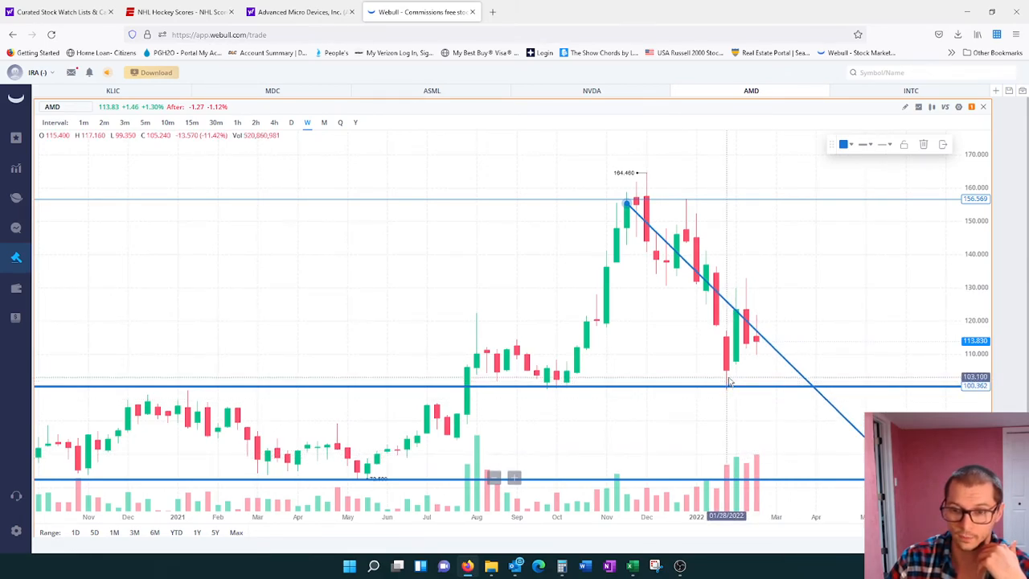
pyautogui.moveTo(843, 144)
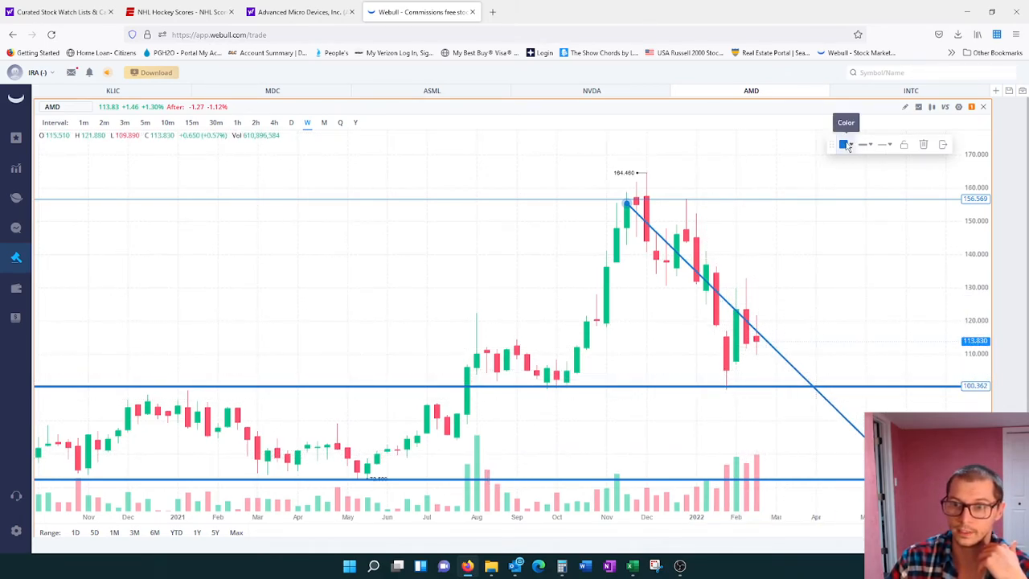
# - Sketch a short rising trend line up from AMD's recent low
pyautogui.click(866, 145)
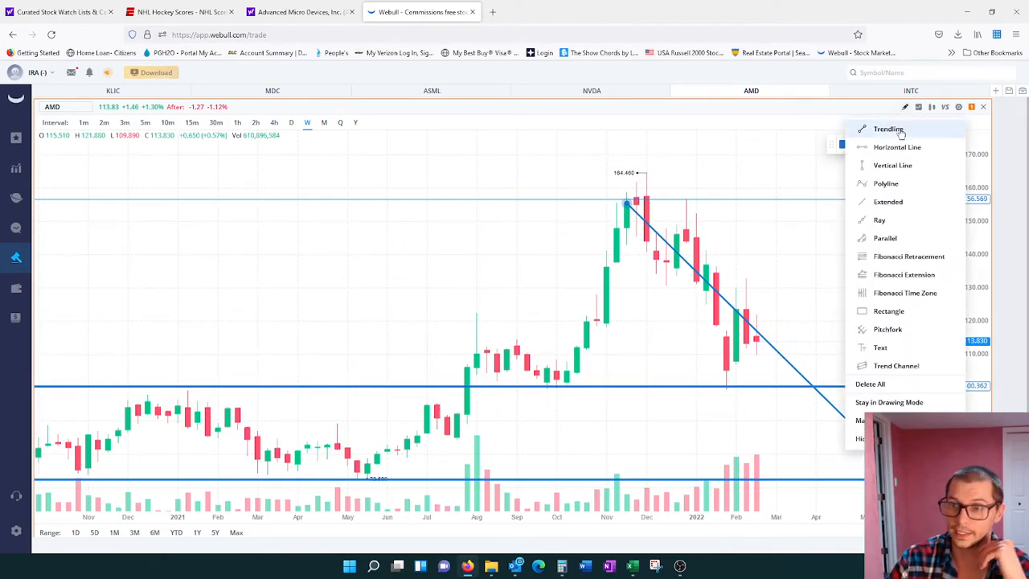
pyautogui.click(887, 129)
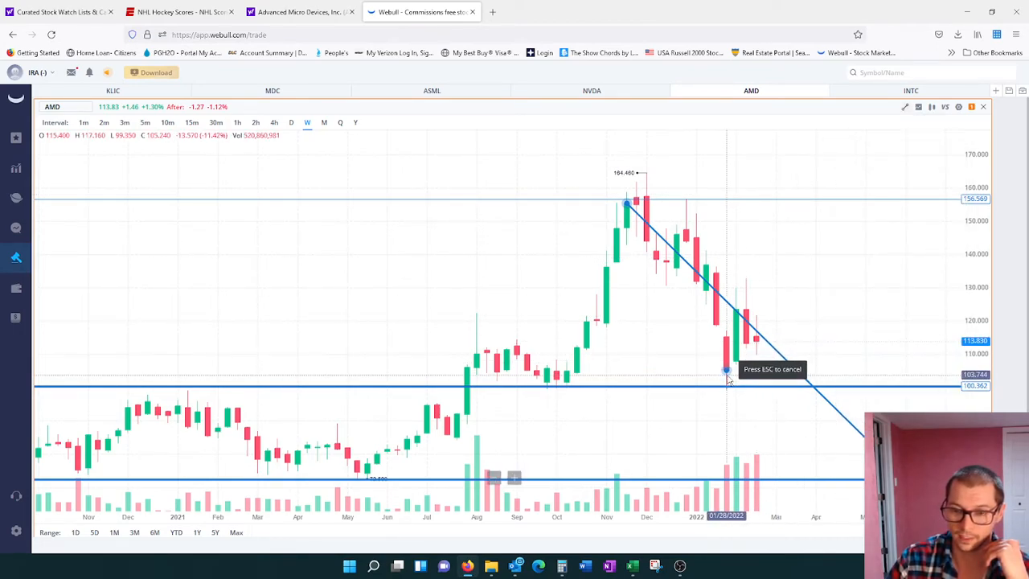
pyautogui.moveTo(727, 369); pyautogui.dragTo(795, 309)
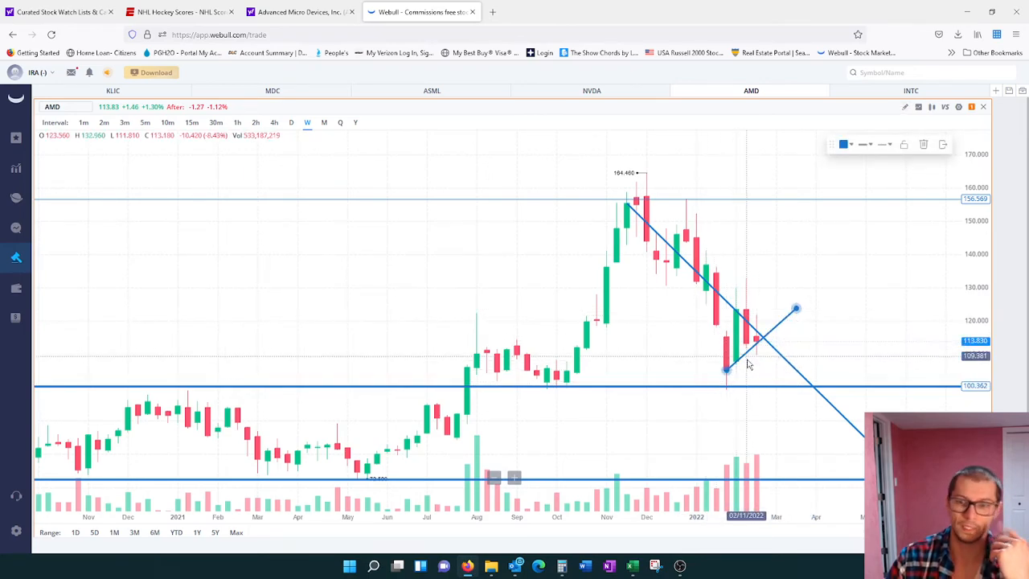
pyautogui.moveTo(756, 368)
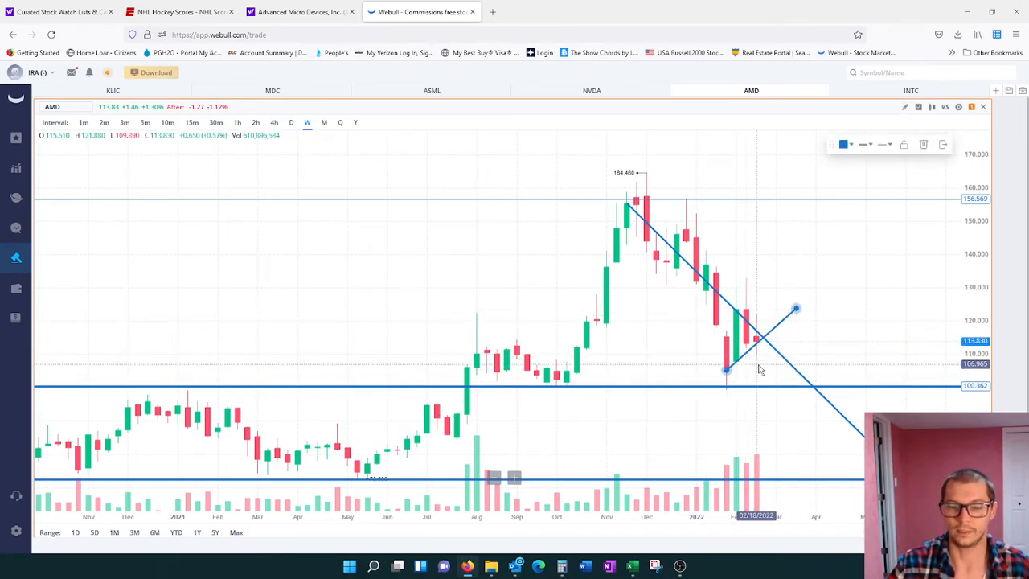
pyautogui.moveTo(726, 297)
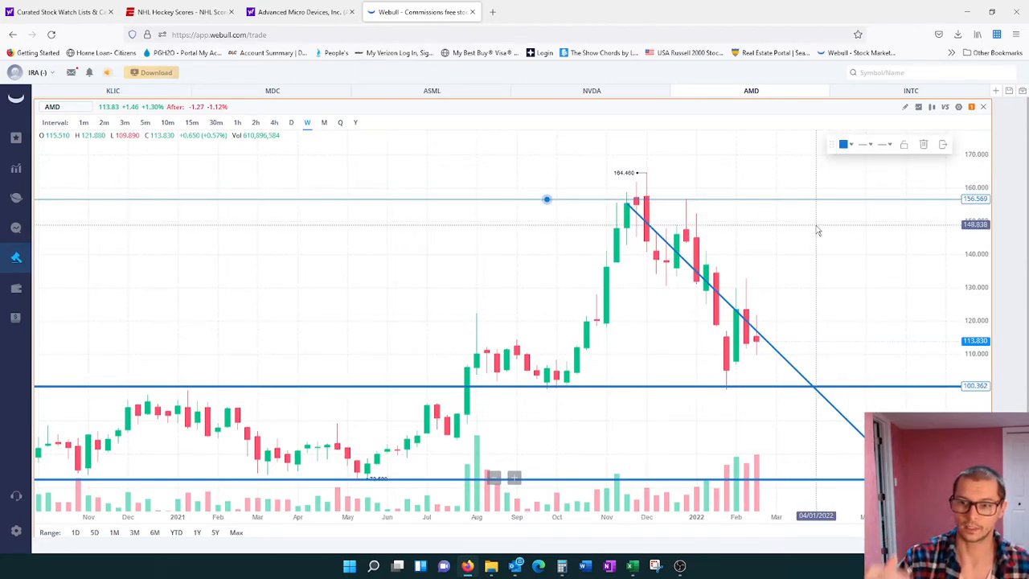
pyautogui.moveTo(633, 336)
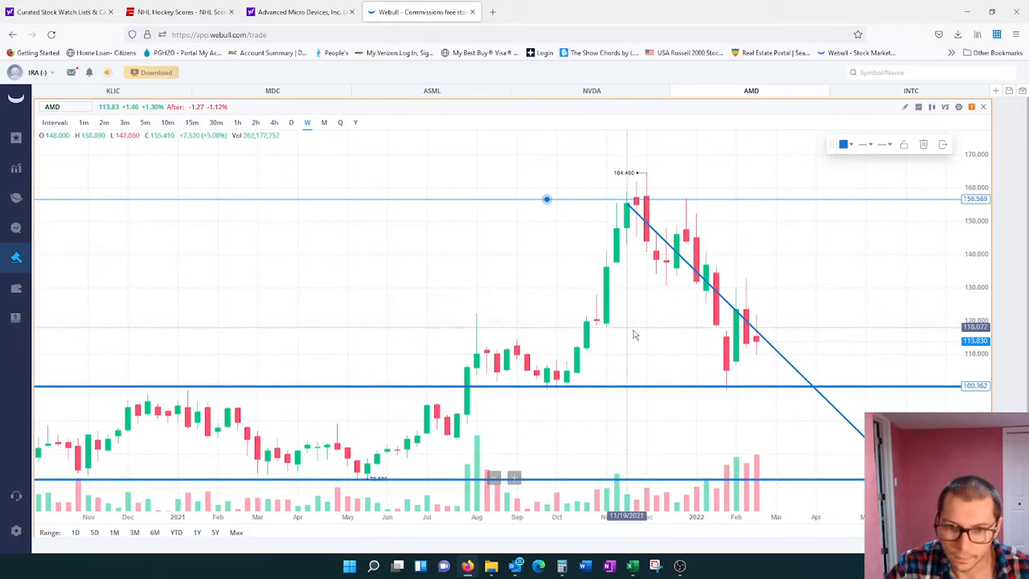
# - Start a horizontal line on the AMD chart near the current price around 112
pyautogui.click(868, 144)
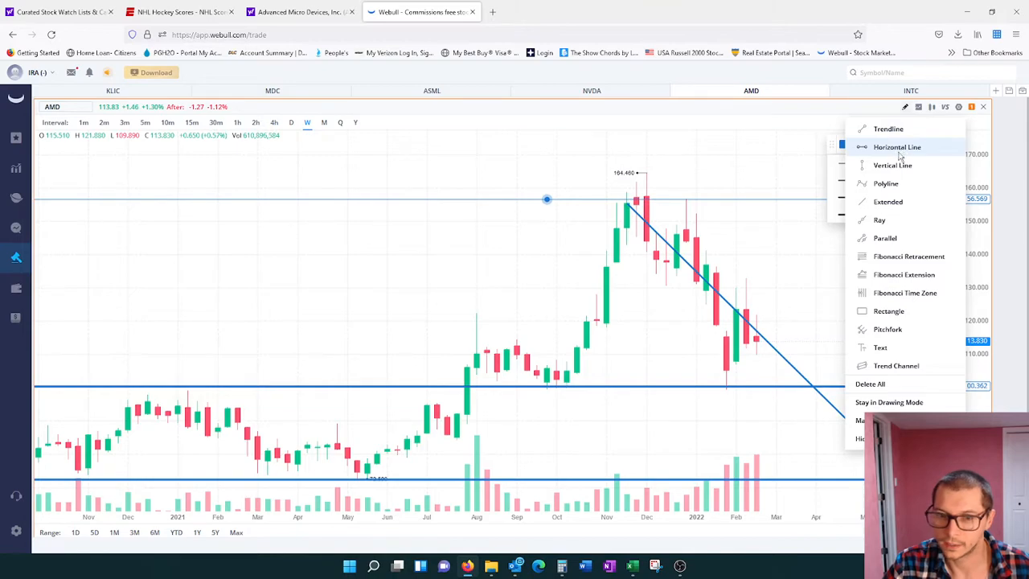
pyautogui.click(897, 146)
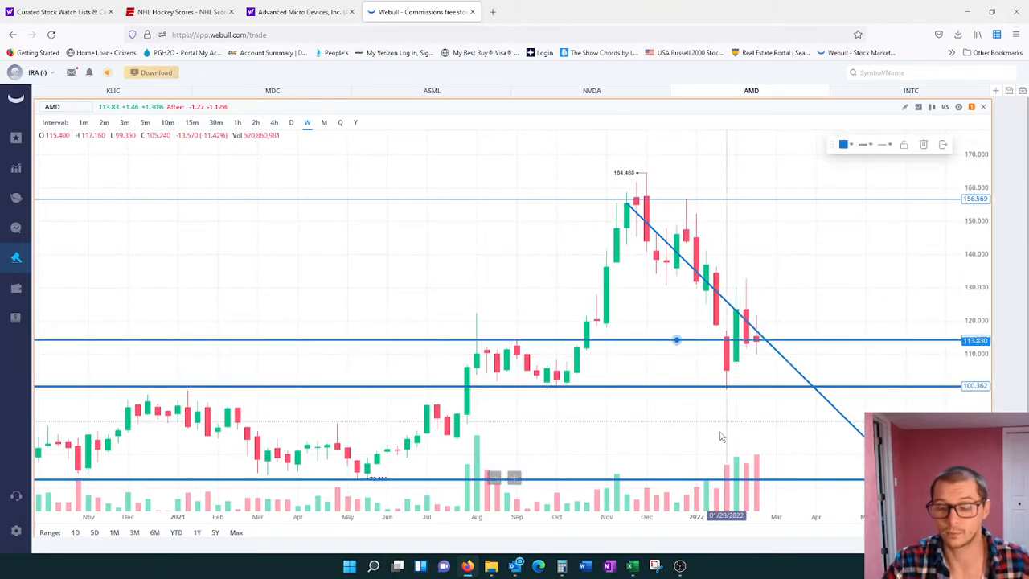
pyautogui.moveTo(522, 351)
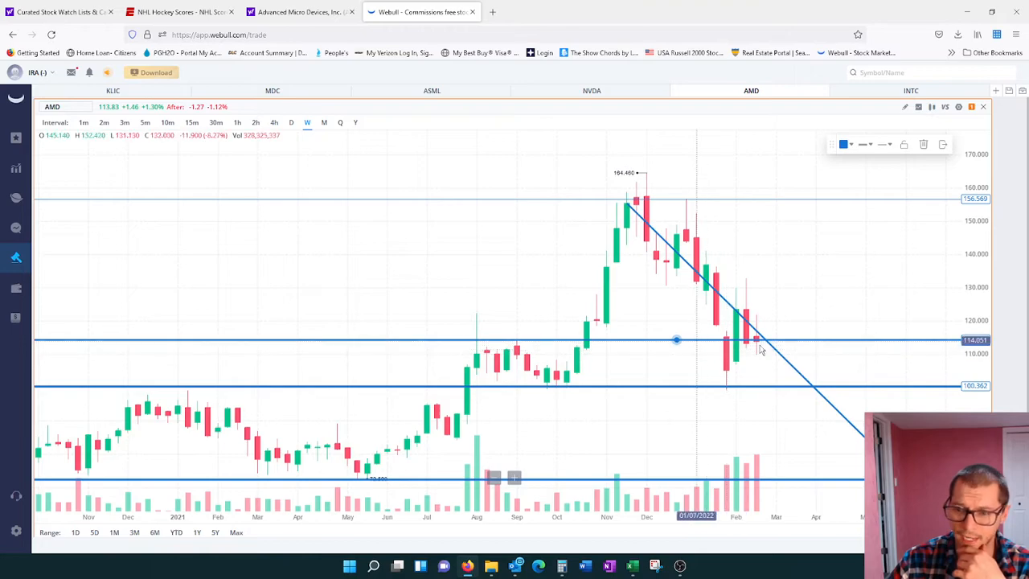
pyautogui.moveTo(754, 399)
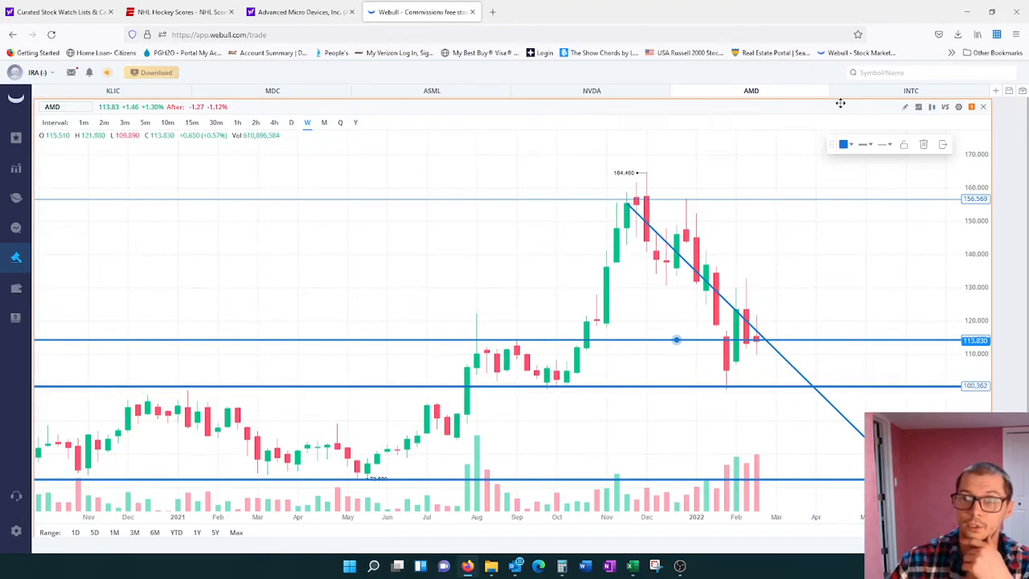
# - Switch the chart to INTC, showing its existing horizontal range lines
pyautogui.click(910, 90)
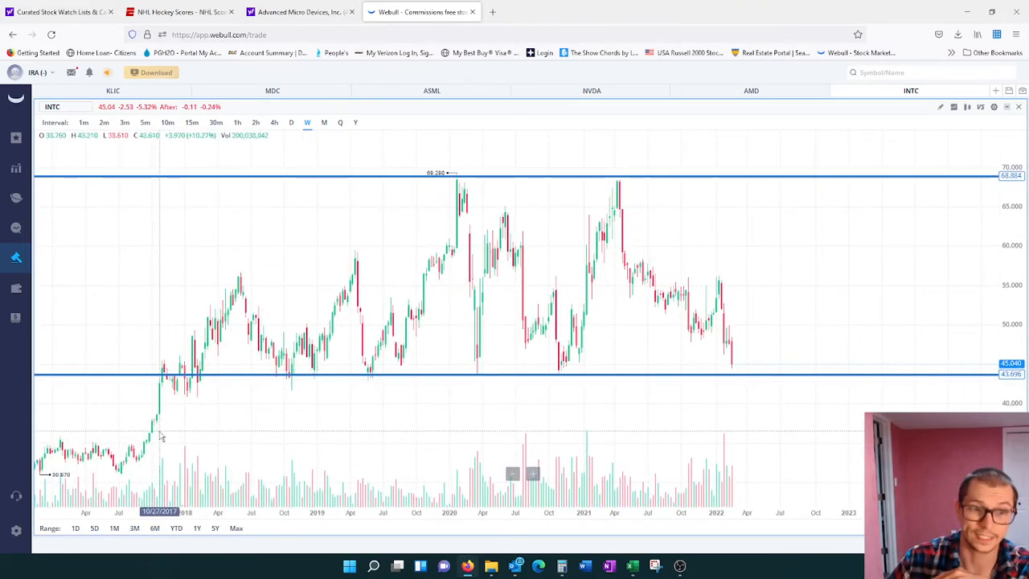
pyautogui.moveTo(191, 428)
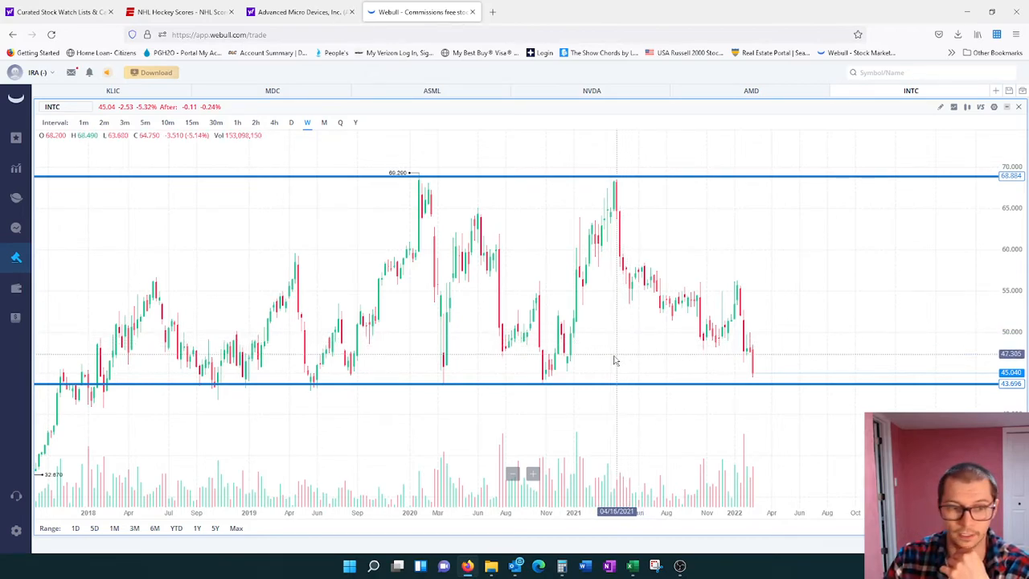
pyautogui.moveTo(95, 427)
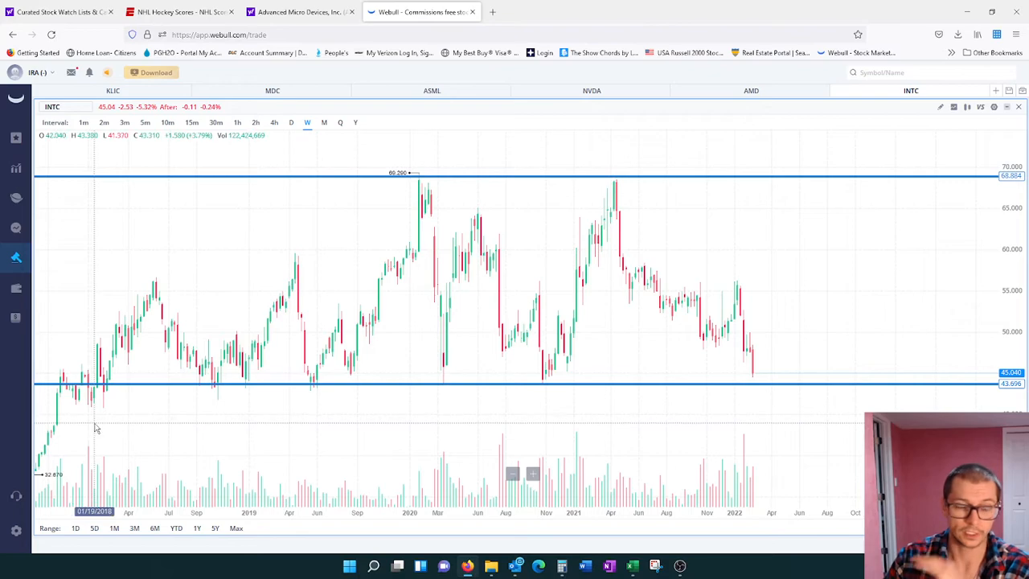
pyautogui.moveTo(70, 430)
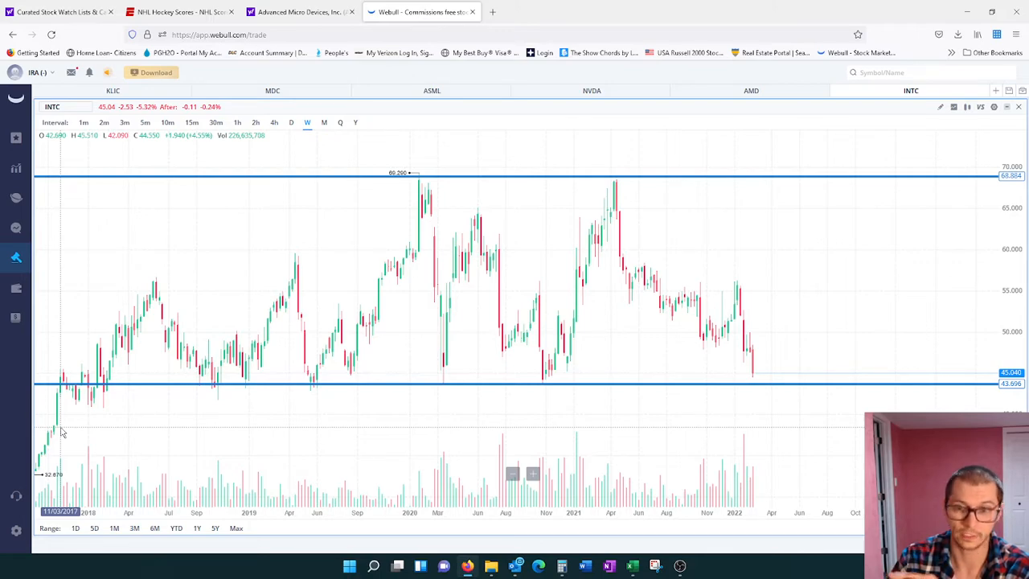
pyautogui.moveTo(160, 416)
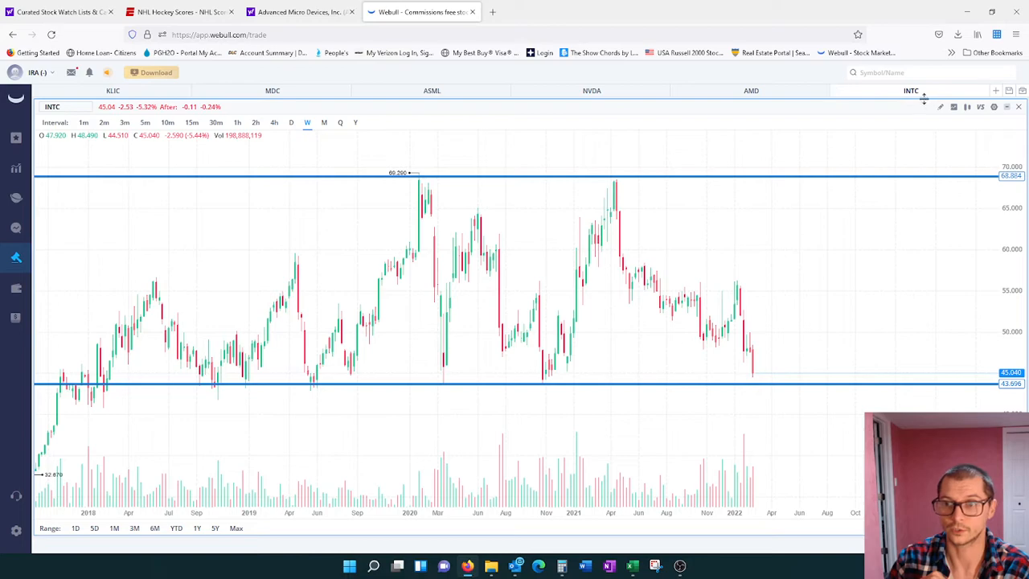
pyautogui.click(938, 106)
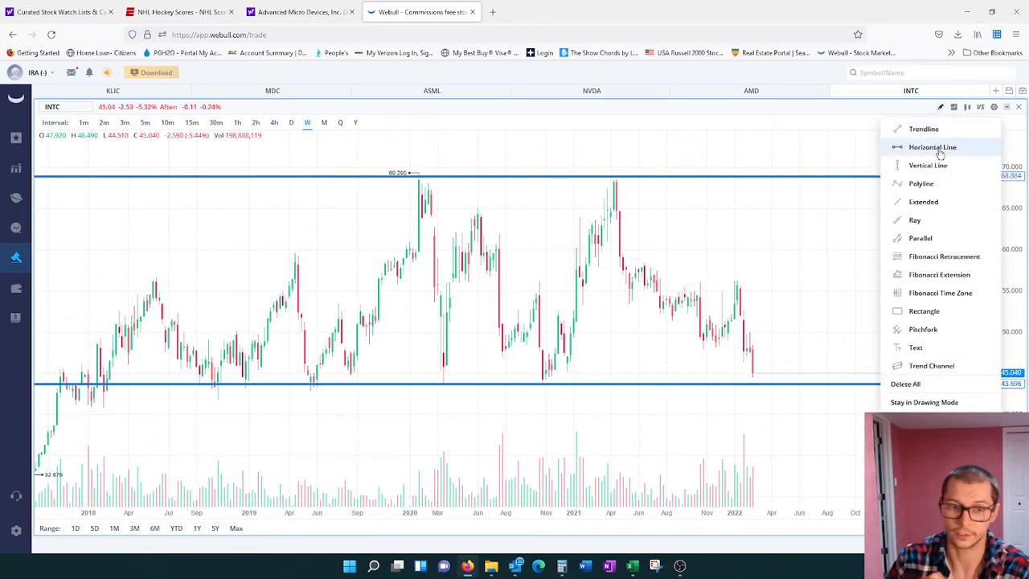
pyautogui.click(933, 148)
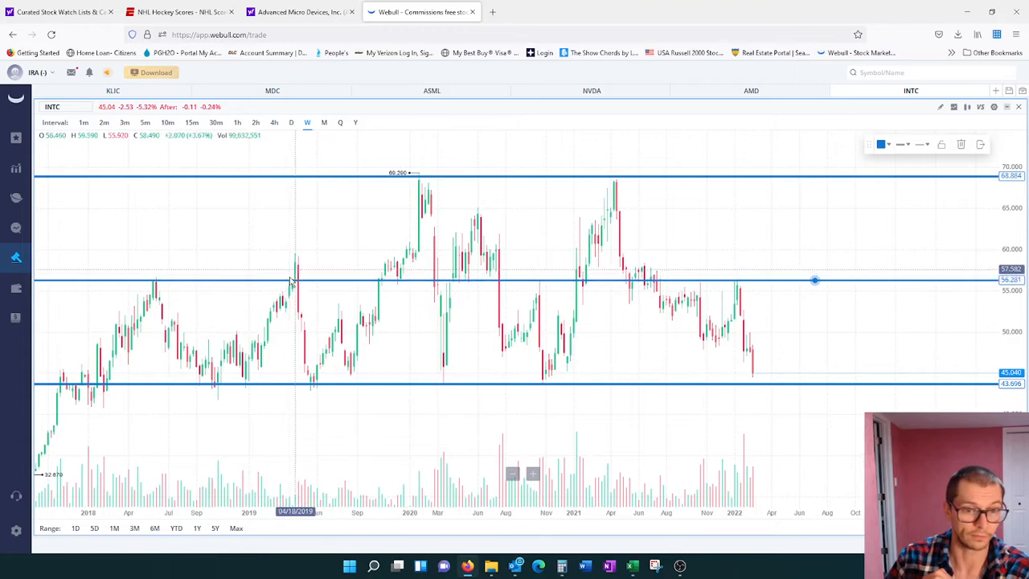
pyautogui.moveTo(287, 281)
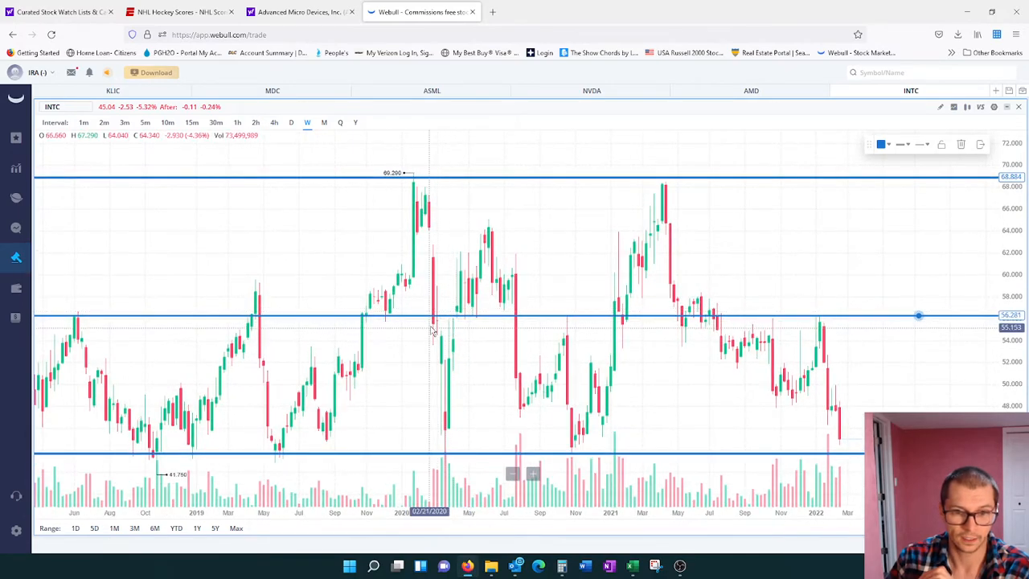
pyautogui.moveTo(447, 324)
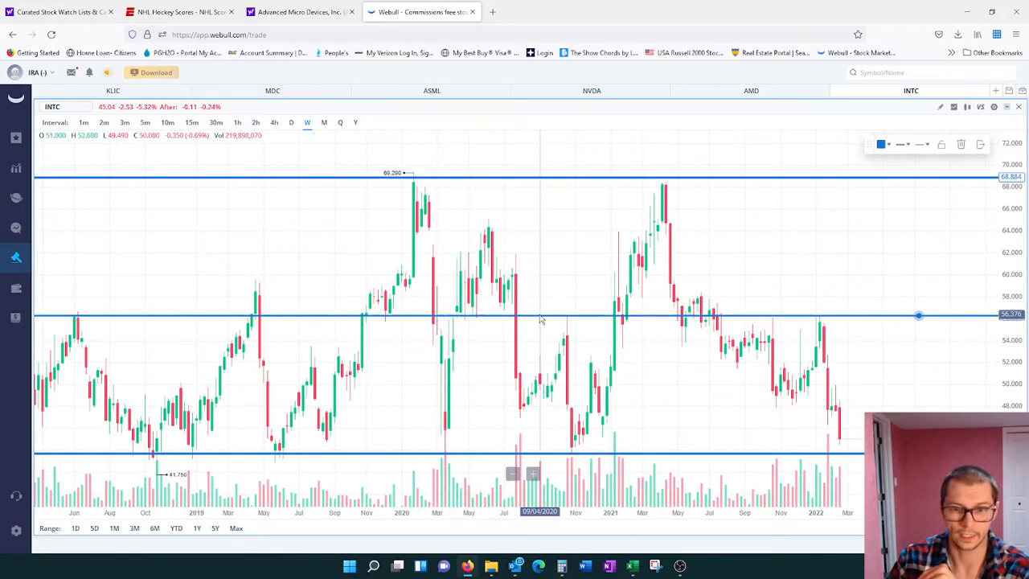
pyautogui.moveTo(566, 323)
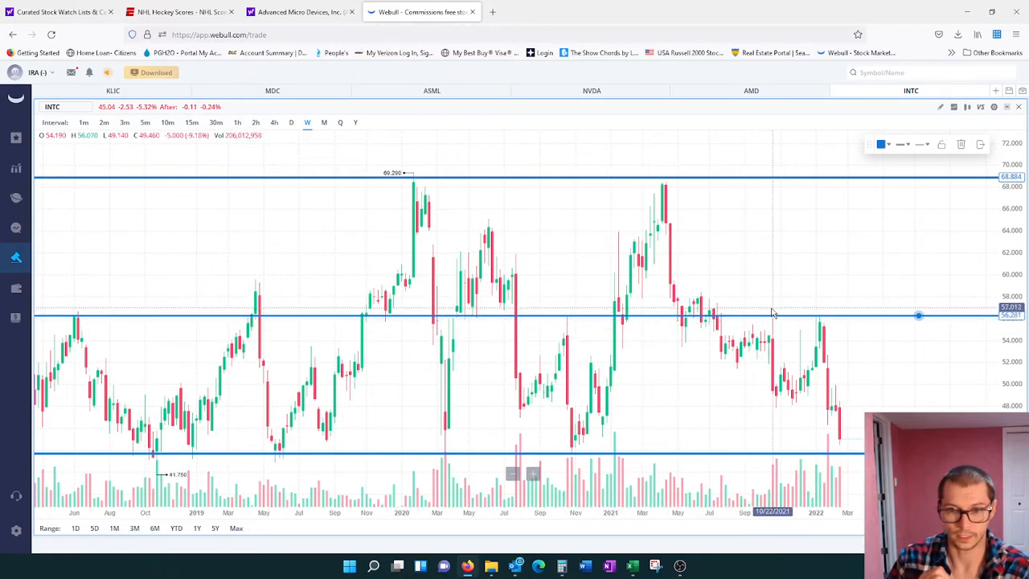
pyautogui.moveTo(768, 318)
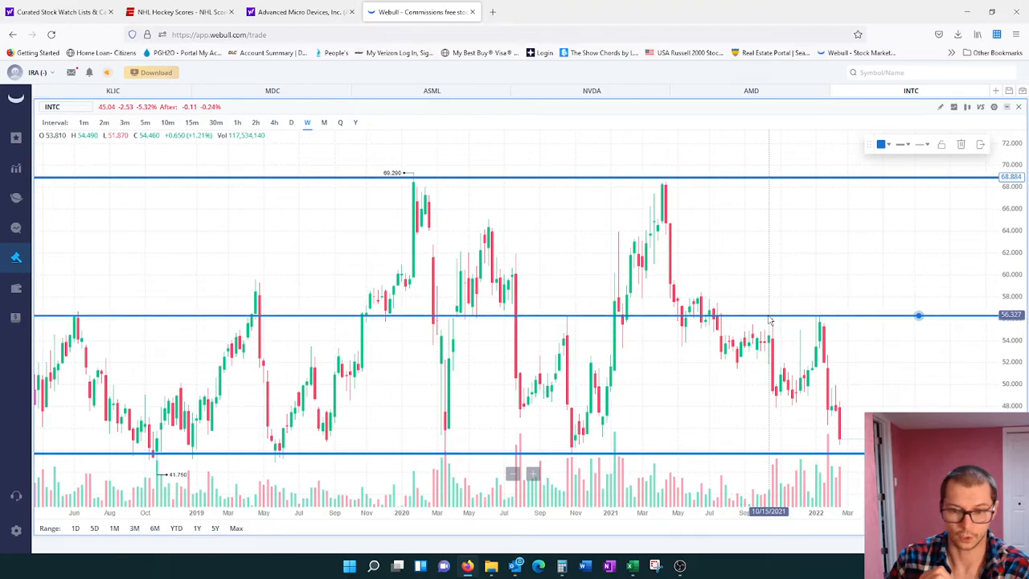
pyautogui.moveTo(811, 329)
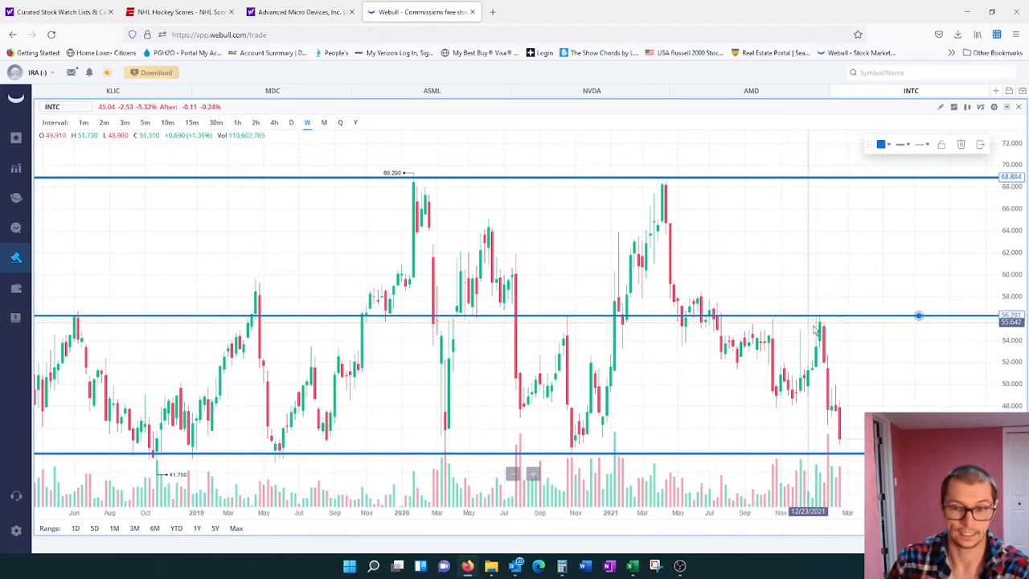
pyautogui.moveTo(823, 324)
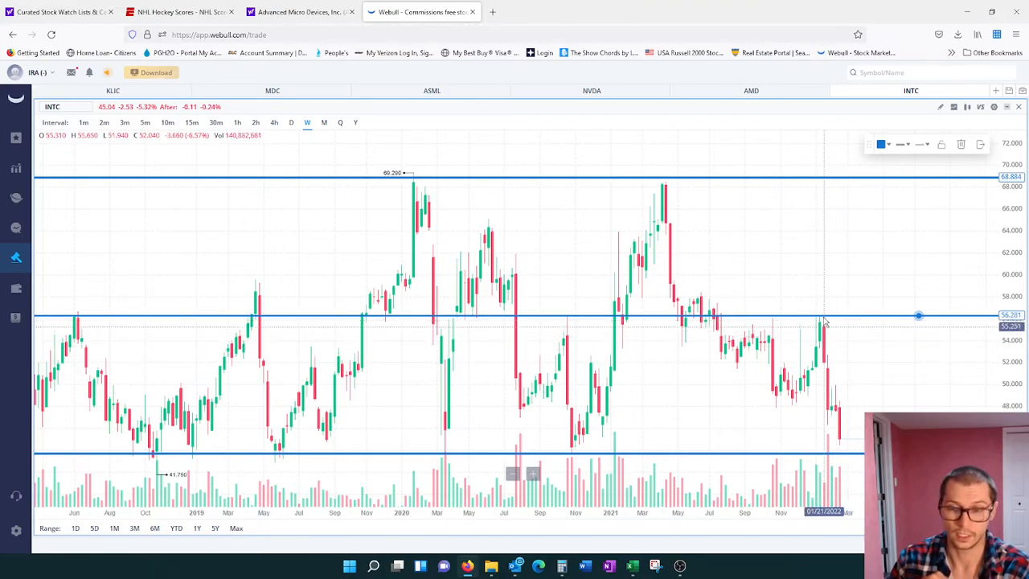
pyautogui.moveTo(683, 329)
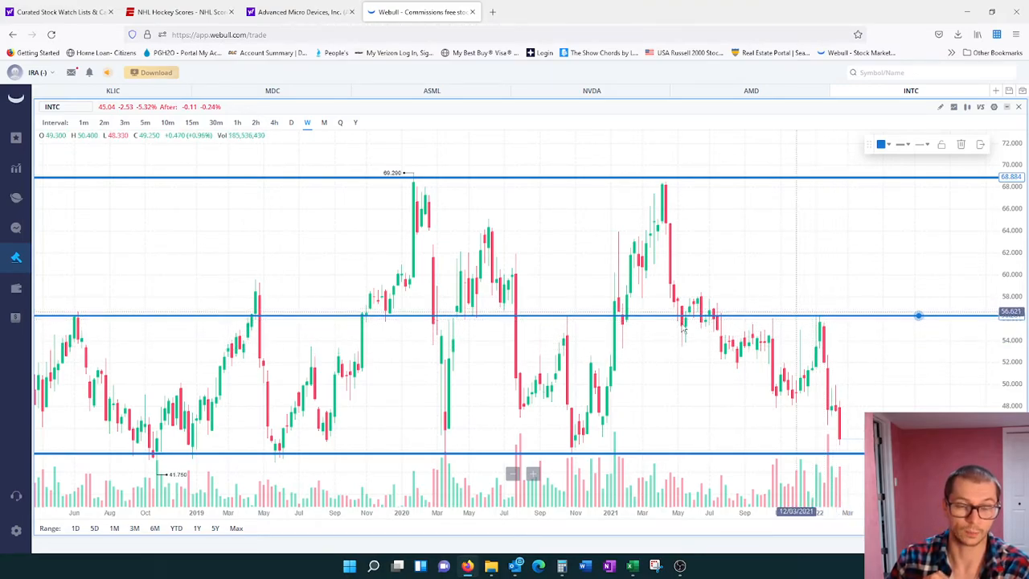
pyautogui.moveTo(450, 273)
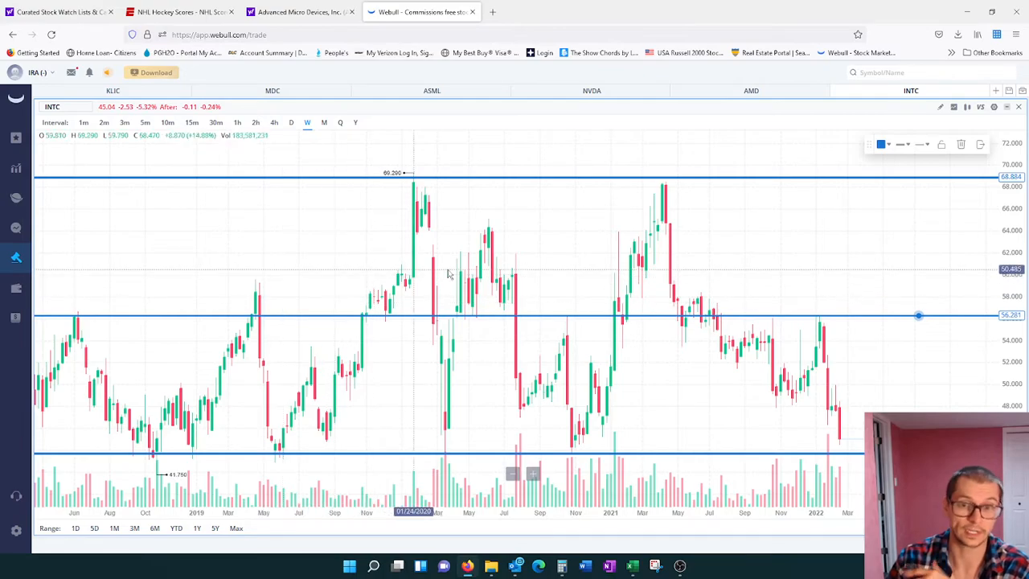
pyautogui.moveTo(607, 202)
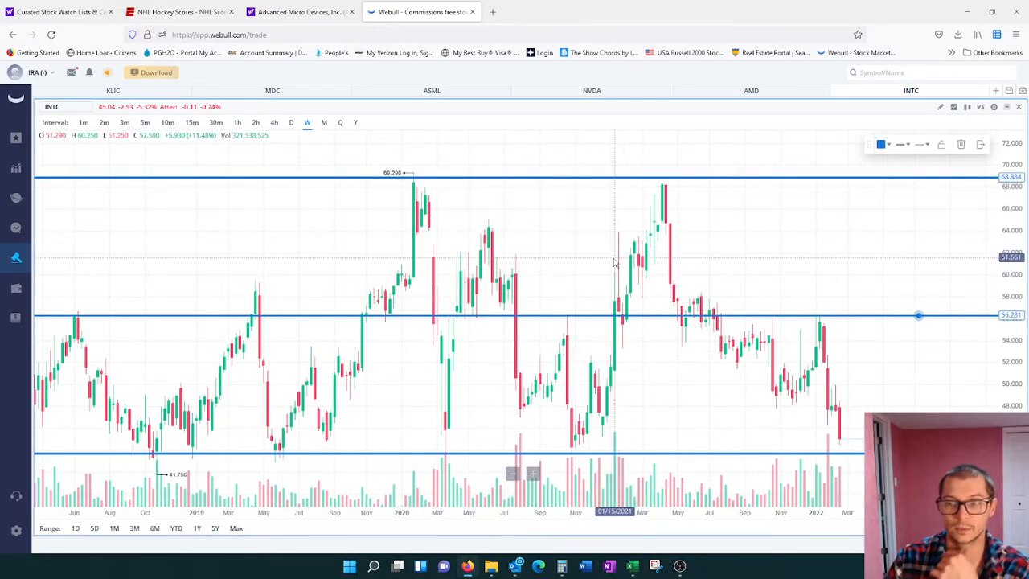
pyautogui.moveTo(529, 229)
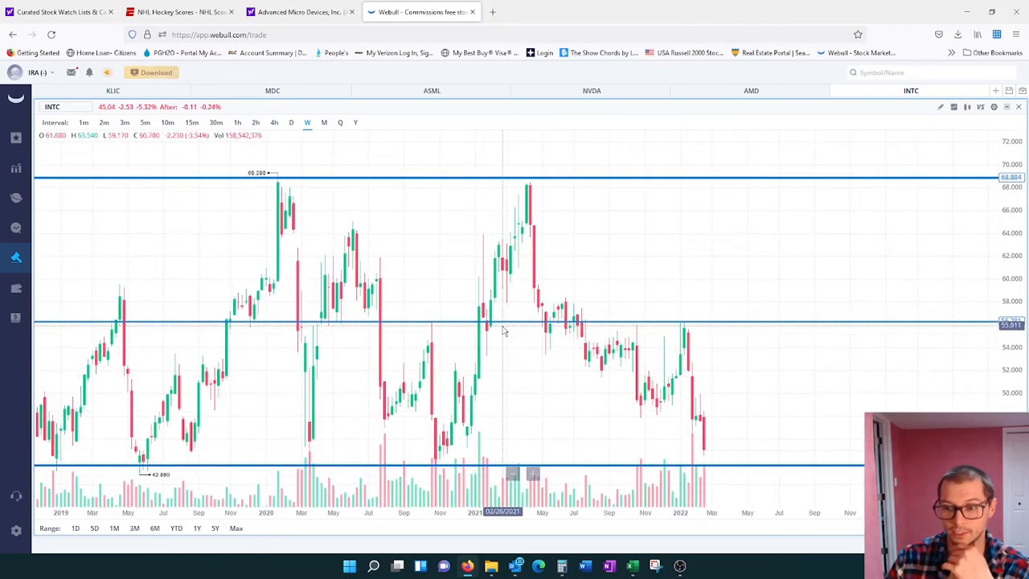
pyautogui.moveTo(506, 429)
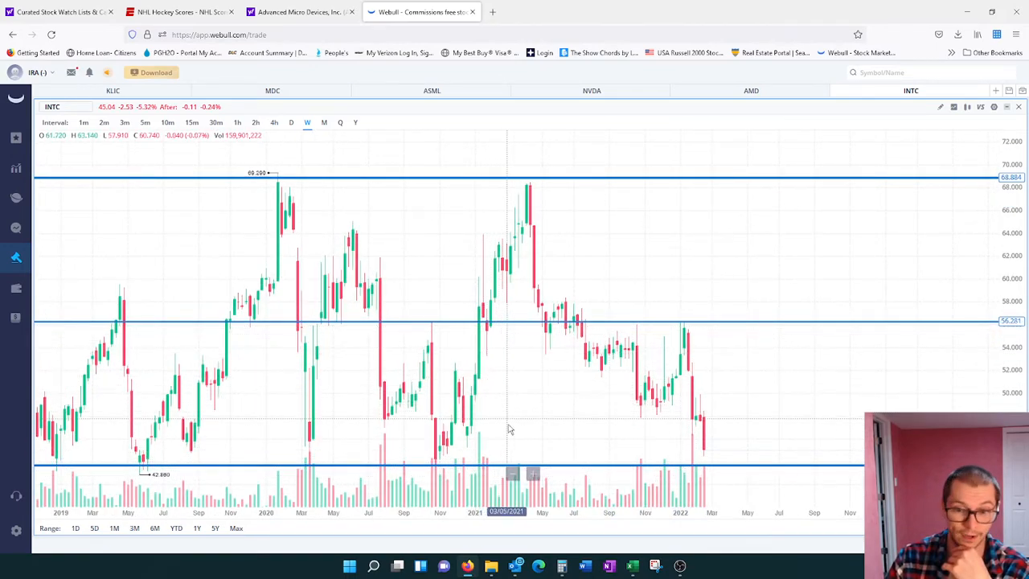
pyautogui.moveTo(512, 426)
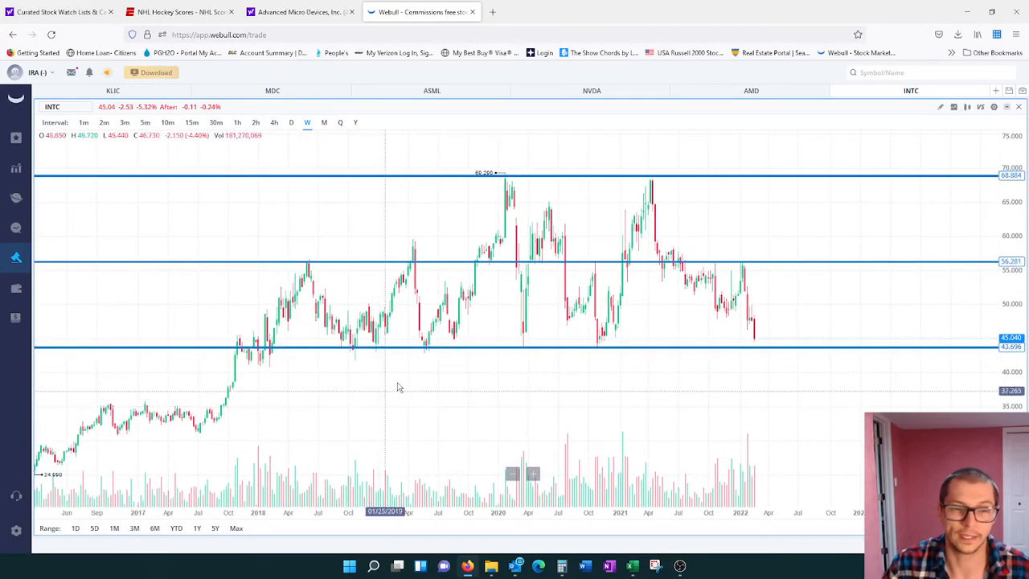
pyautogui.moveTo(787, 171)
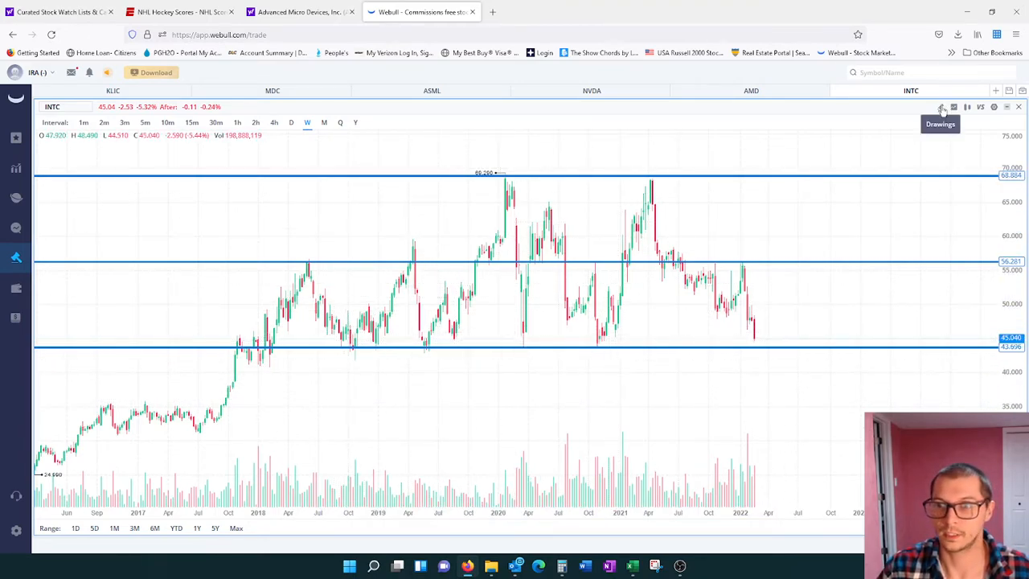
# - Start a horizontal support line on INTC at the 2016–2017 trading range
pyautogui.click(940, 106)
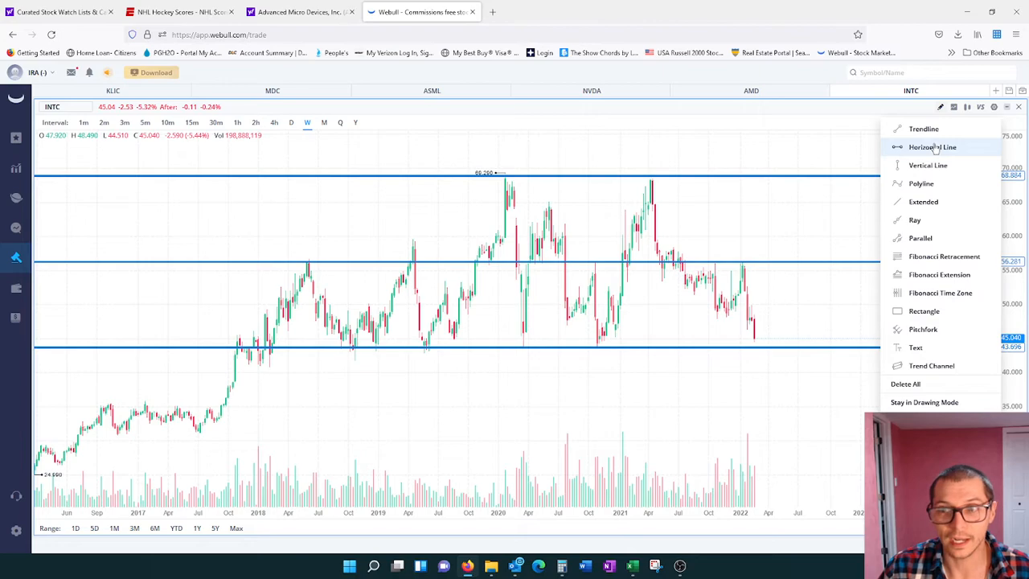
pyautogui.click(932, 148)
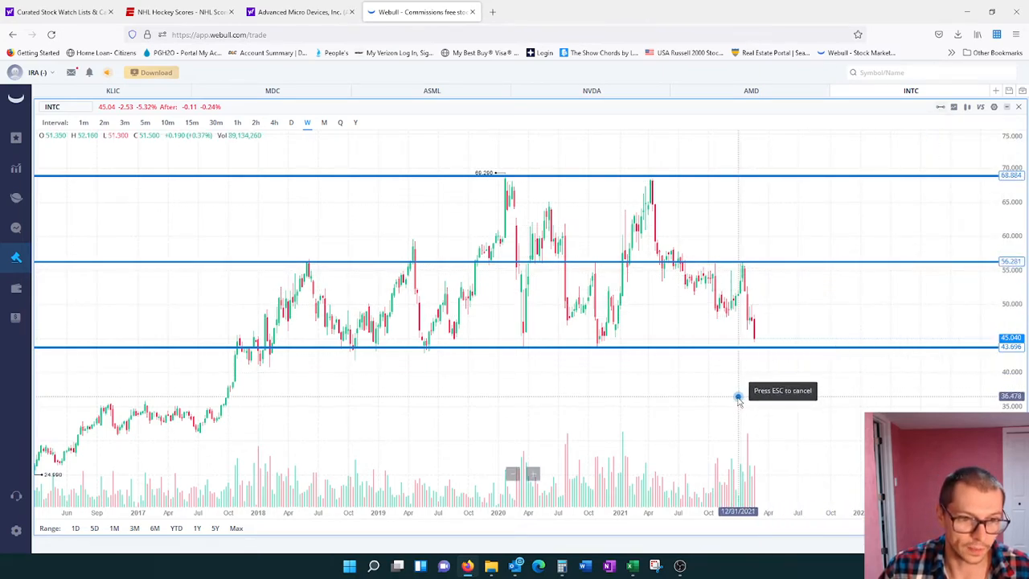
pyautogui.moveTo(182, 402)
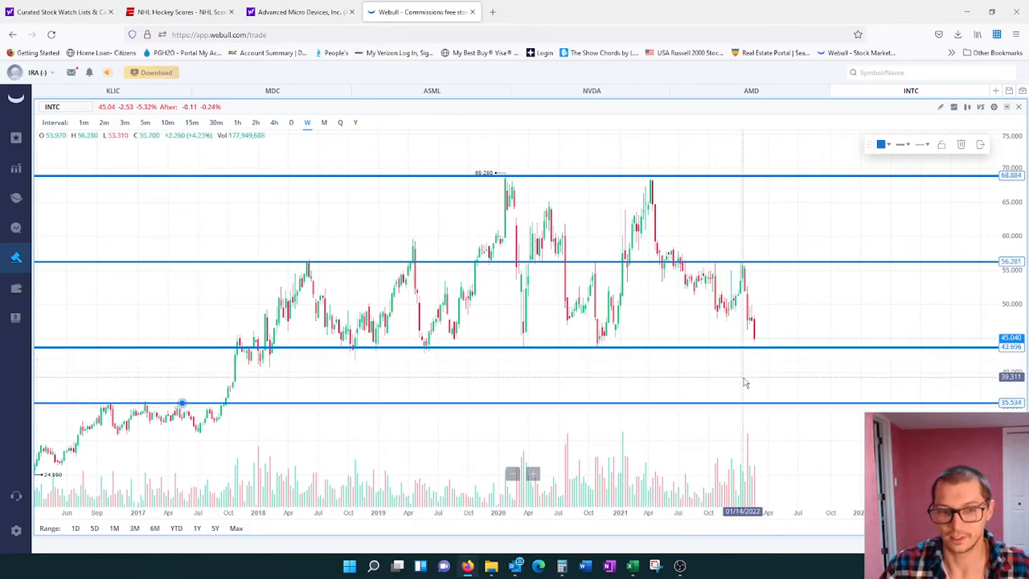
pyautogui.moveTo(752, 367)
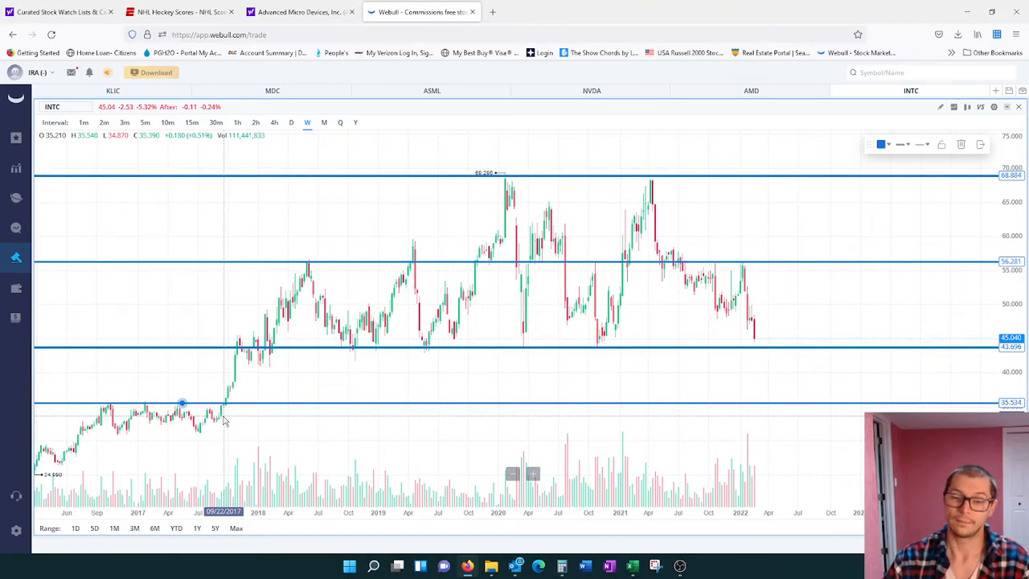
pyautogui.moveTo(720, 408)
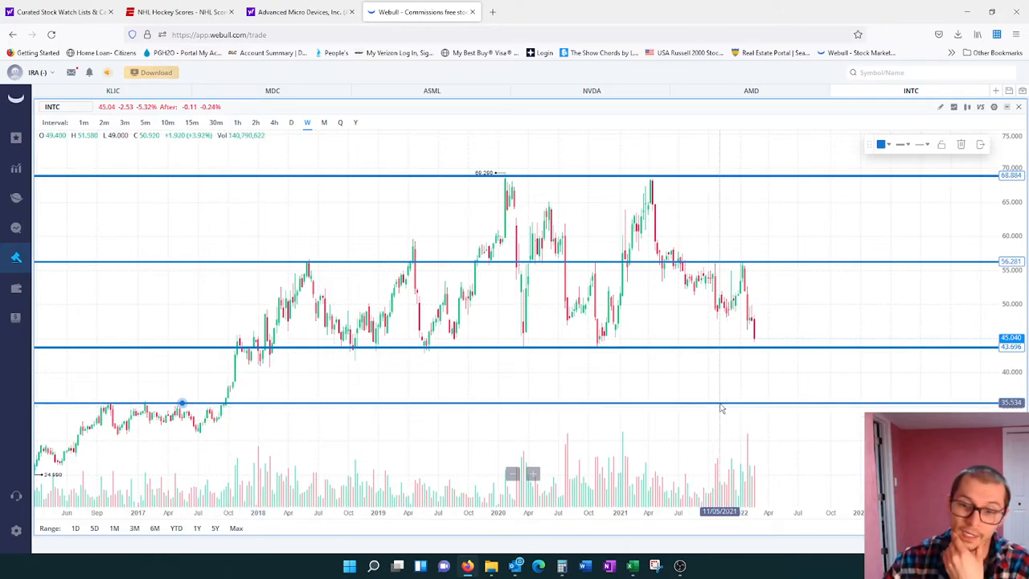
pyautogui.moveTo(727, 376)
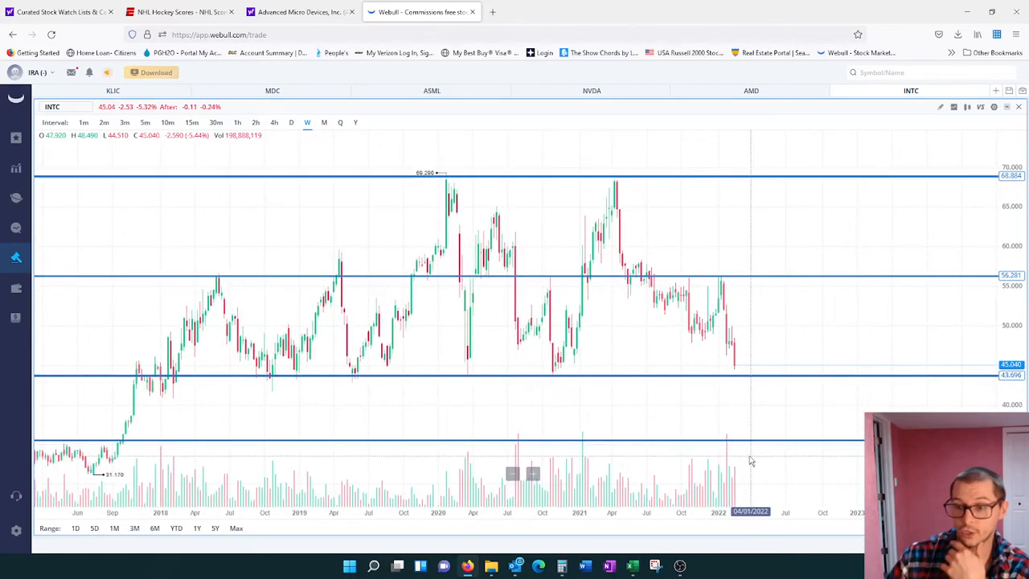
pyautogui.moveTo(755, 456)
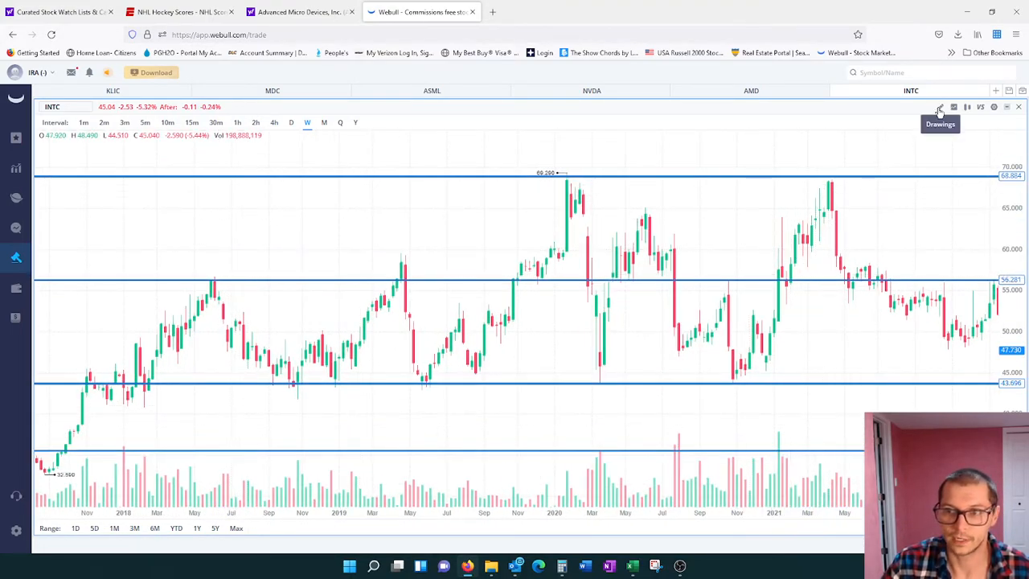
# - Place a horizontal line on the INTC chart at the mid-2019 low
pyautogui.click(939, 107)
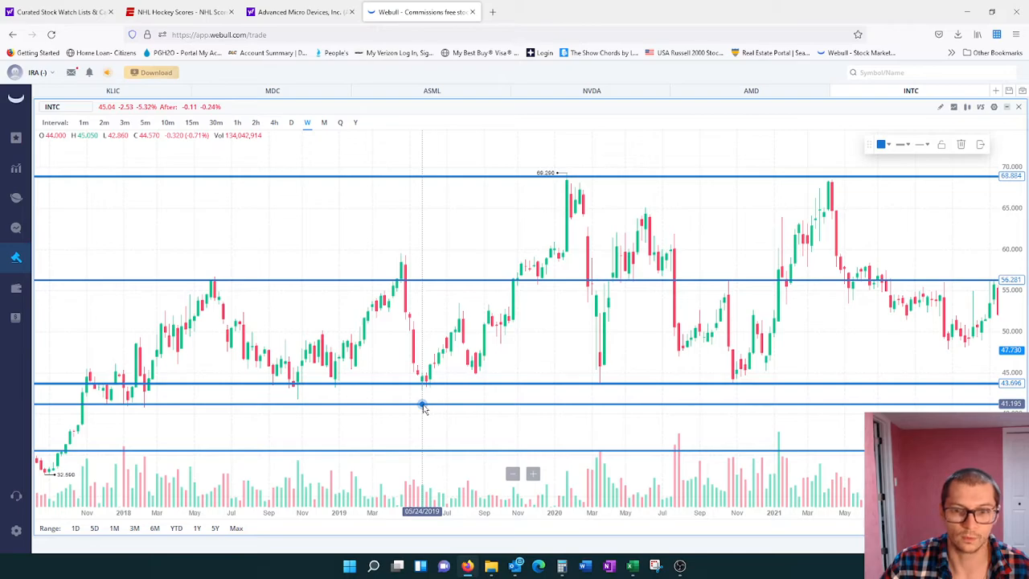
pyautogui.click(900, 145)
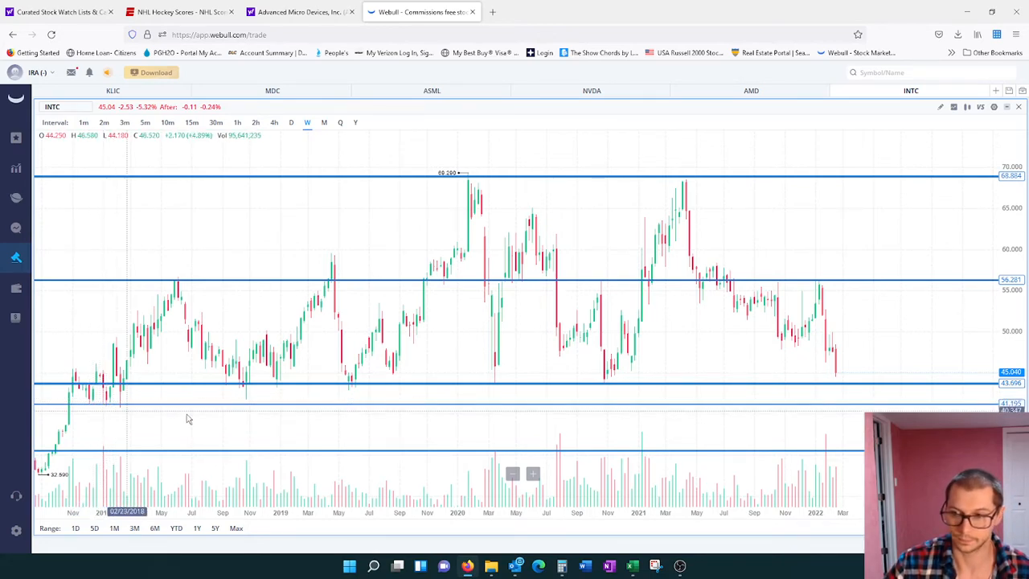
pyautogui.moveTo(851, 384)
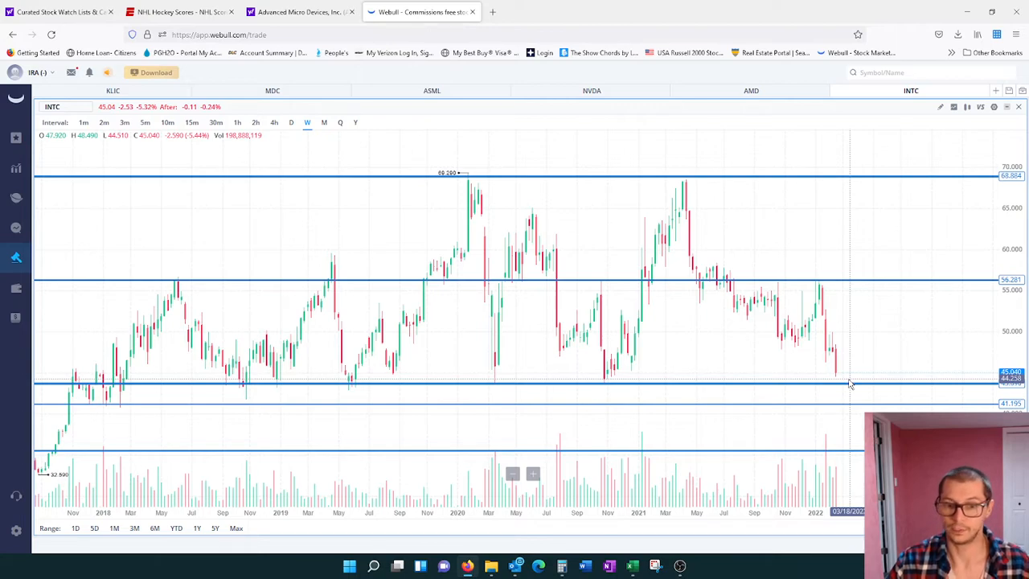
pyautogui.moveTo(858, 440)
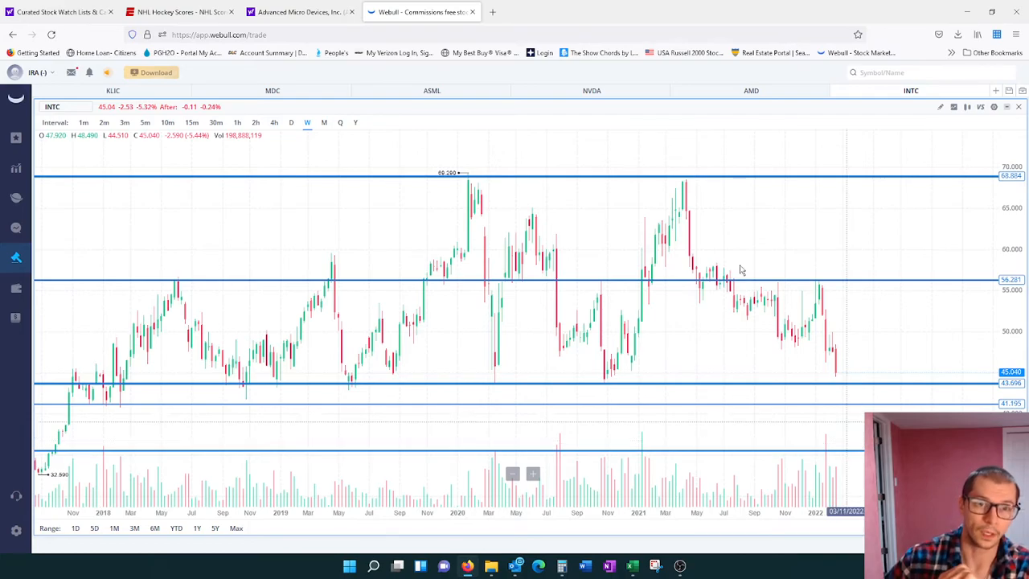
pyautogui.click(299, 11)
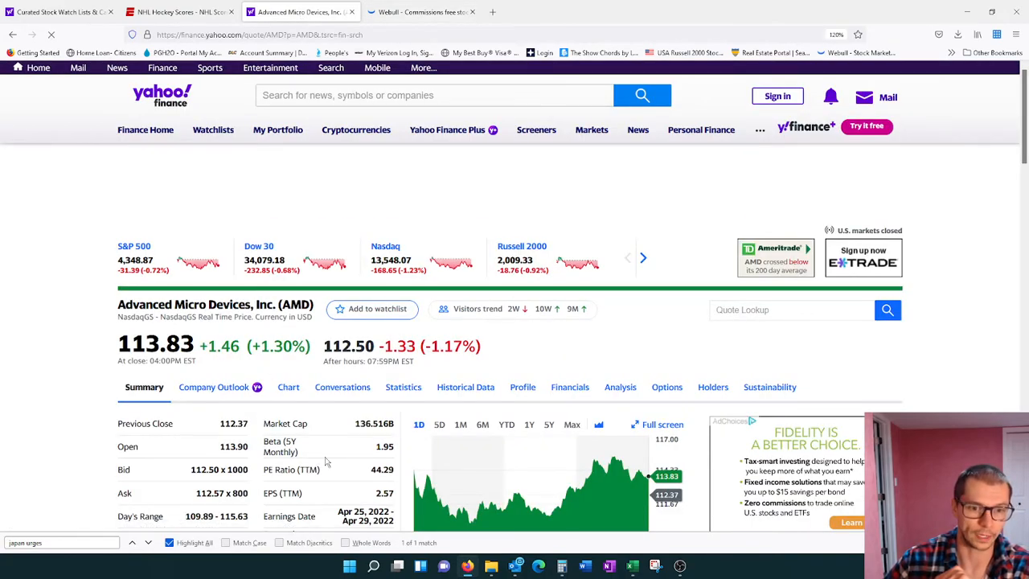
pyautogui.scroll(-3)
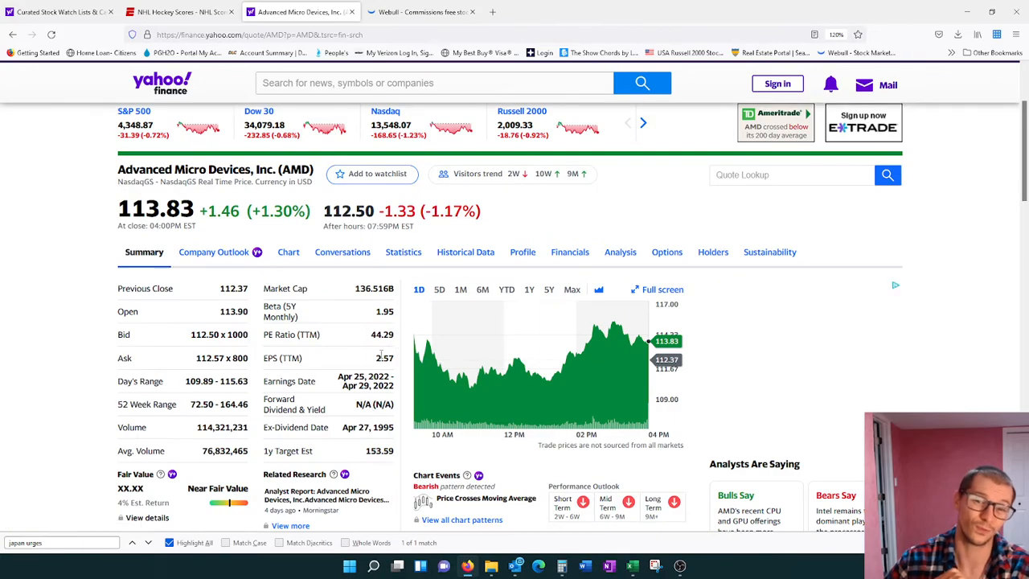
pyautogui.moveTo(481, 370)
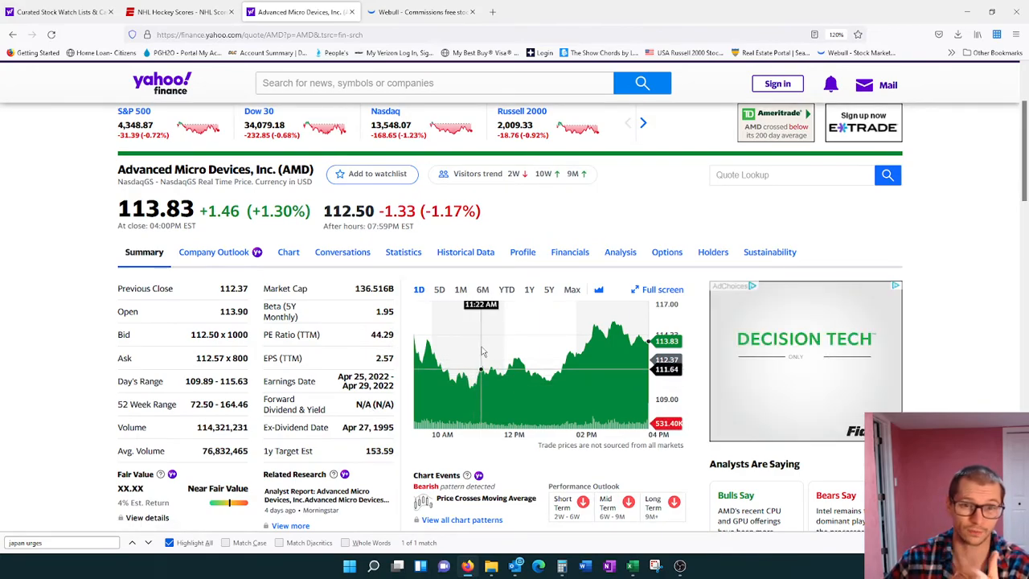
pyautogui.moveTo(402, 355)
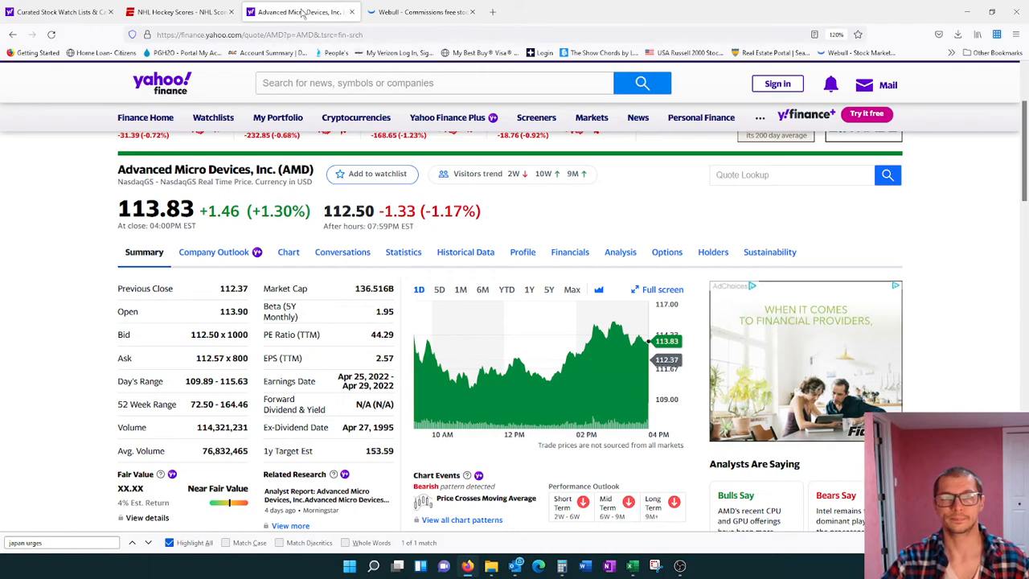
pyautogui.click(418, 12)
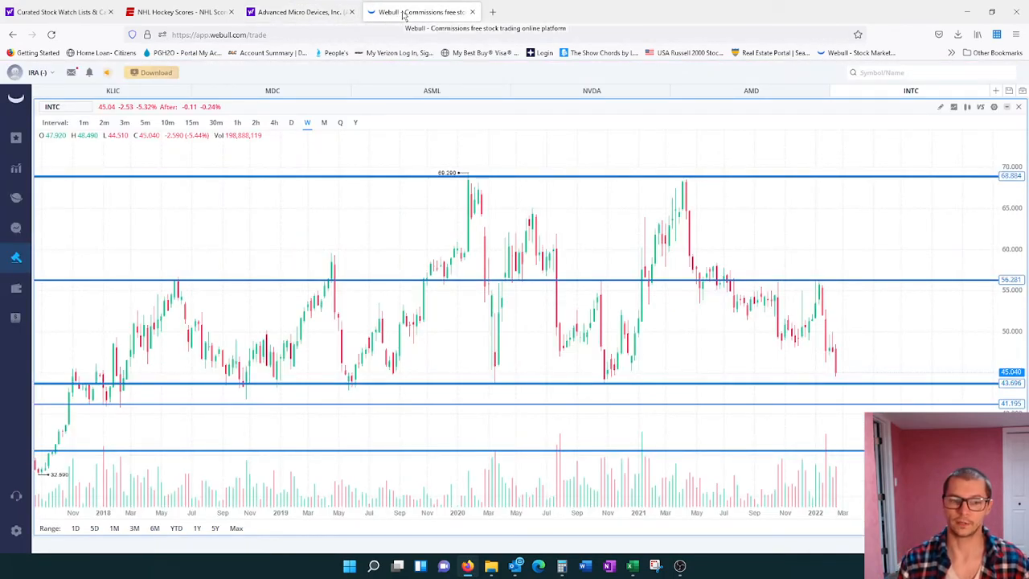